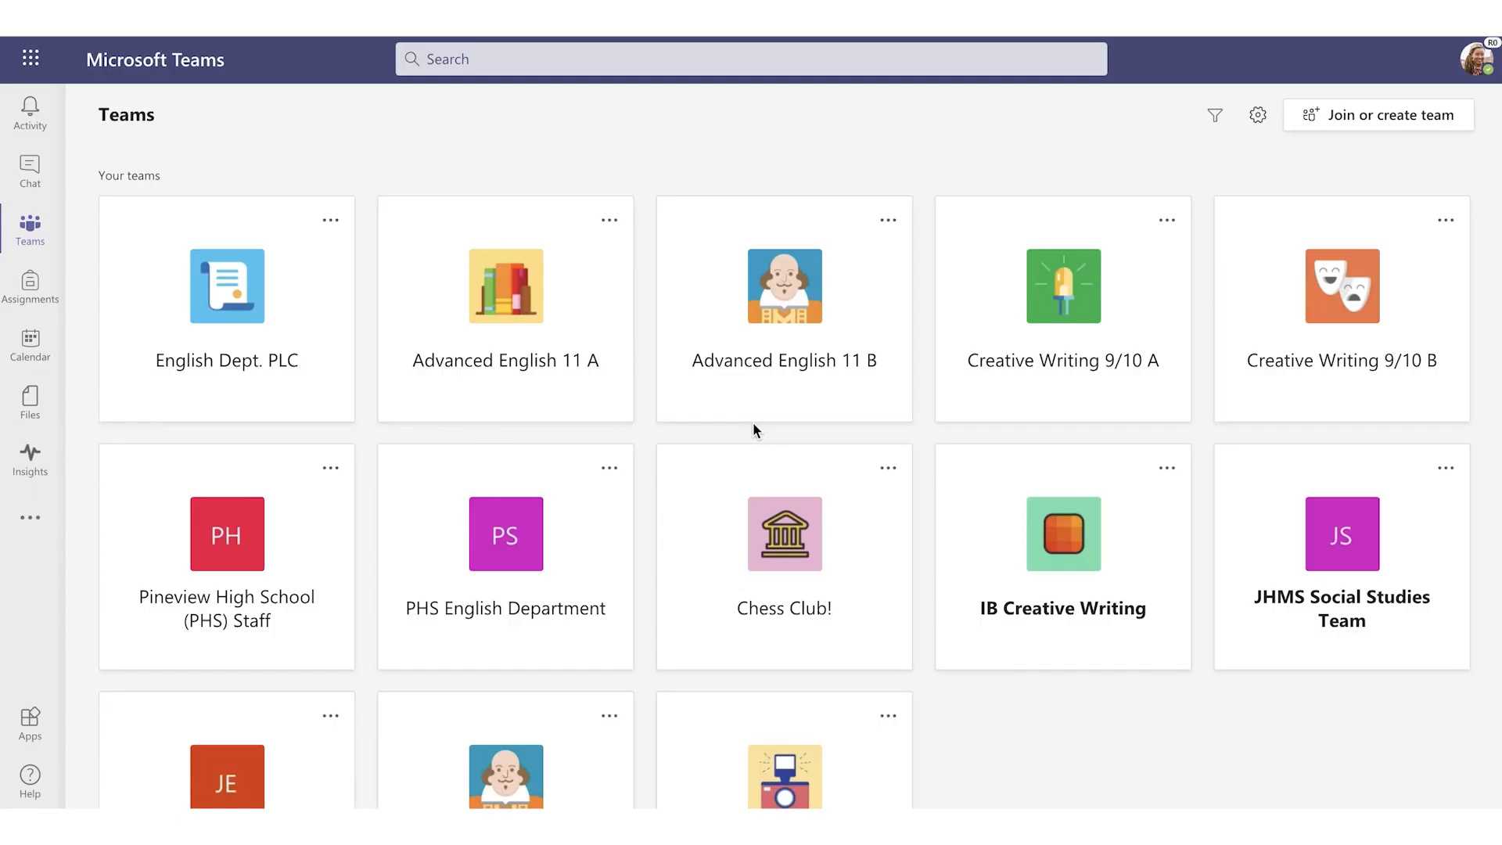
pyautogui.moveTo(142, 285)
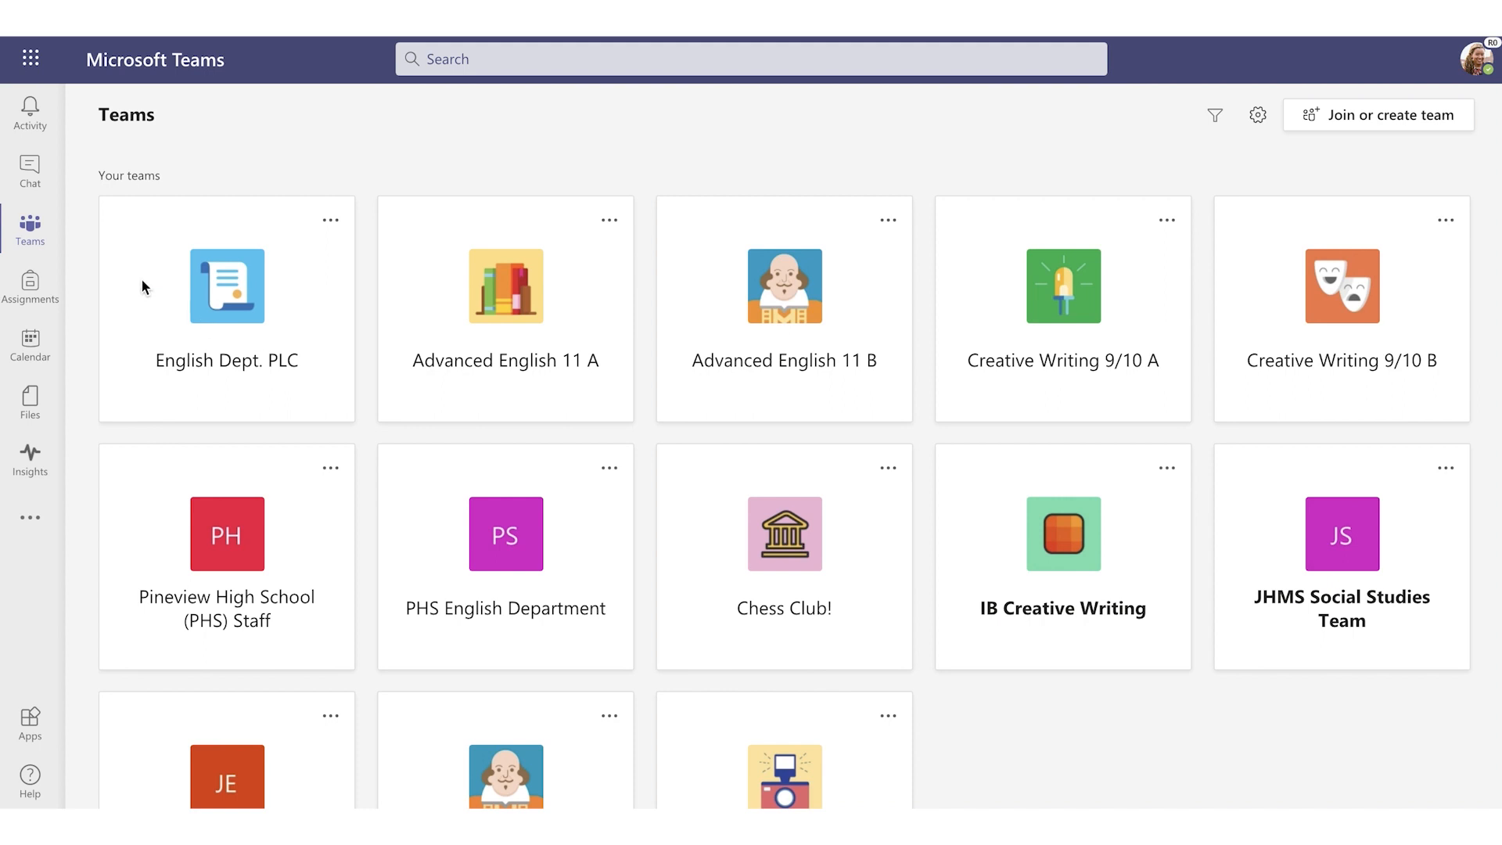
pyautogui.moveTo(40, 294)
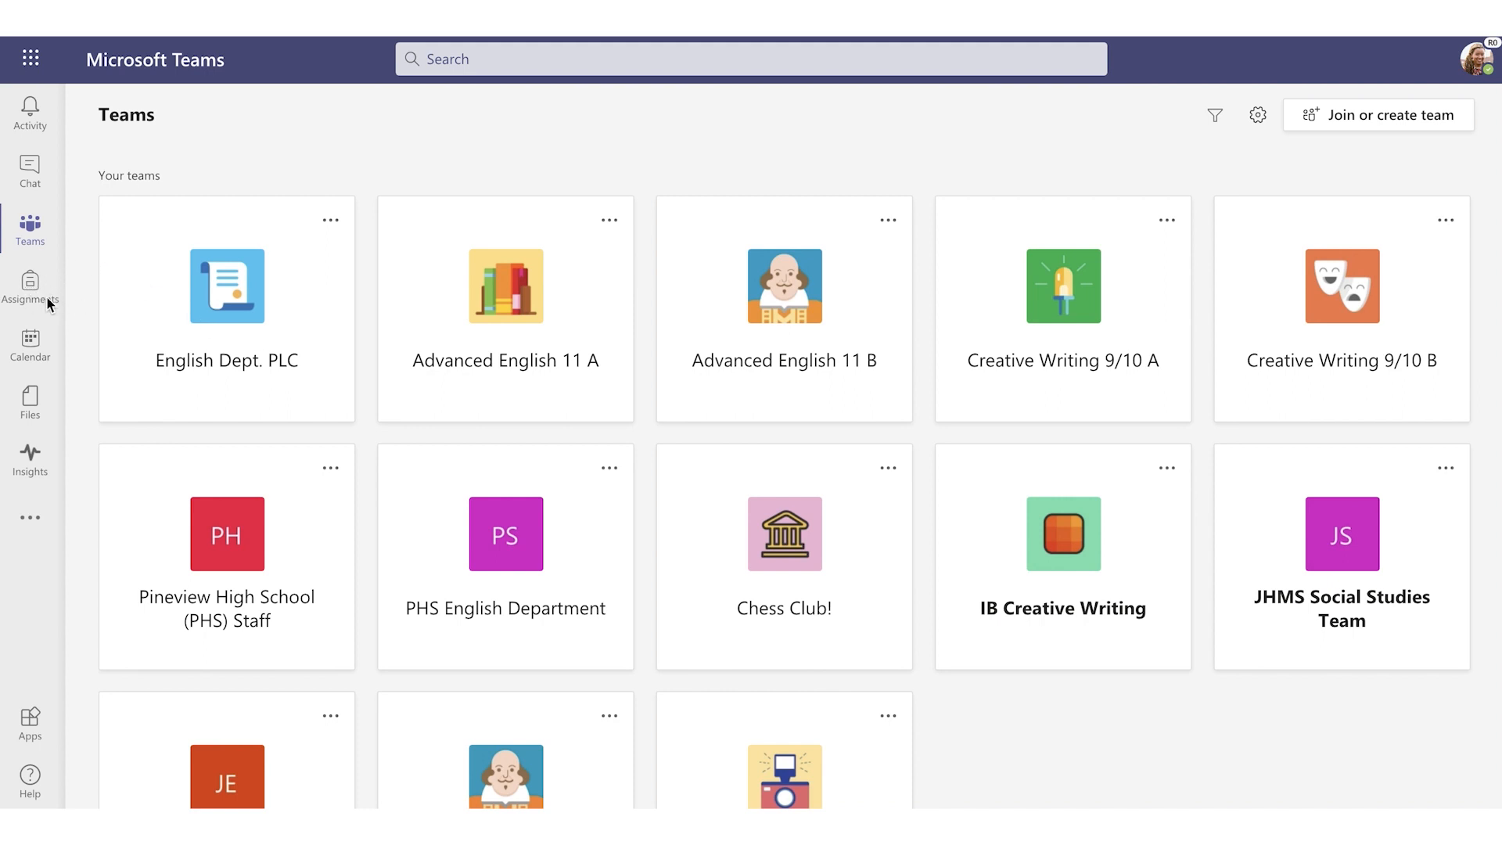
pyautogui.moveTo(883, 640)
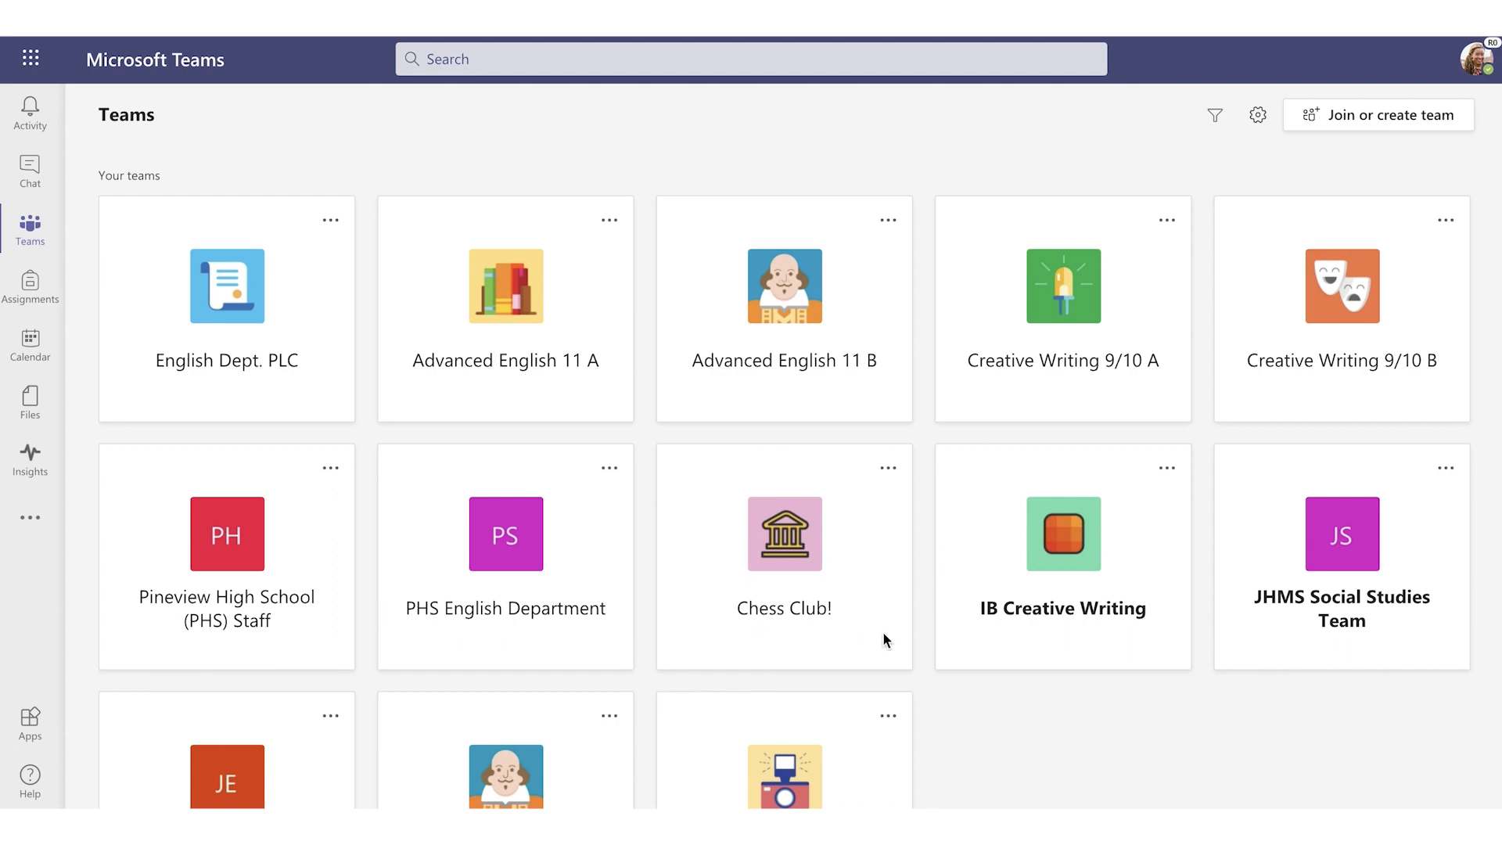
pyautogui.moveTo(975, 474)
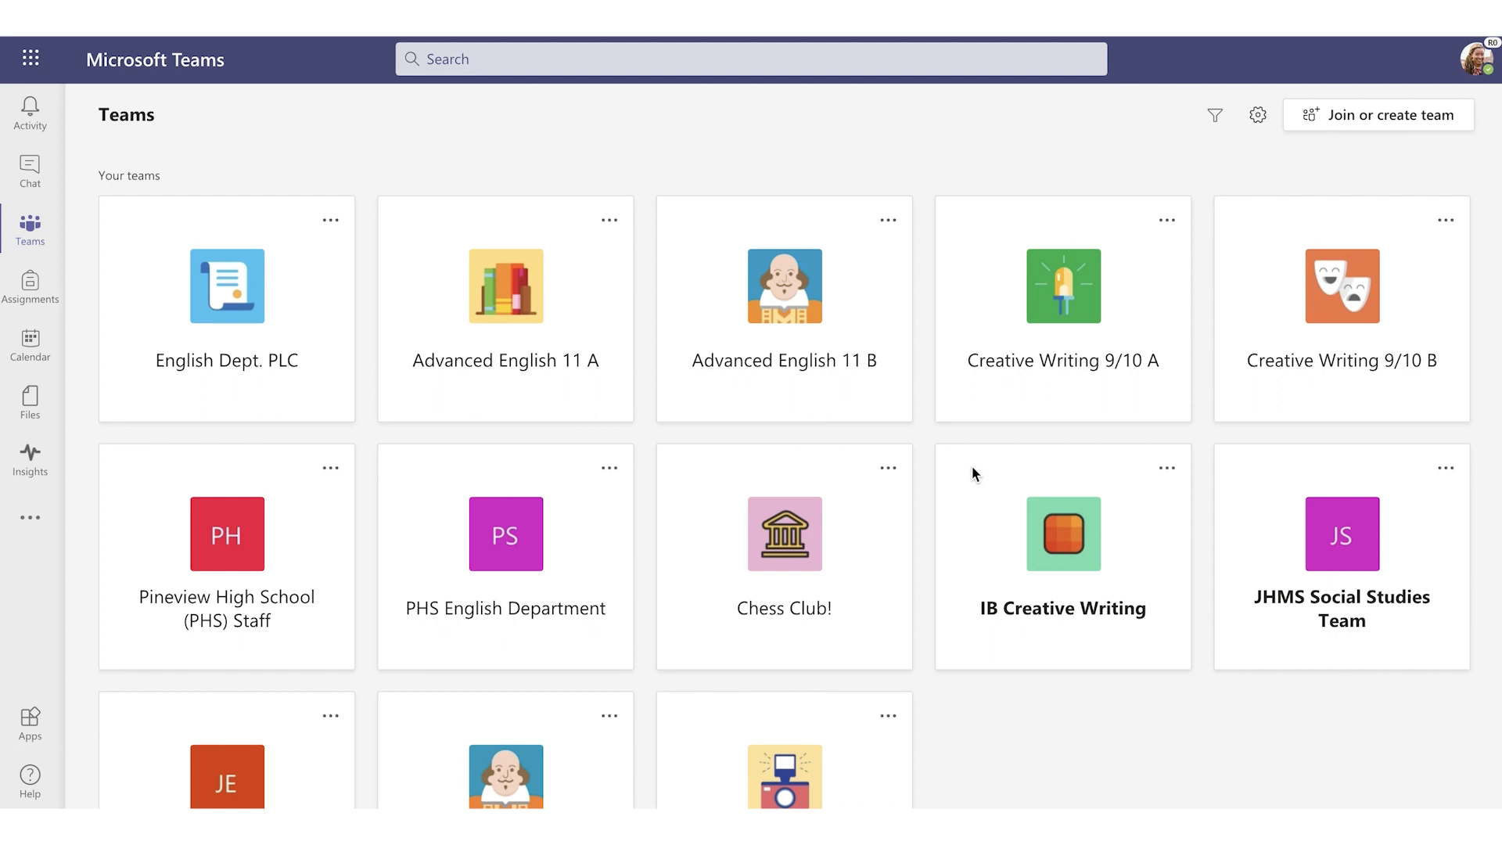
pyautogui.moveTo(1245, 160)
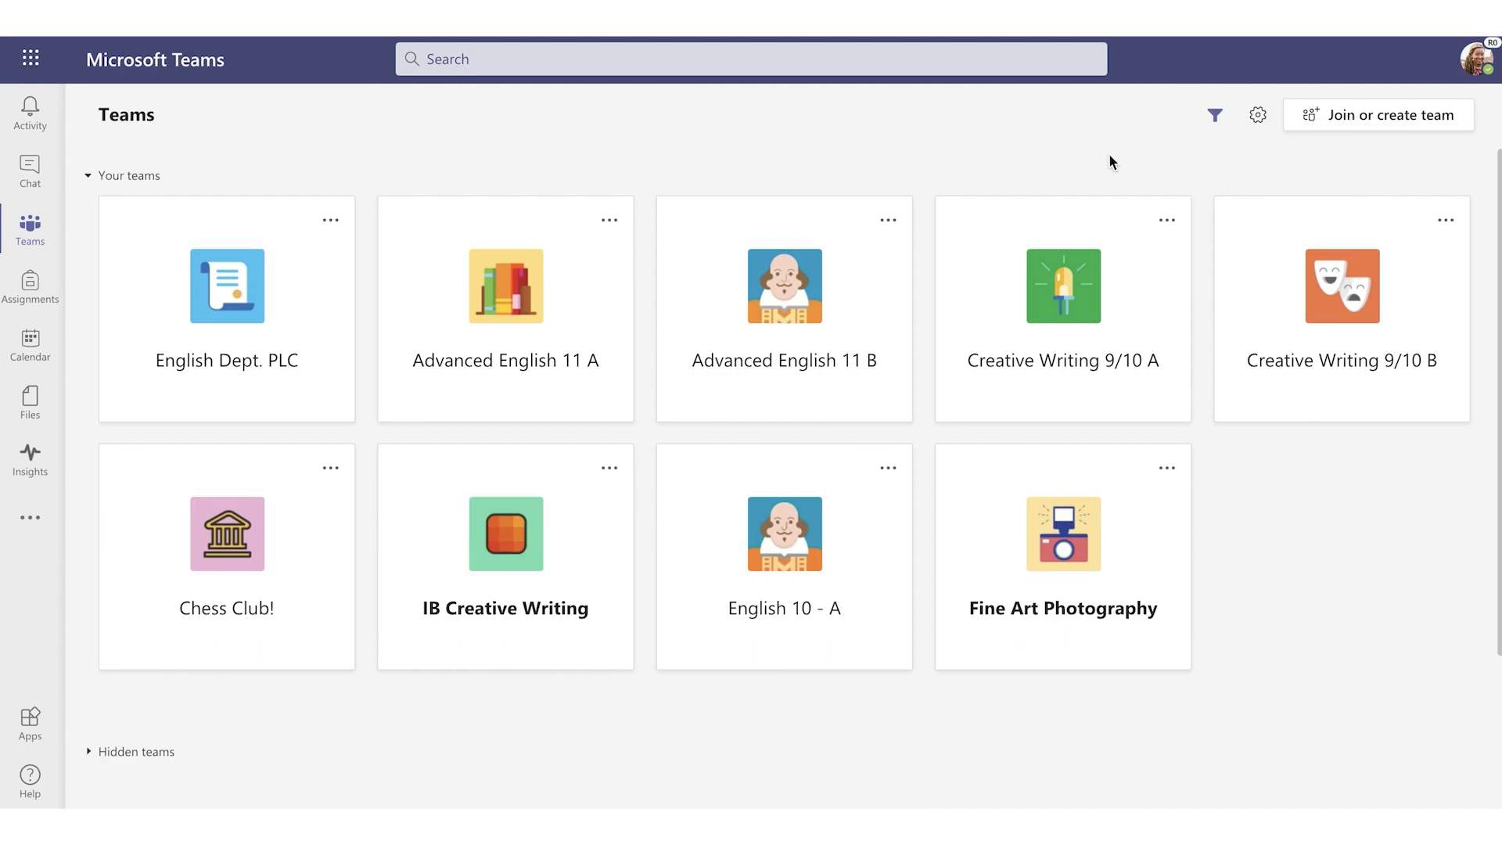
pyautogui.moveTo(815, 565)
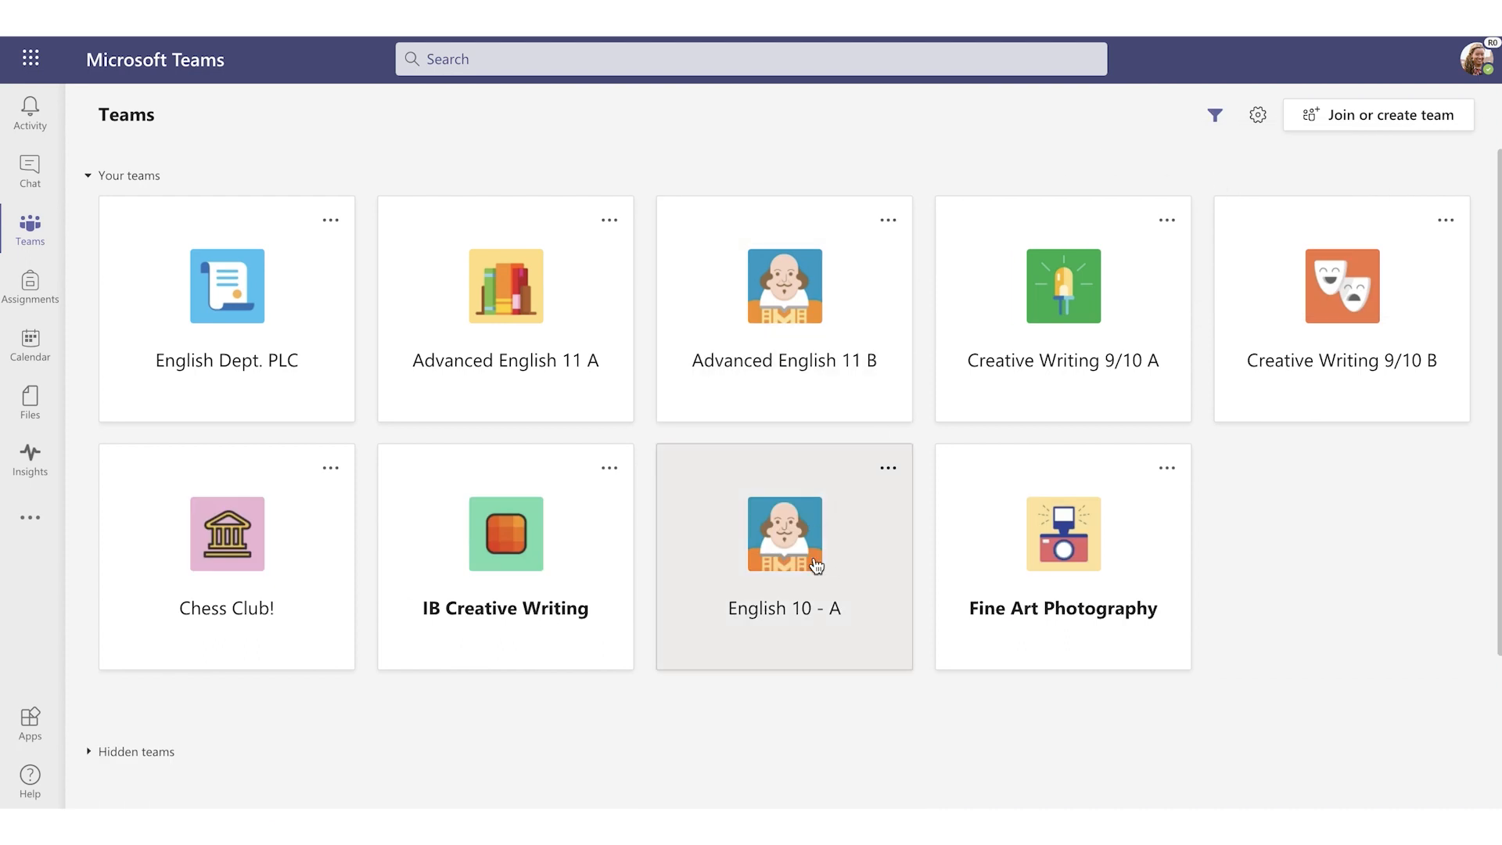
# - Open English 10 - A's Assignments and expand Returned to reveal Reading Journal
pyautogui.click(782, 534)
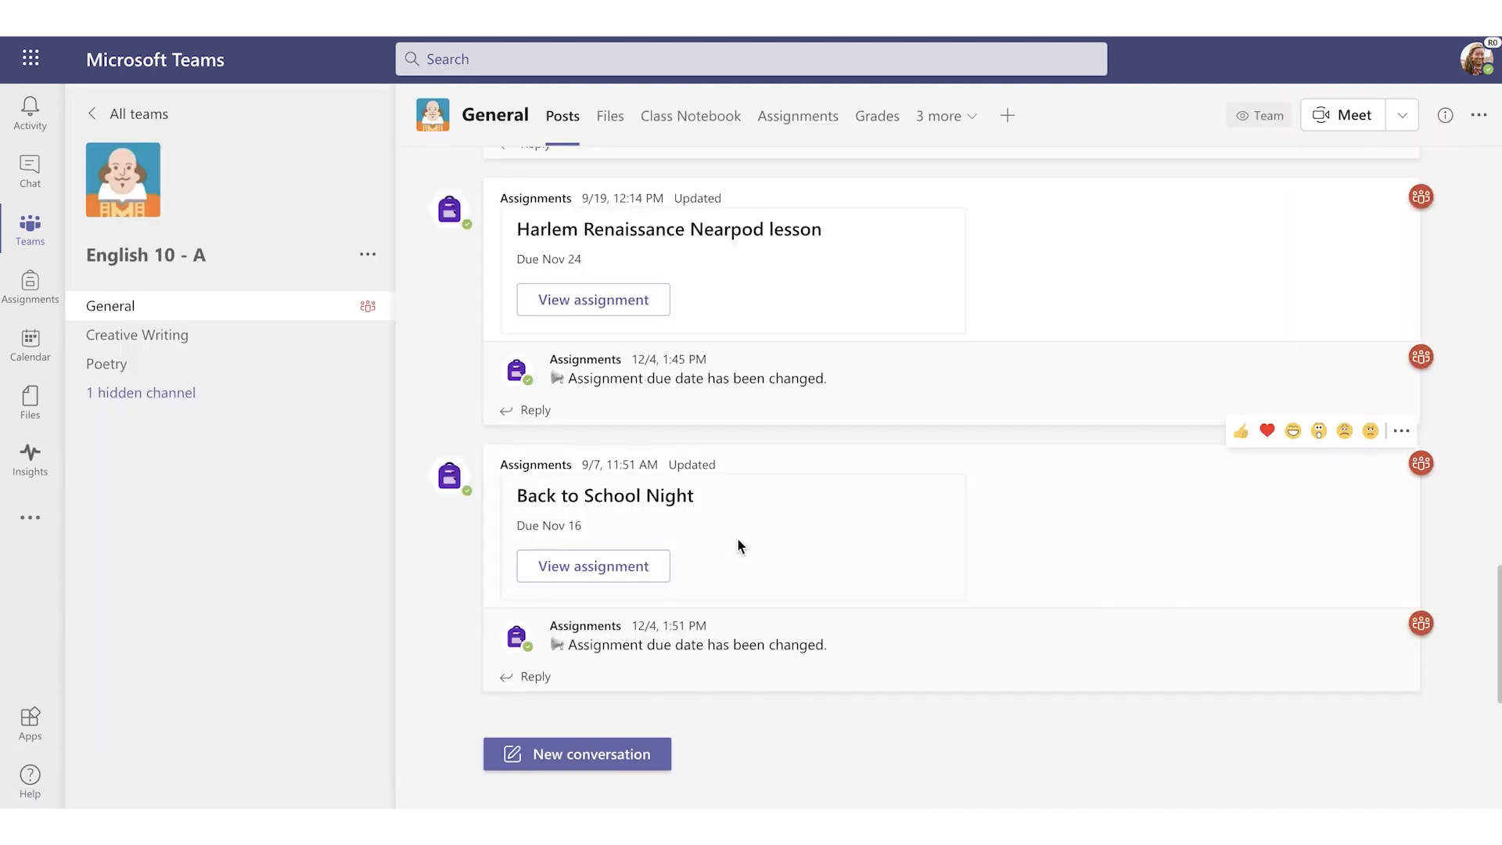
pyautogui.moveTo(271, 311)
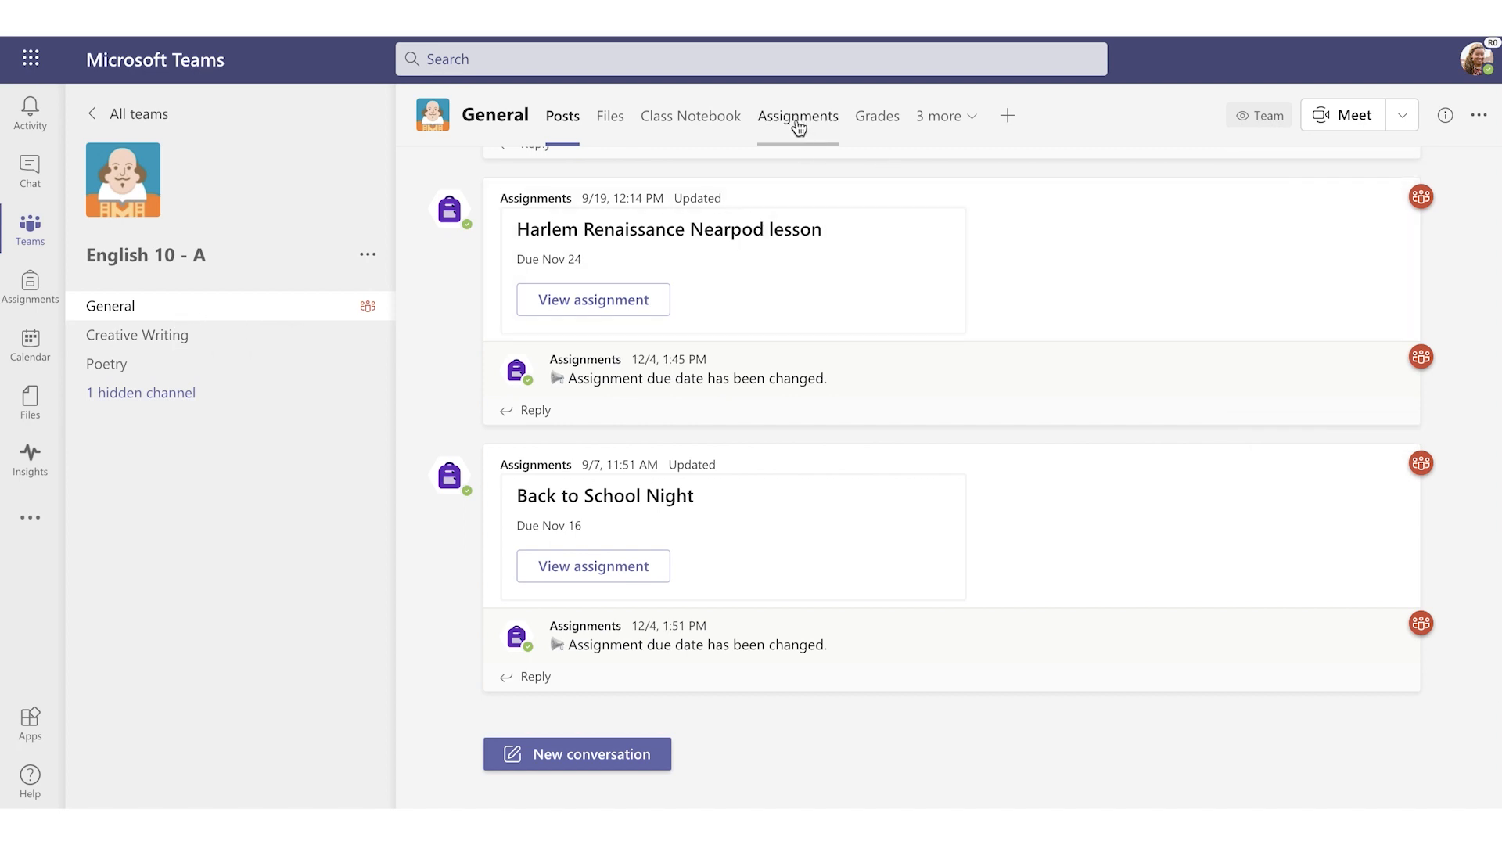
pyautogui.click(798, 115)
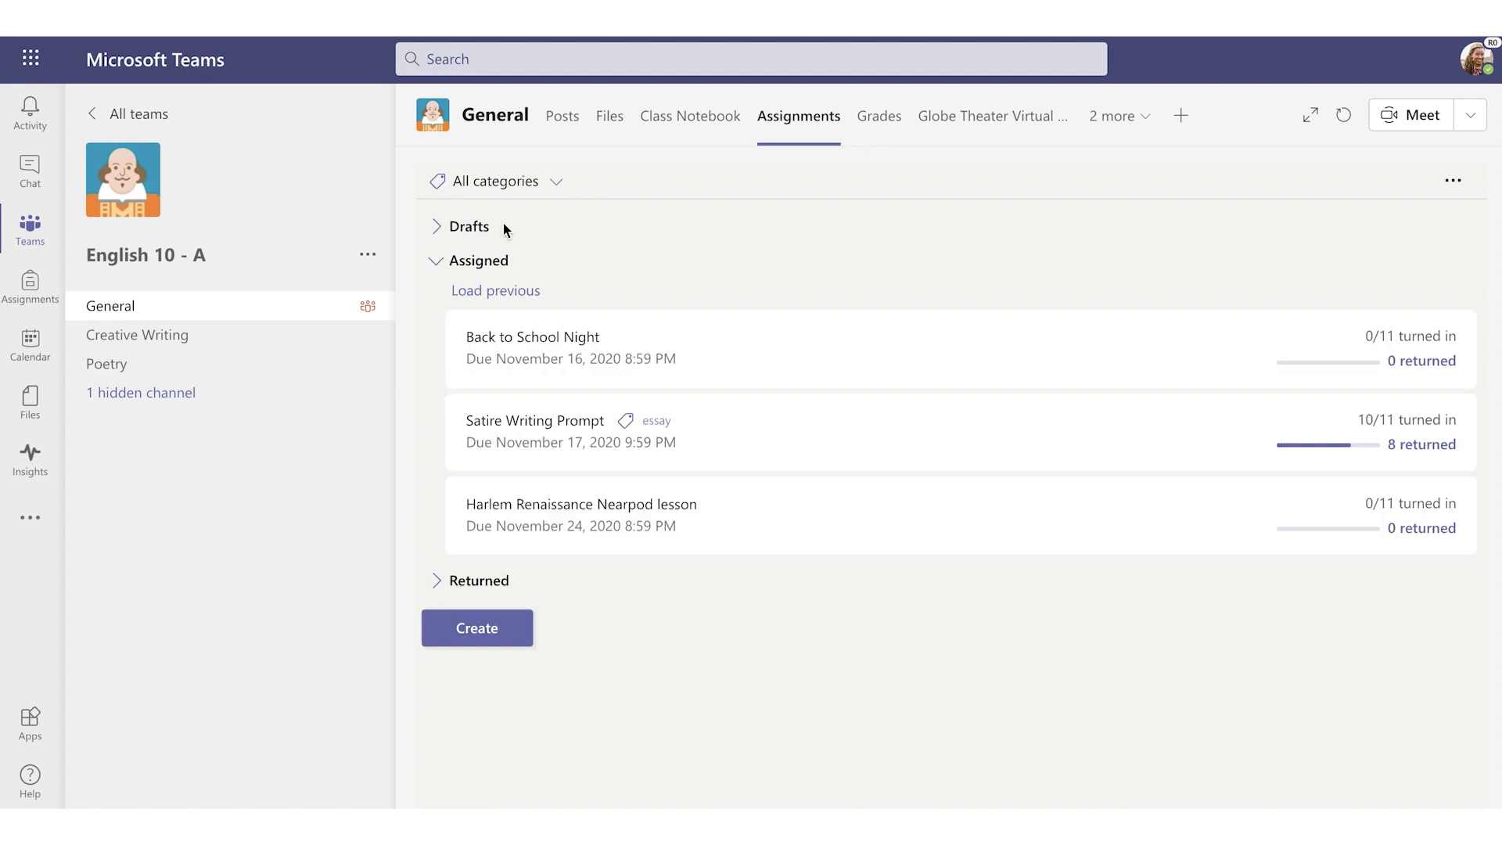
pyautogui.moveTo(496, 233)
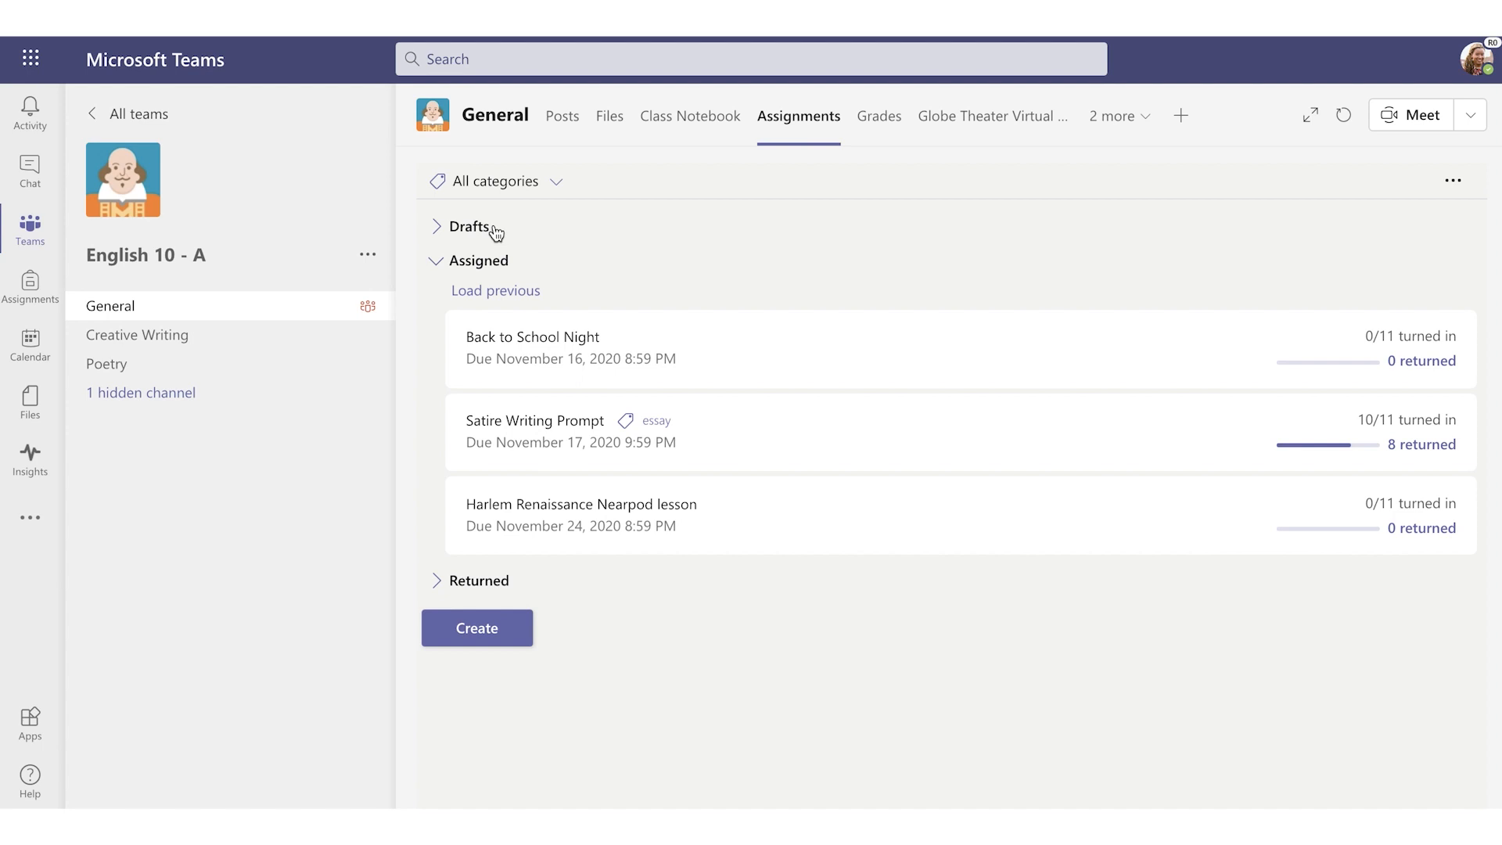
pyautogui.moveTo(498, 274)
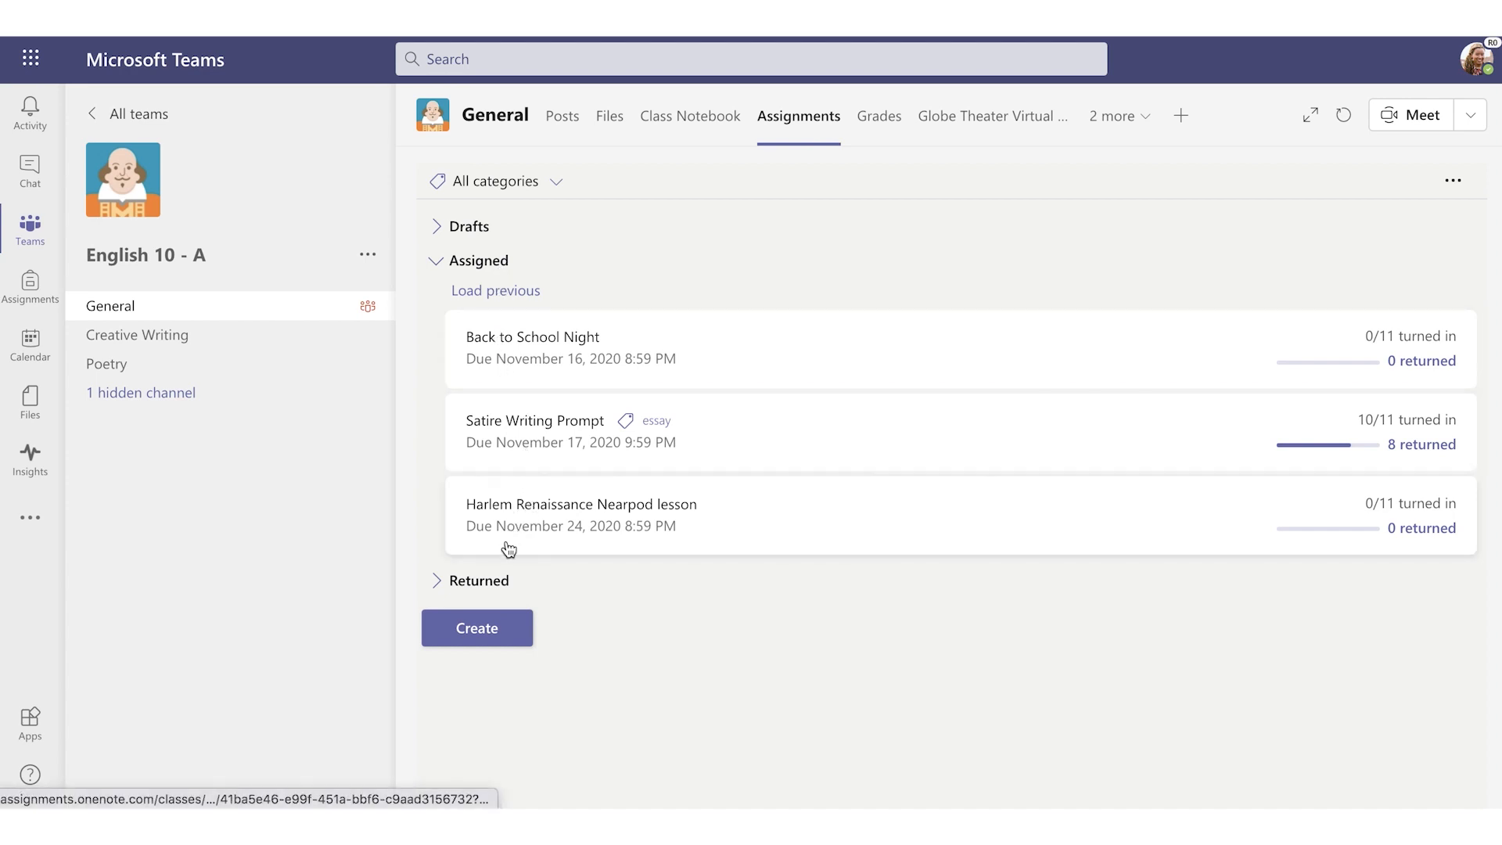
pyautogui.moveTo(498, 582)
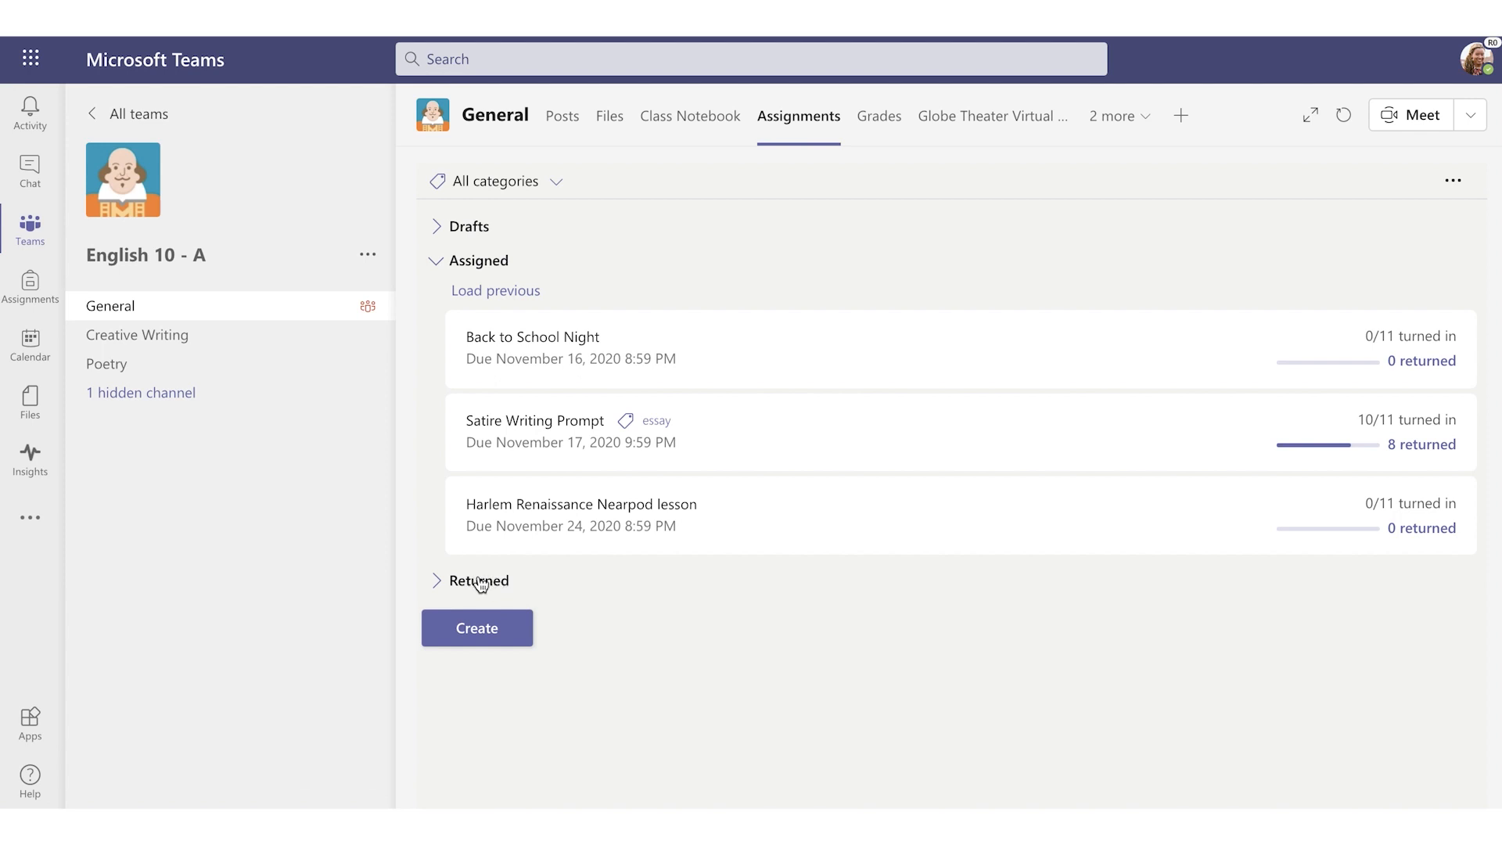
pyautogui.click(478, 580)
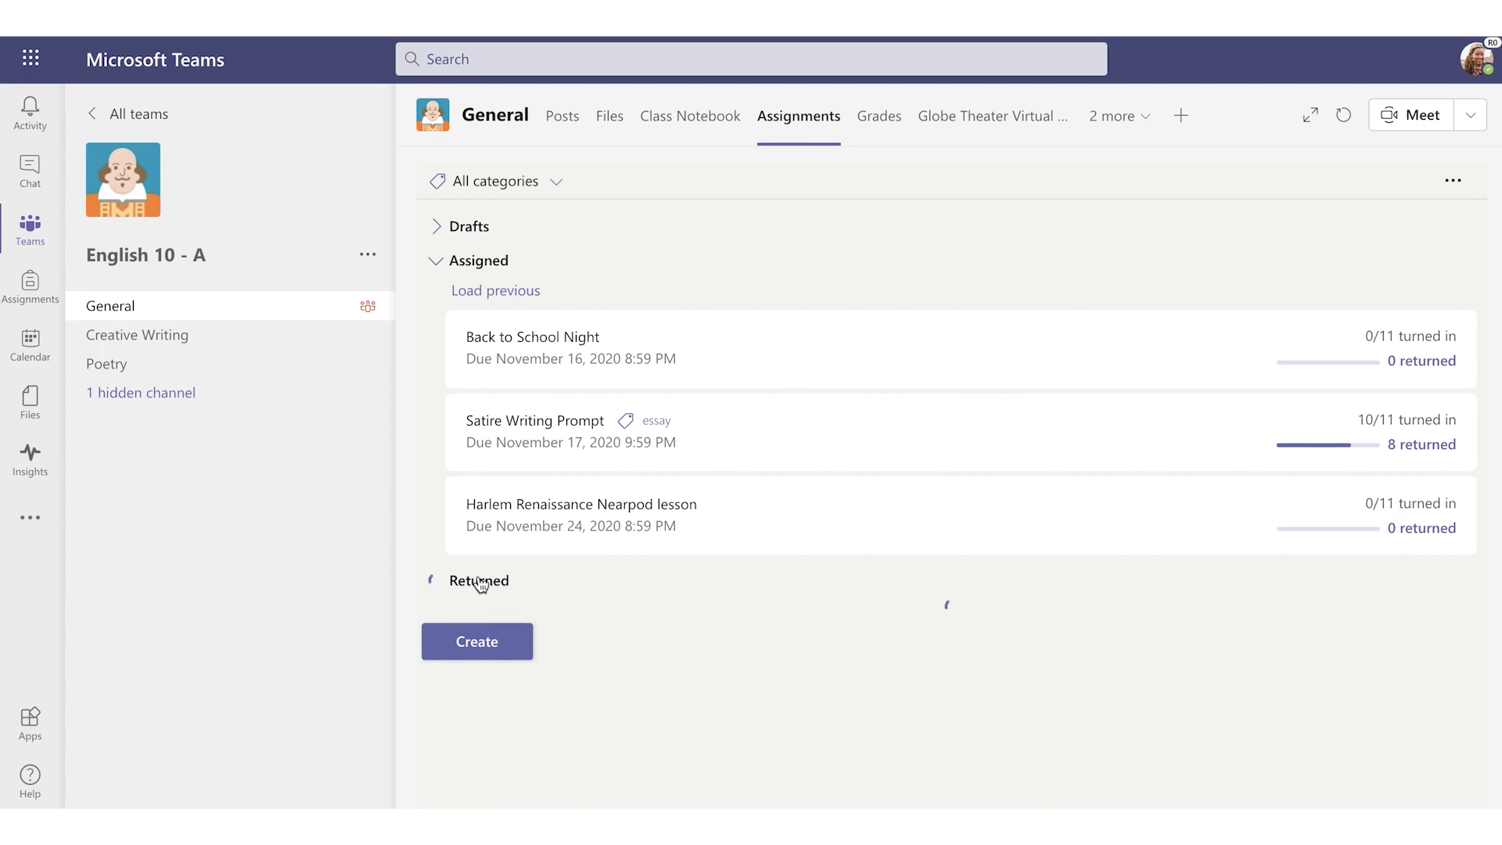
pyautogui.click(478, 580)
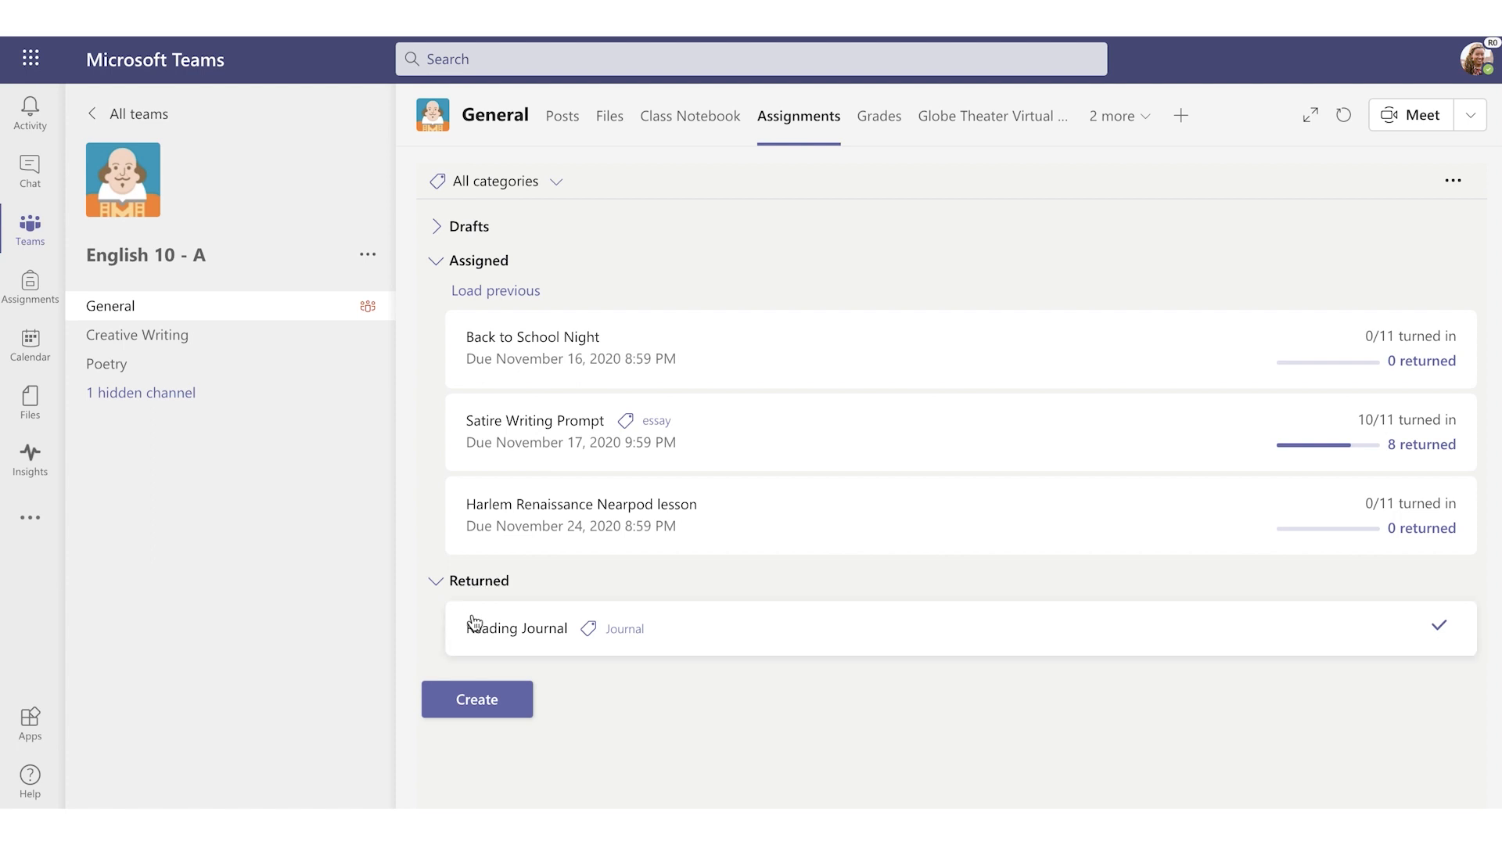
pyautogui.moveTo(557, 623)
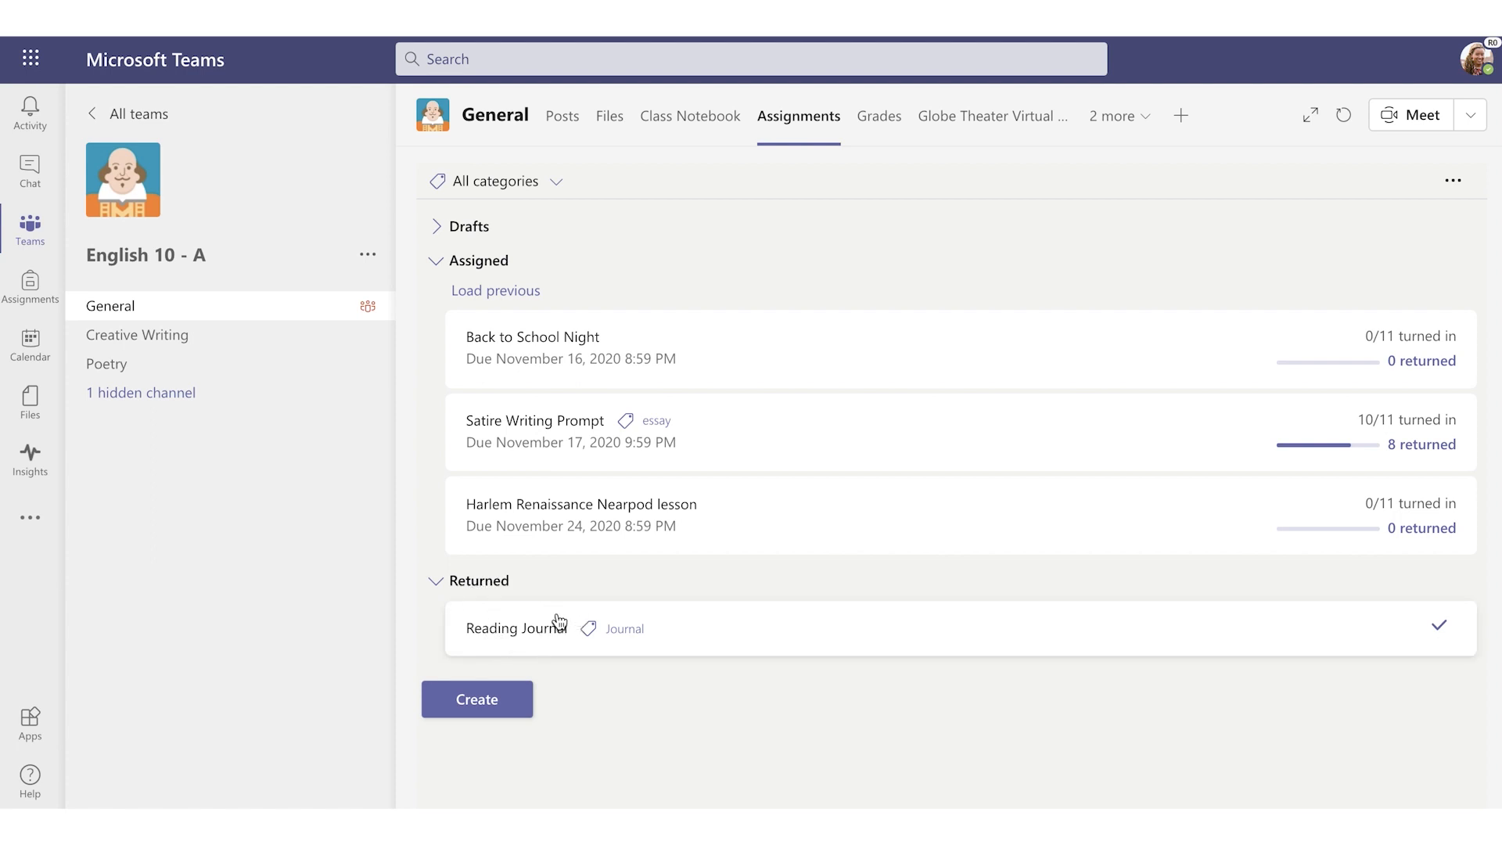
pyautogui.moveTo(539, 649)
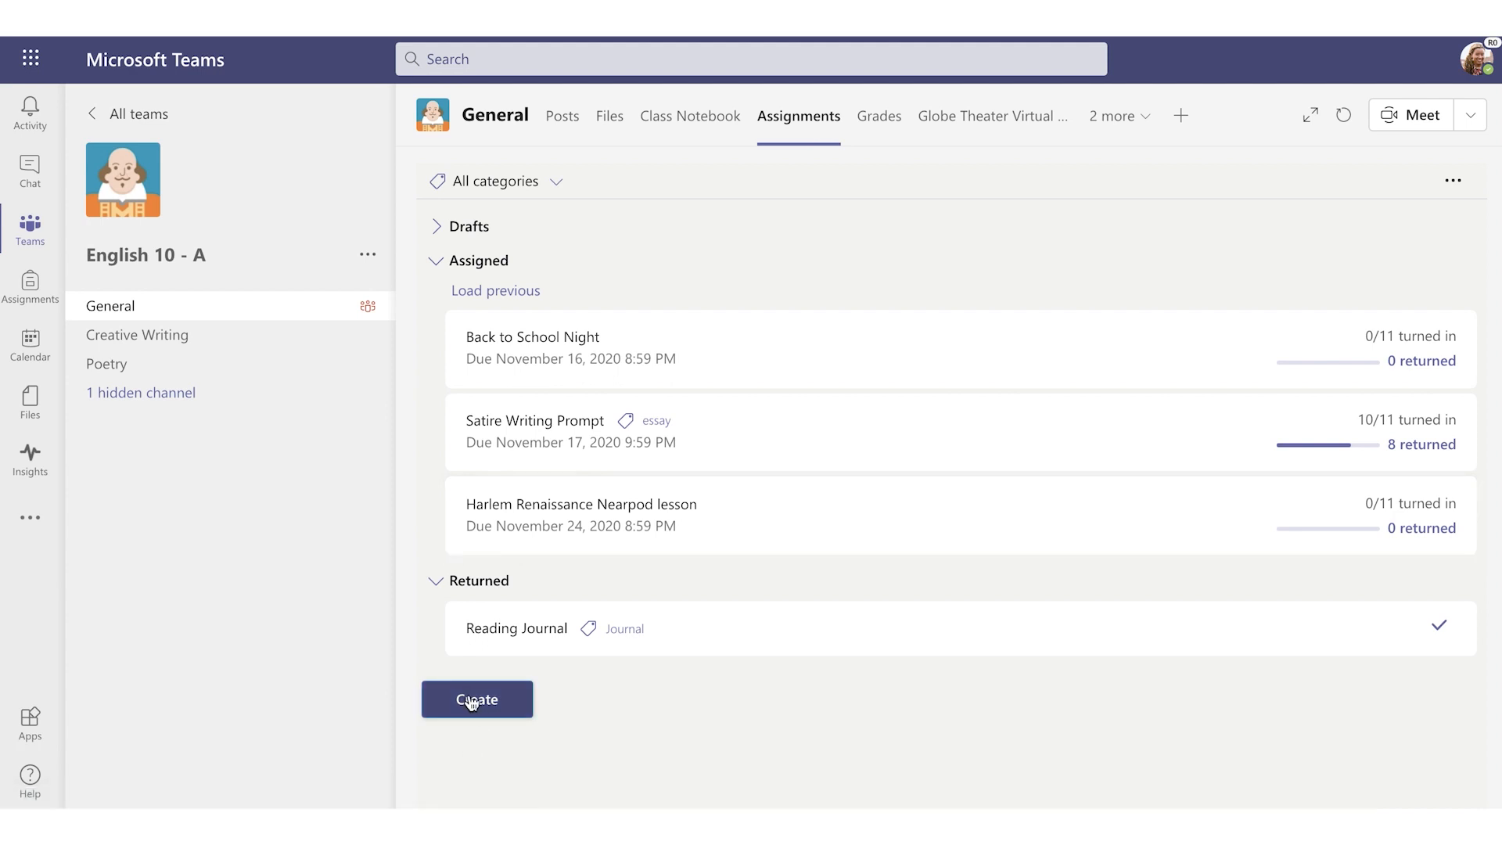
# - Start a new assignment titled 'Character Analysis Essay'
pyautogui.click(477, 699)
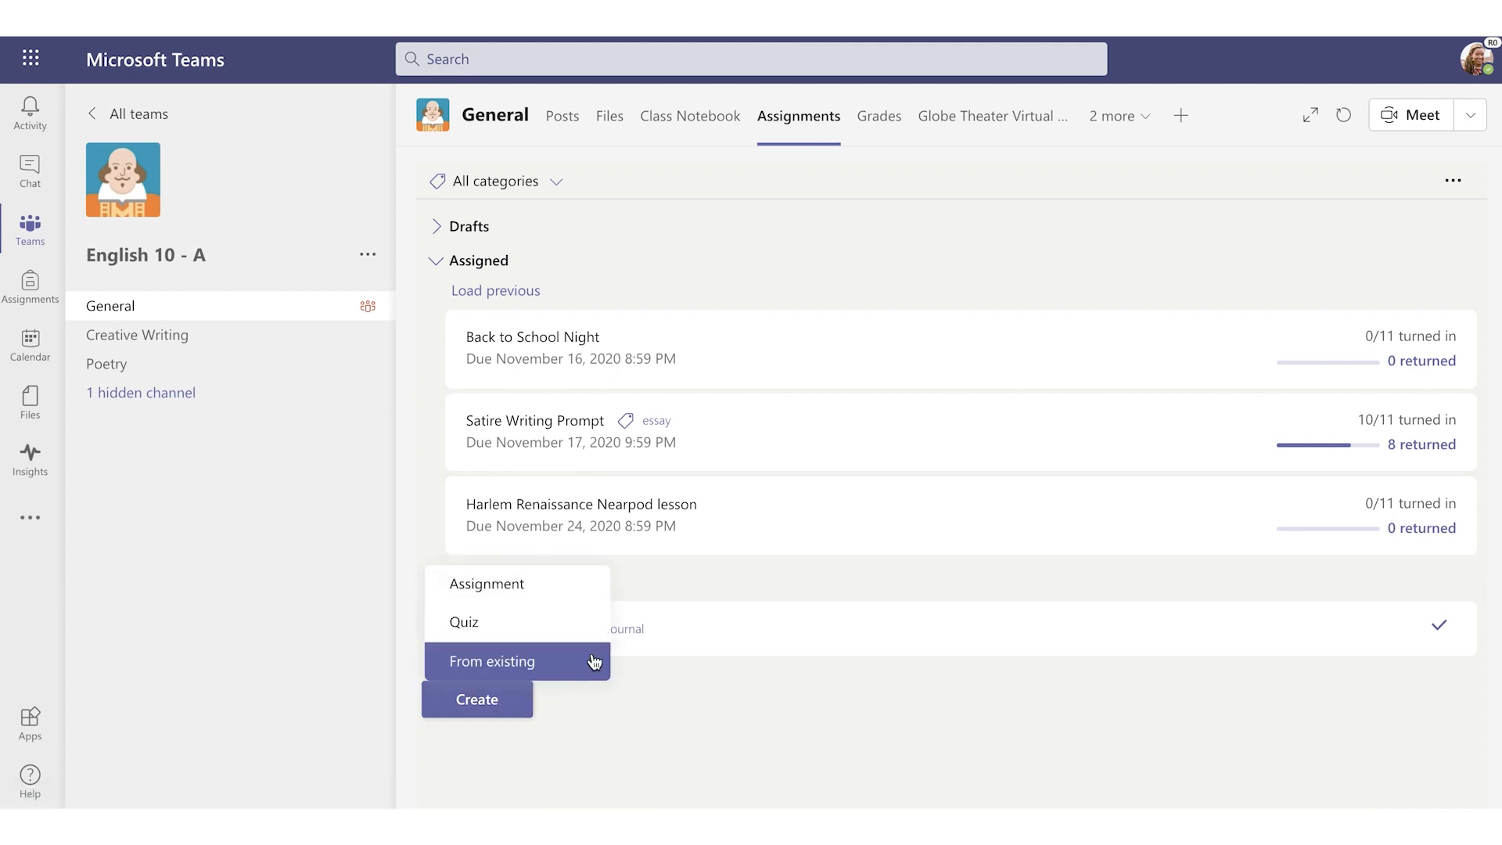
pyautogui.moveTo(517, 584)
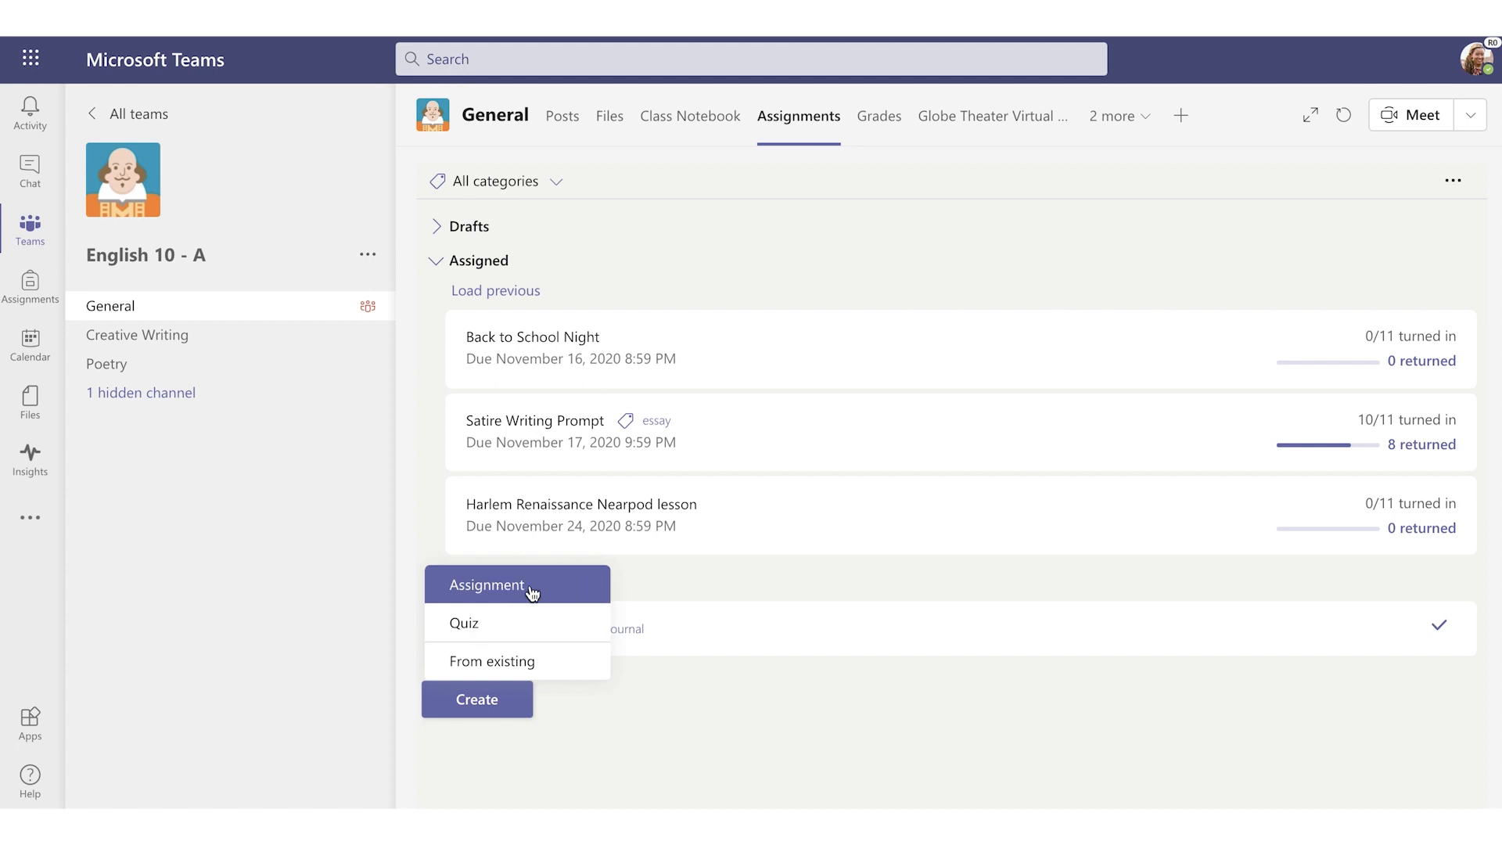
pyautogui.moveTo(517, 623)
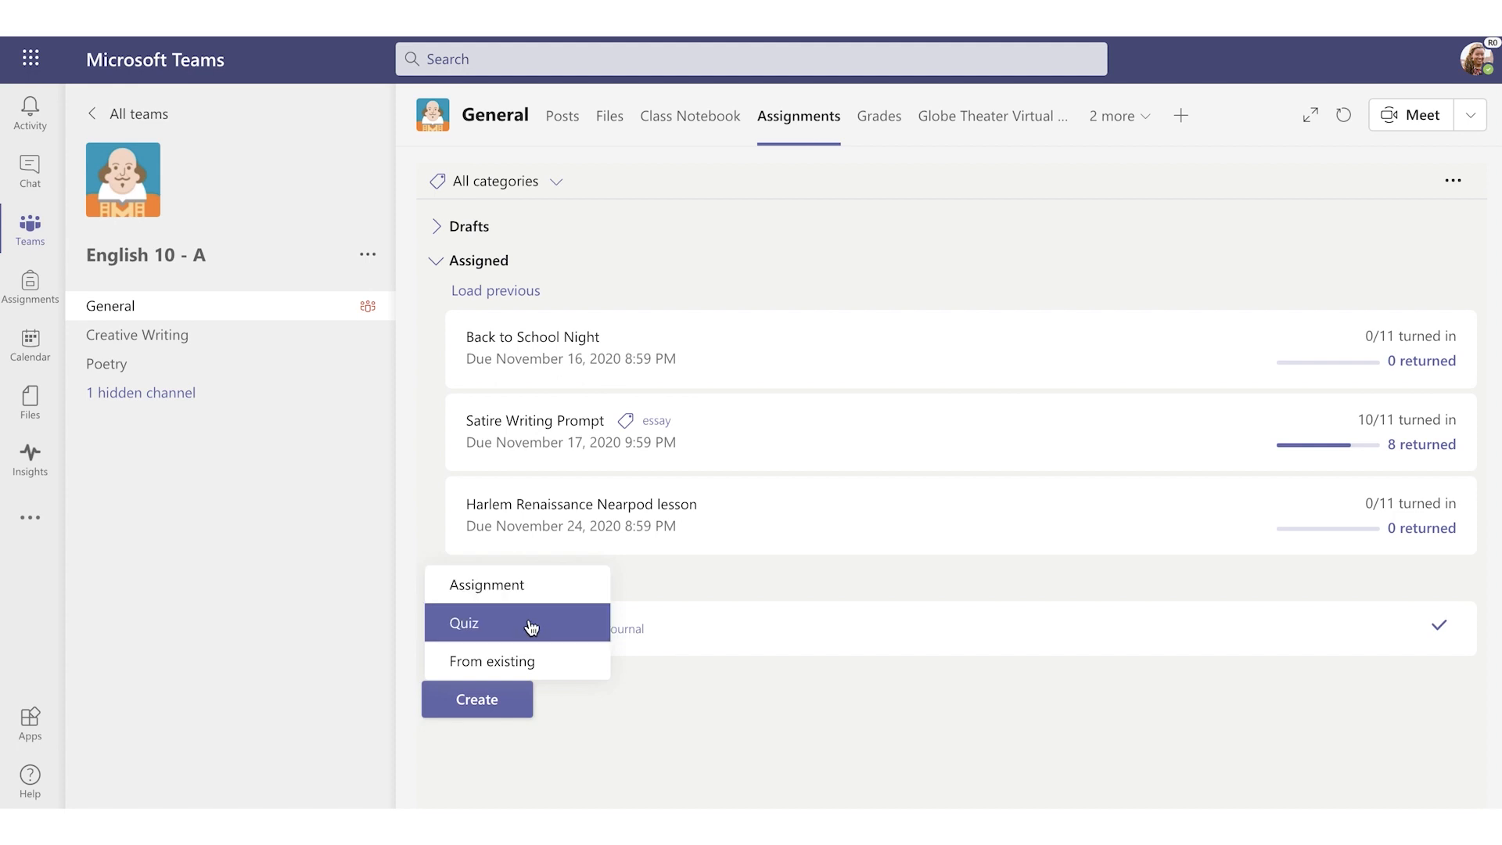
pyautogui.moveTo(553, 670)
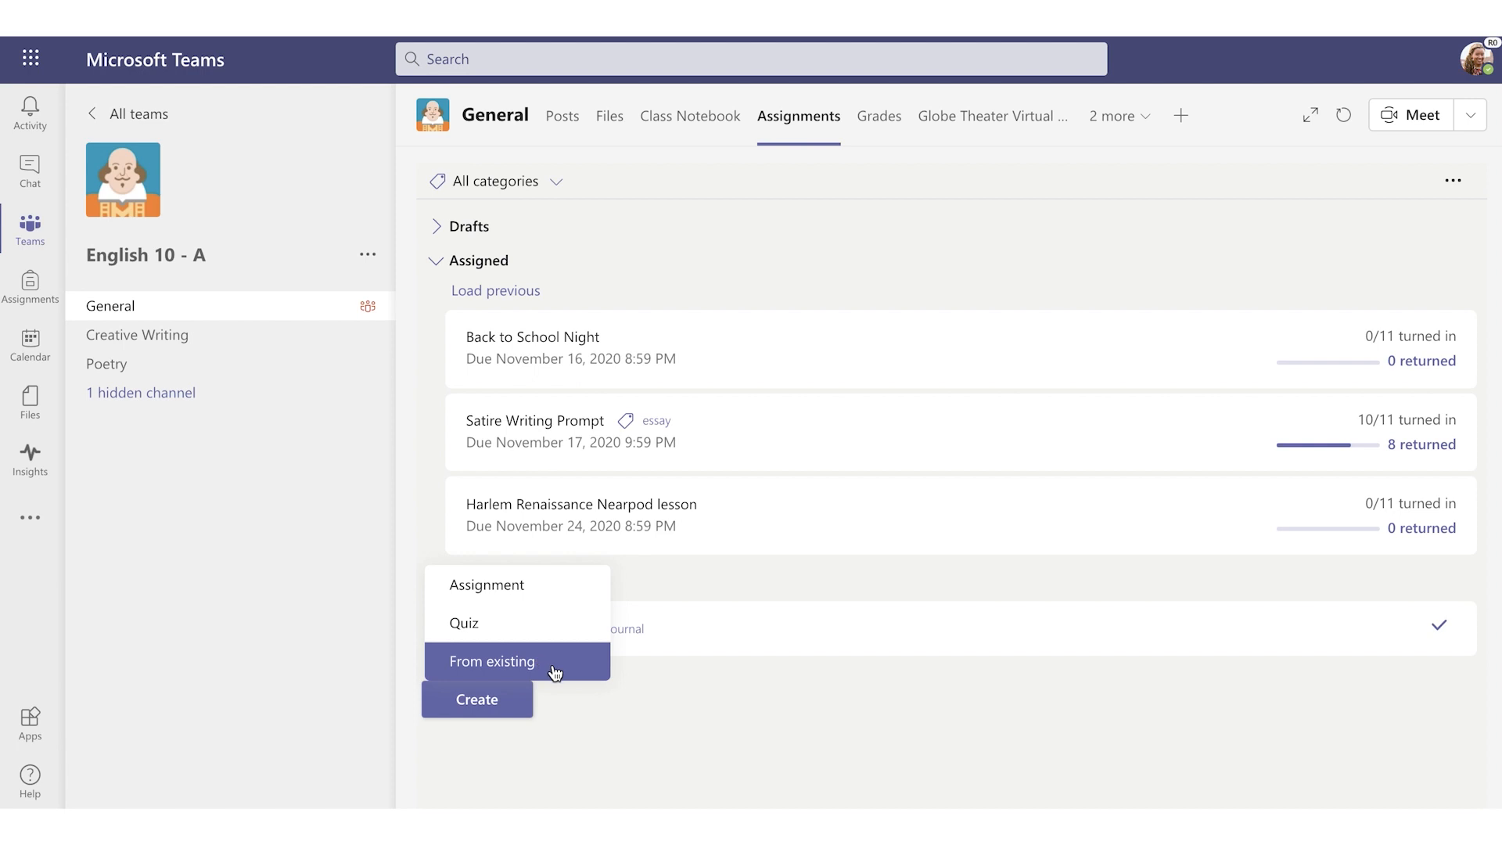
pyautogui.moveTo(546, 669)
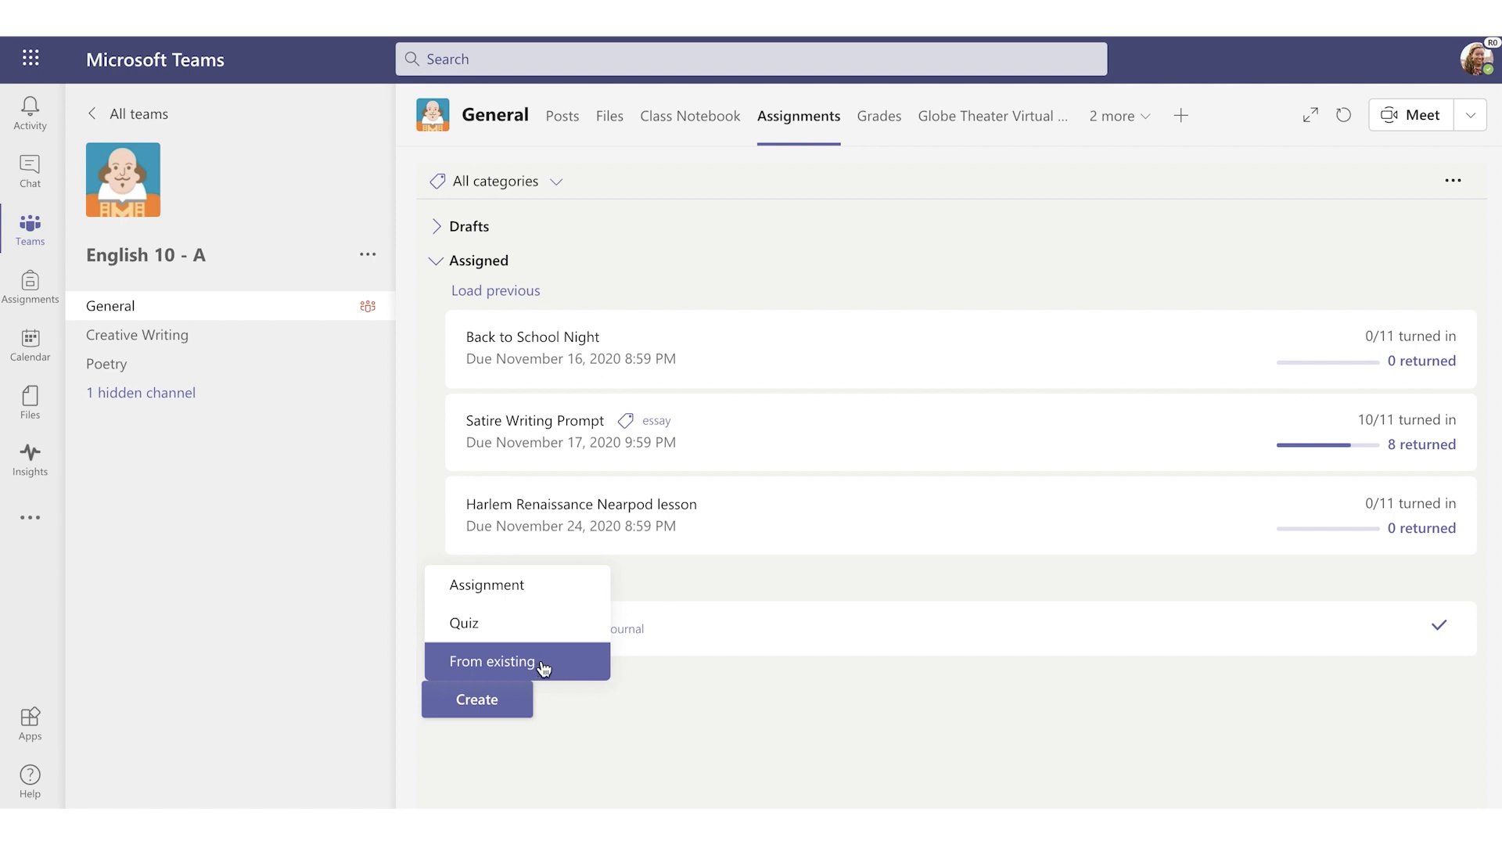
pyautogui.click(487, 585)
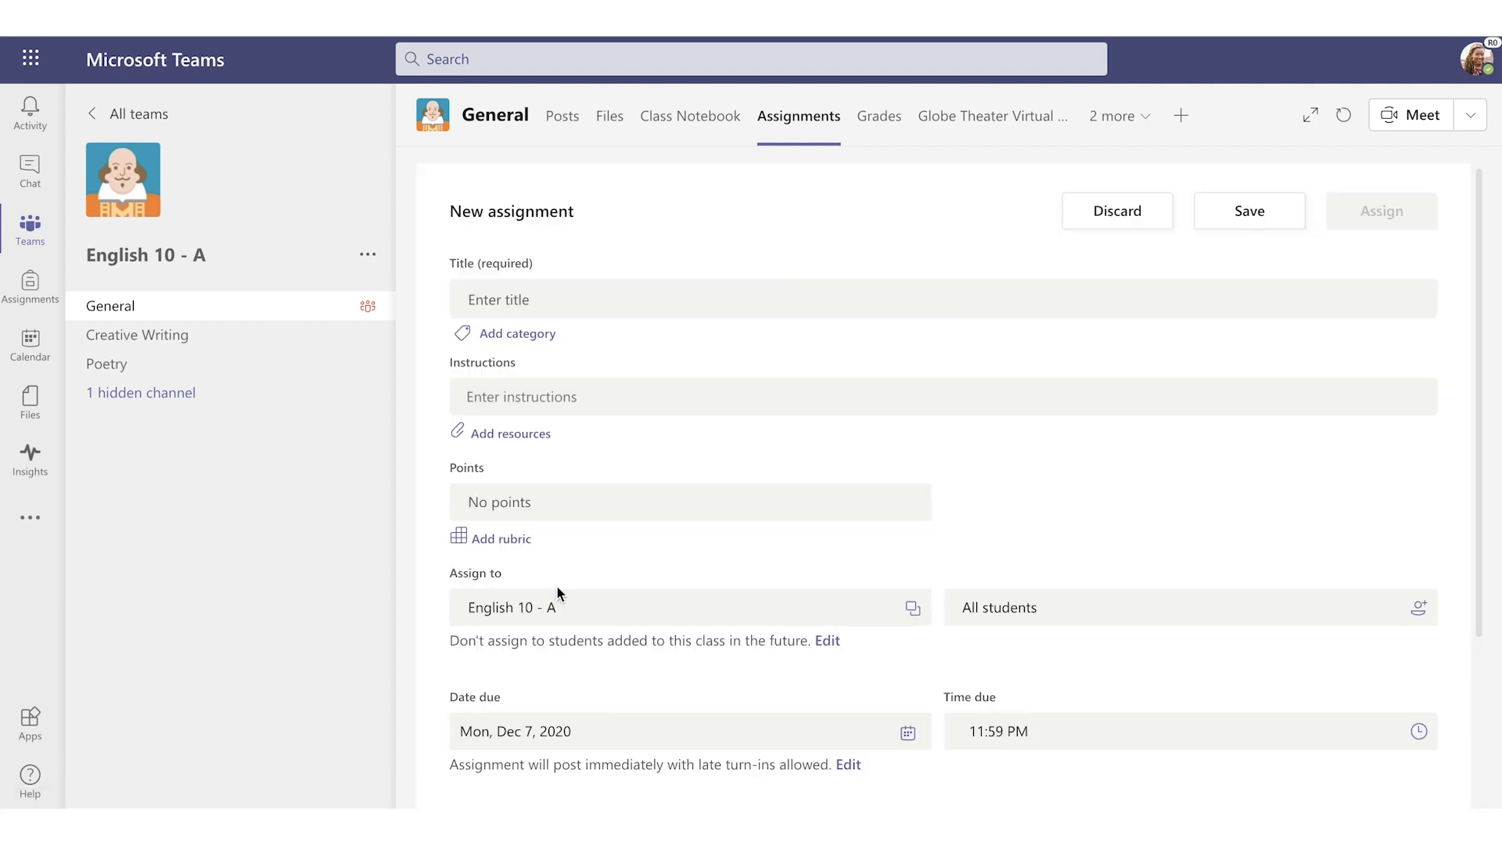
pyautogui.write('Character')
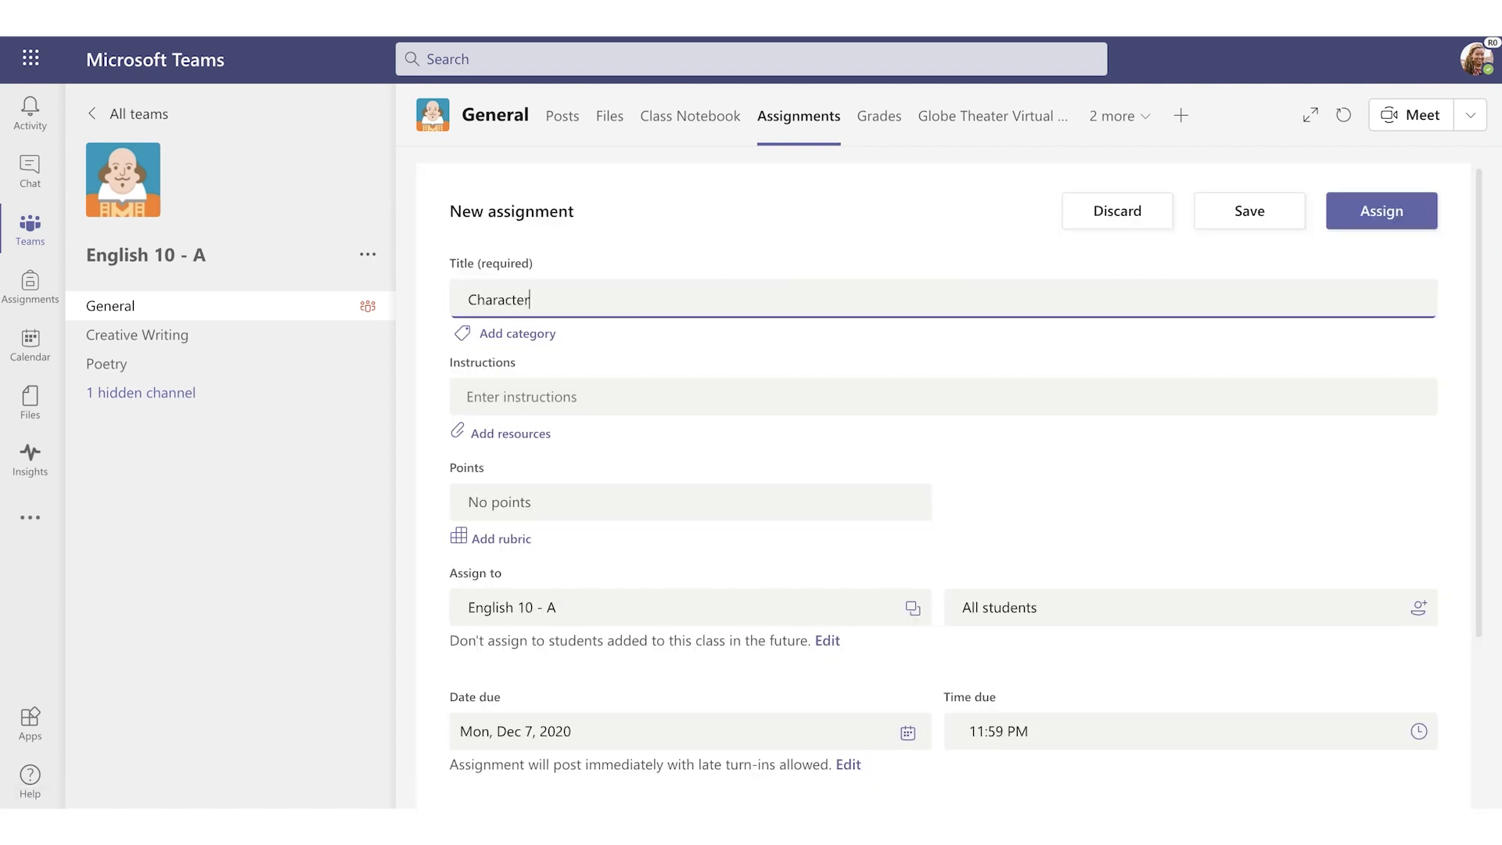
pyautogui.write('Analysis Essay')
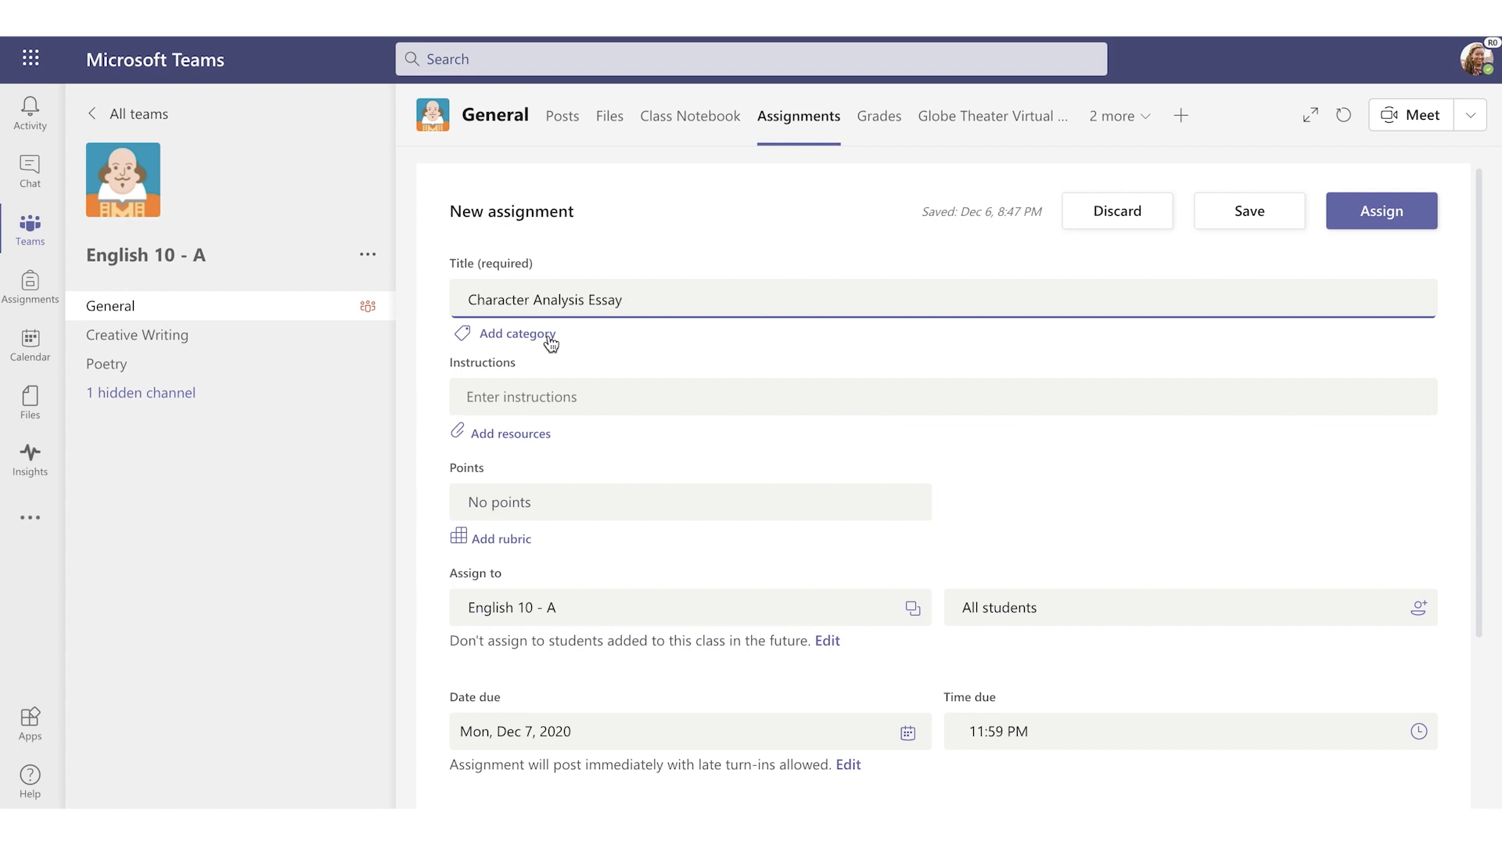
# - Tag the assignment as essay and enter the five-paragraph character analysis instructions
pyautogui.click(516, 333)
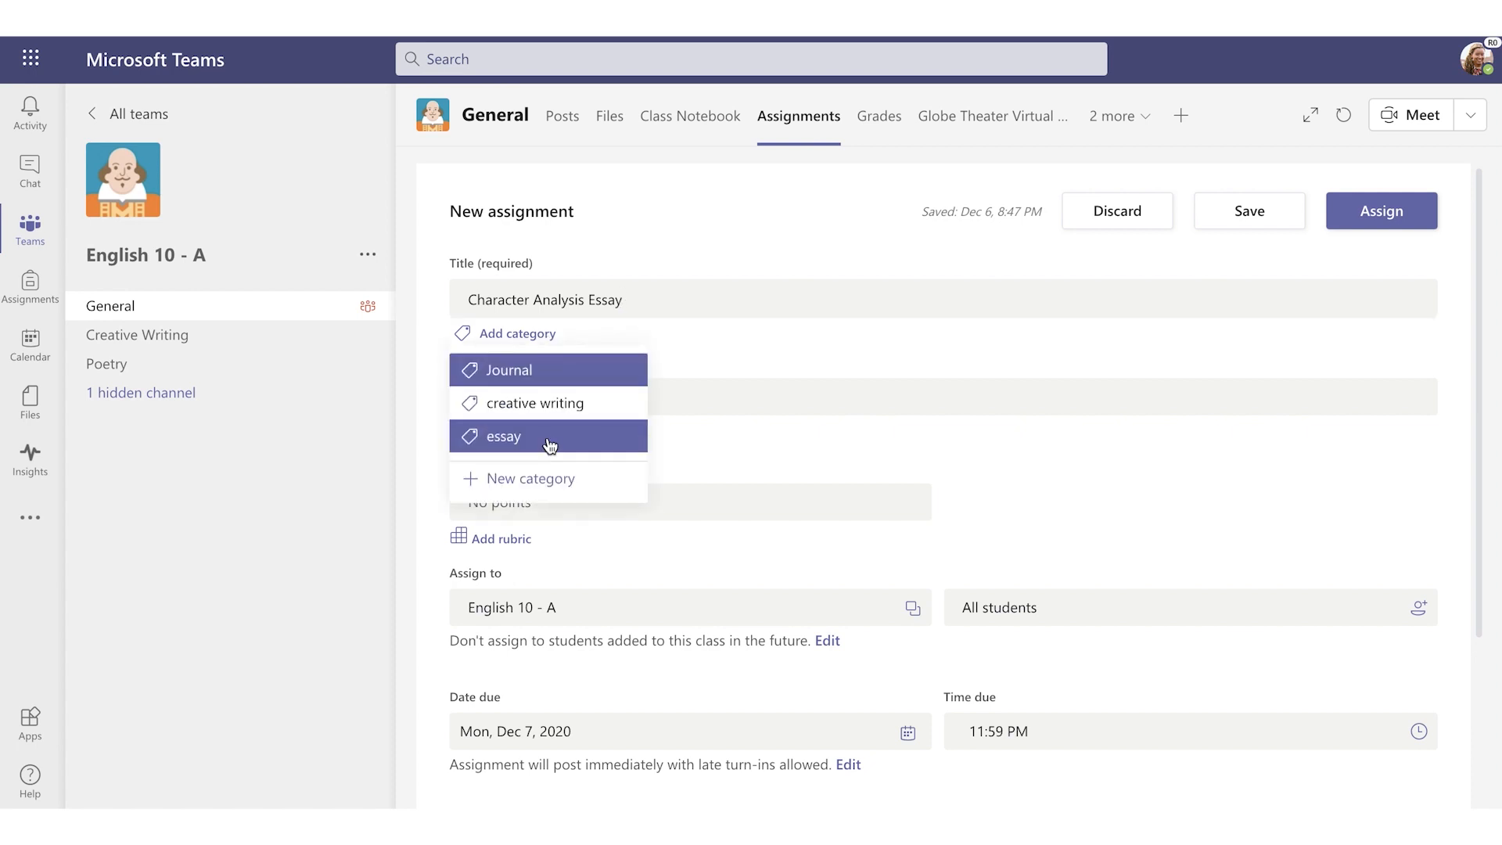
pyautogui.click(502, 435)
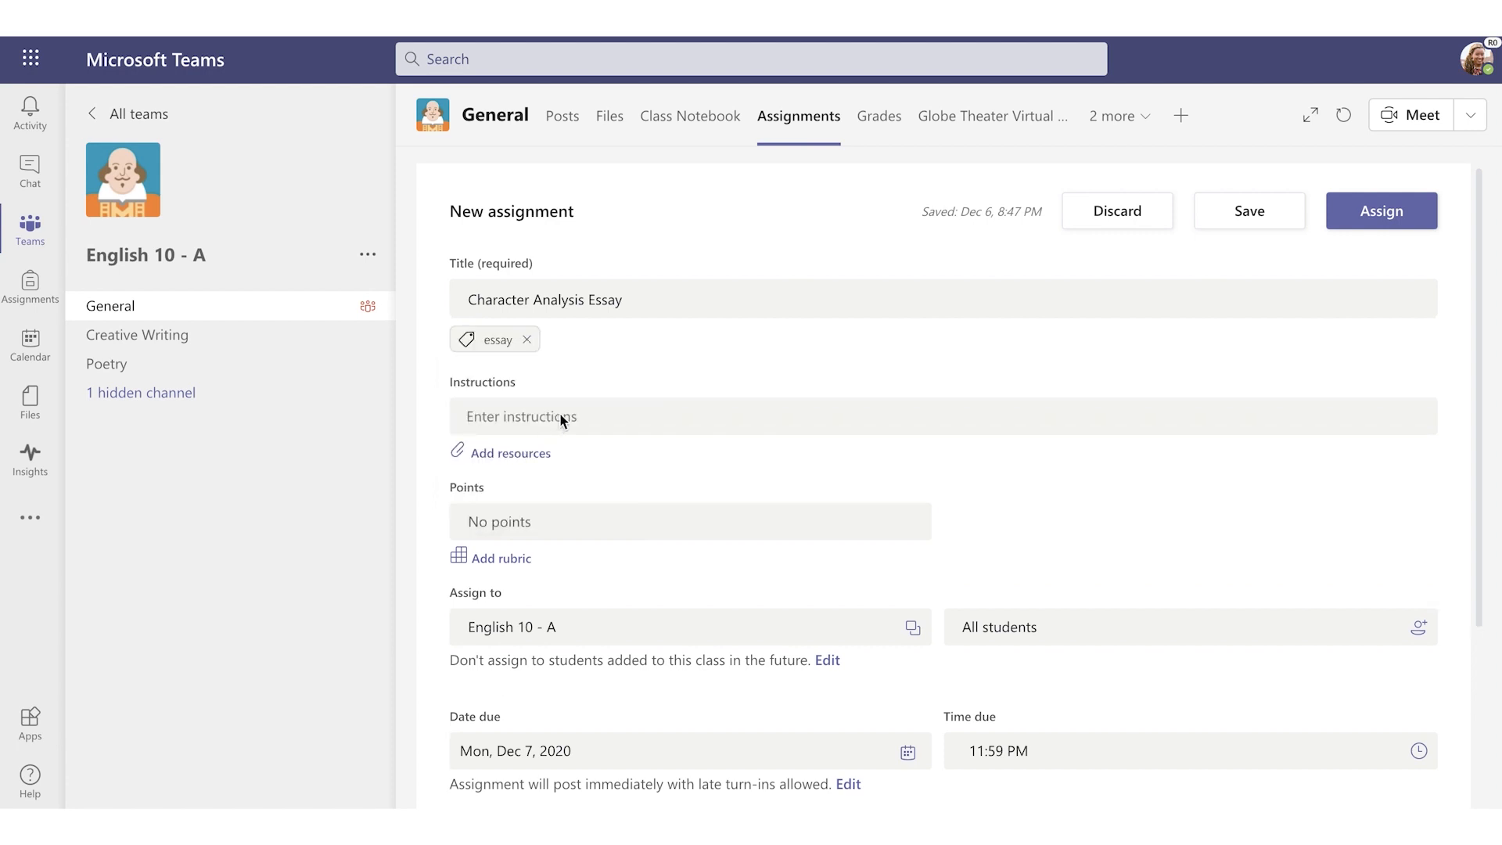
pyautogui.write('Your task is to write a five paragraph character analysis essay about a character from a piece of literature. Once you have a chosen character to analyze, chose three adjectives or descriptive phrases which you can apply to the character - the')
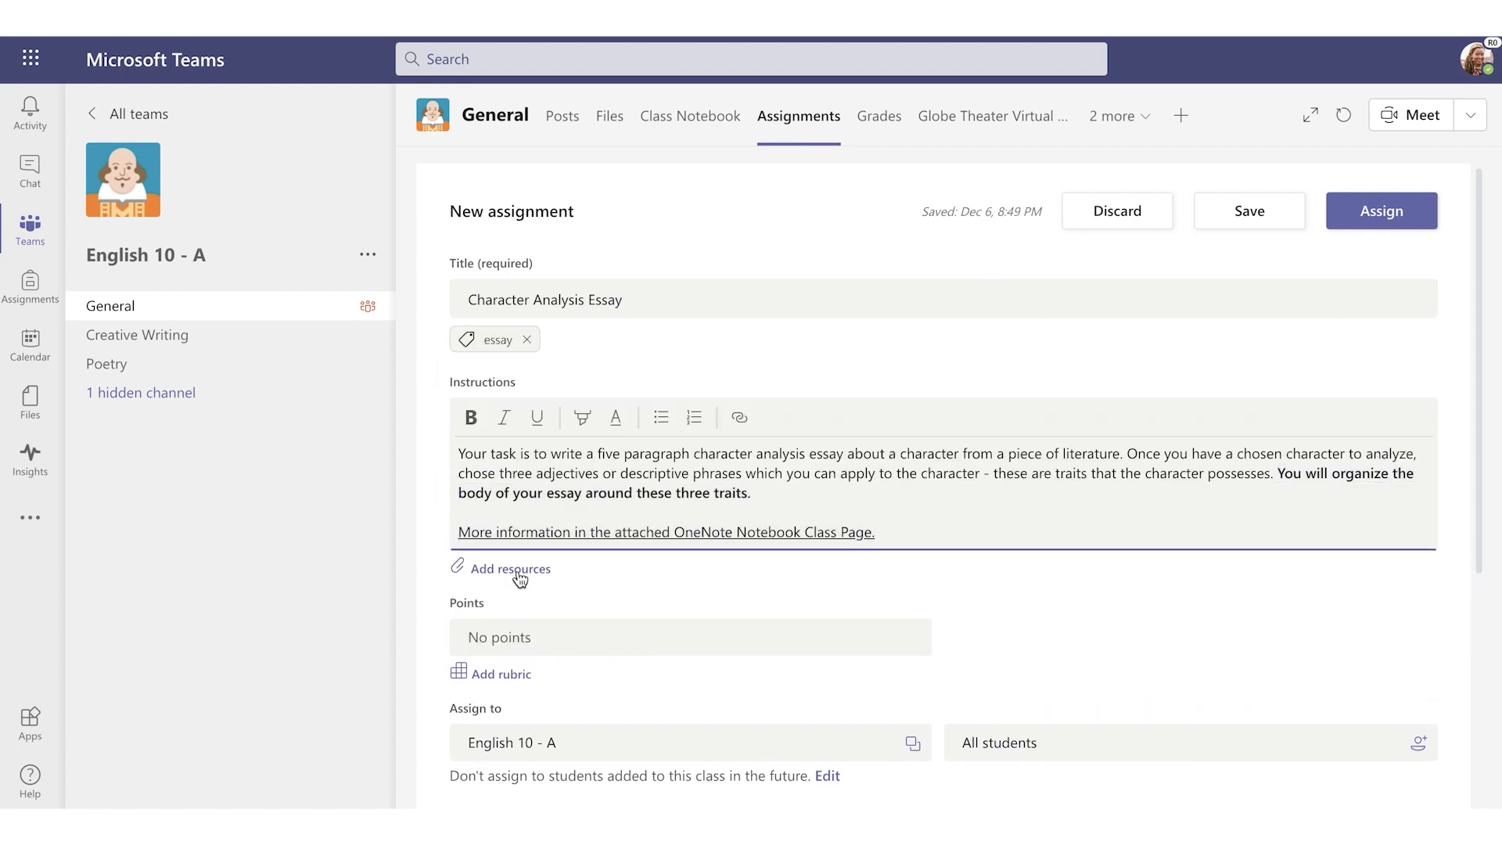
# - Attach The Character Analysis Essay notebook page, copied into each student's Homework section
pyautogui.click(510, 567)
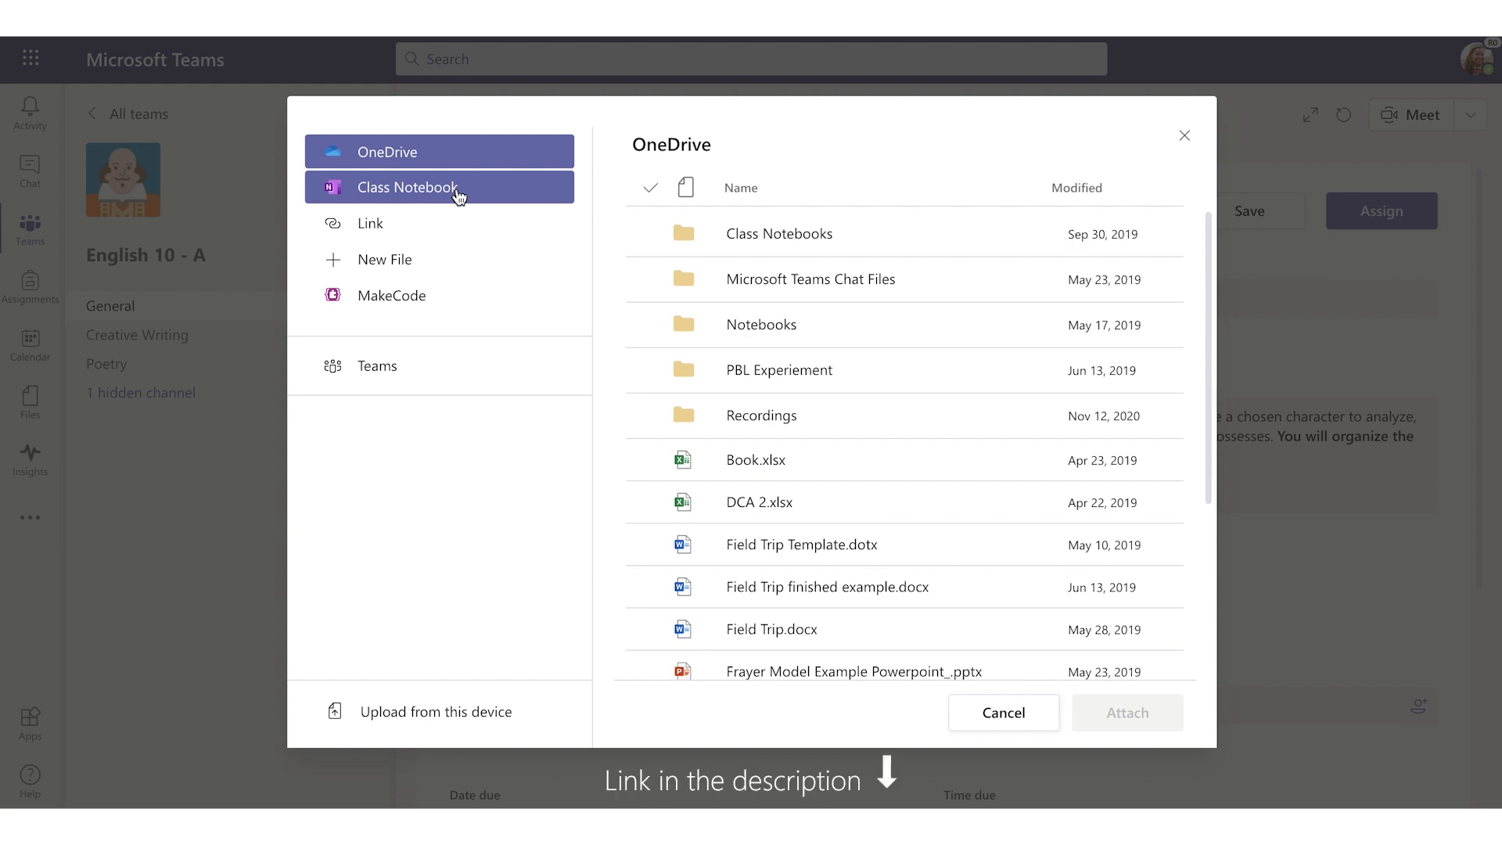
pyautogui.click(406, 187)
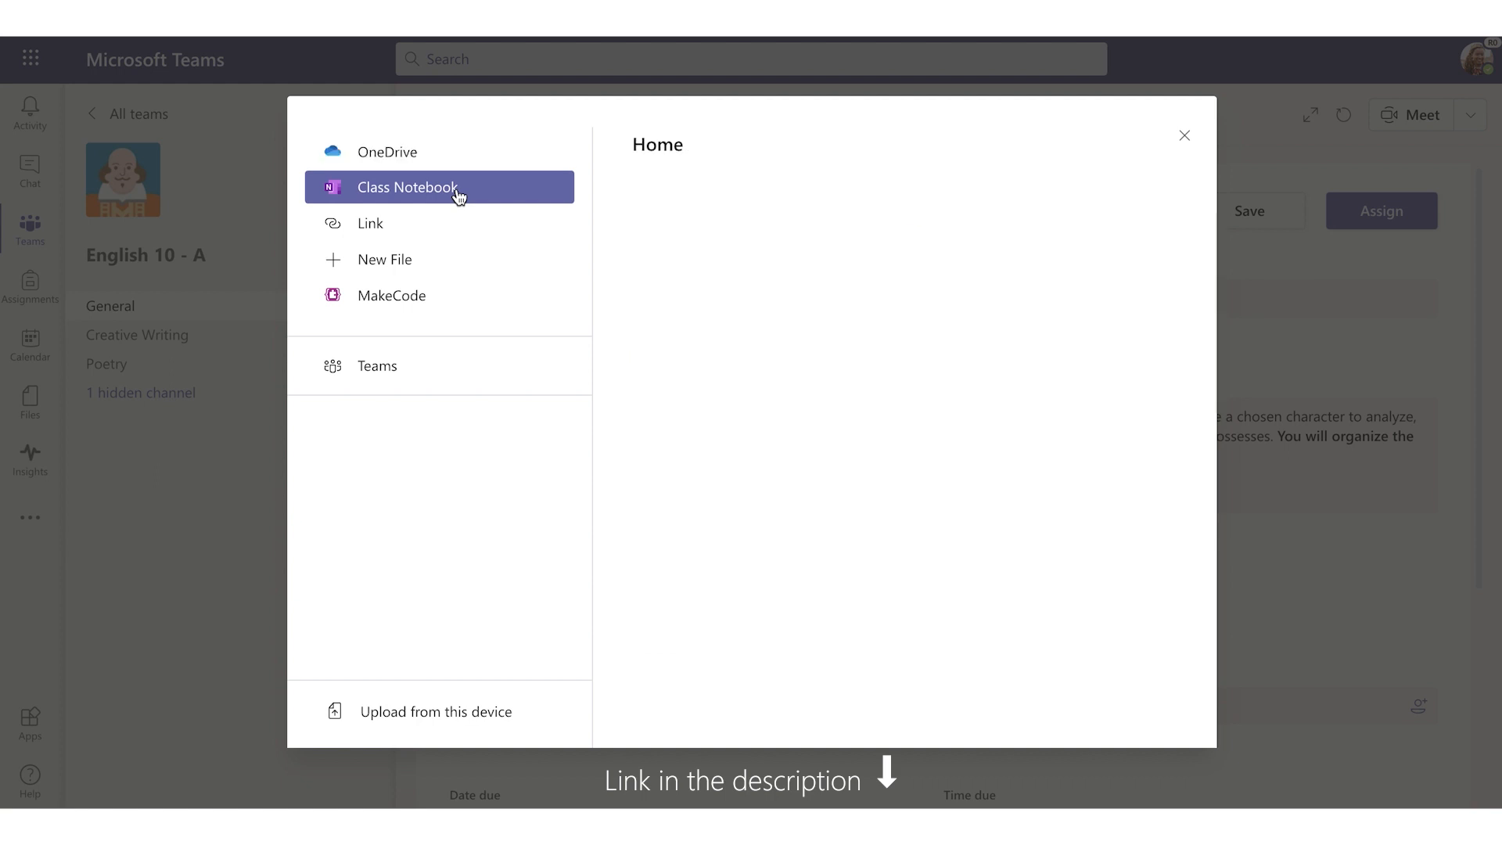
pyautogui.click(406, 187)
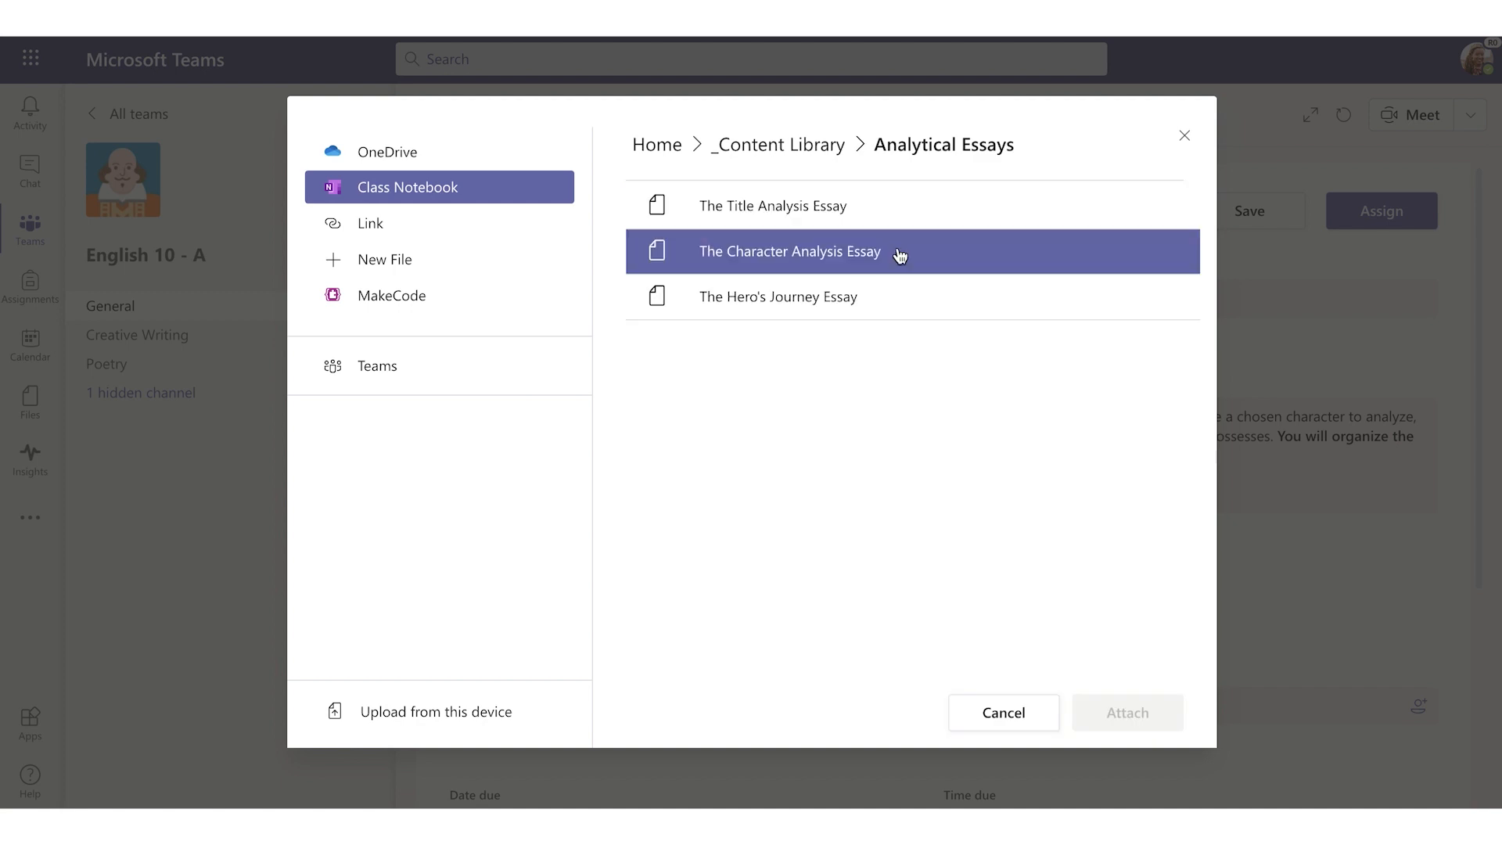
pyautogui.click(788, 251)
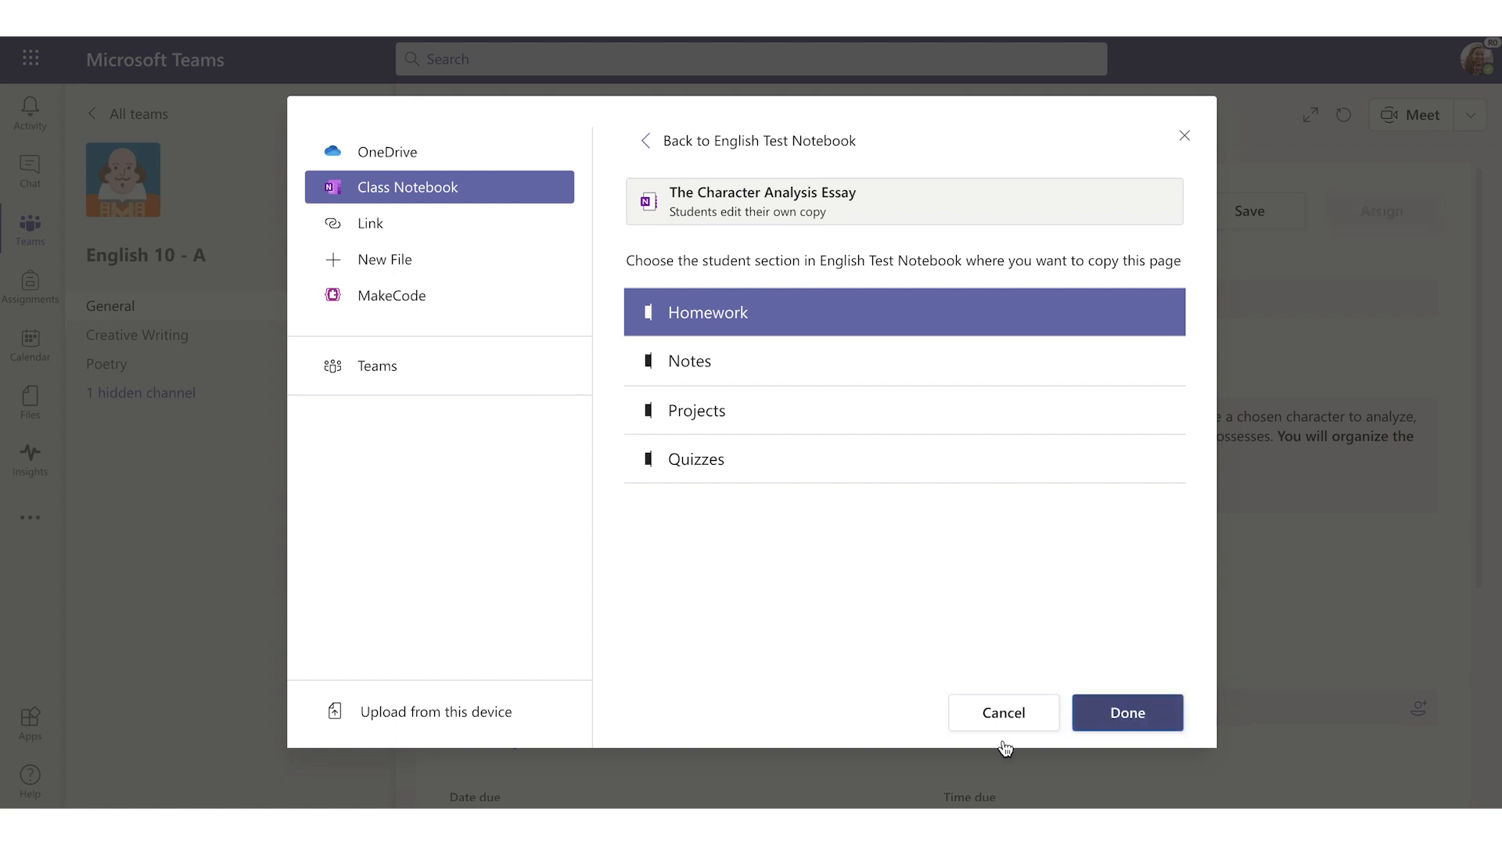
pyautogui.click(1126, 712)
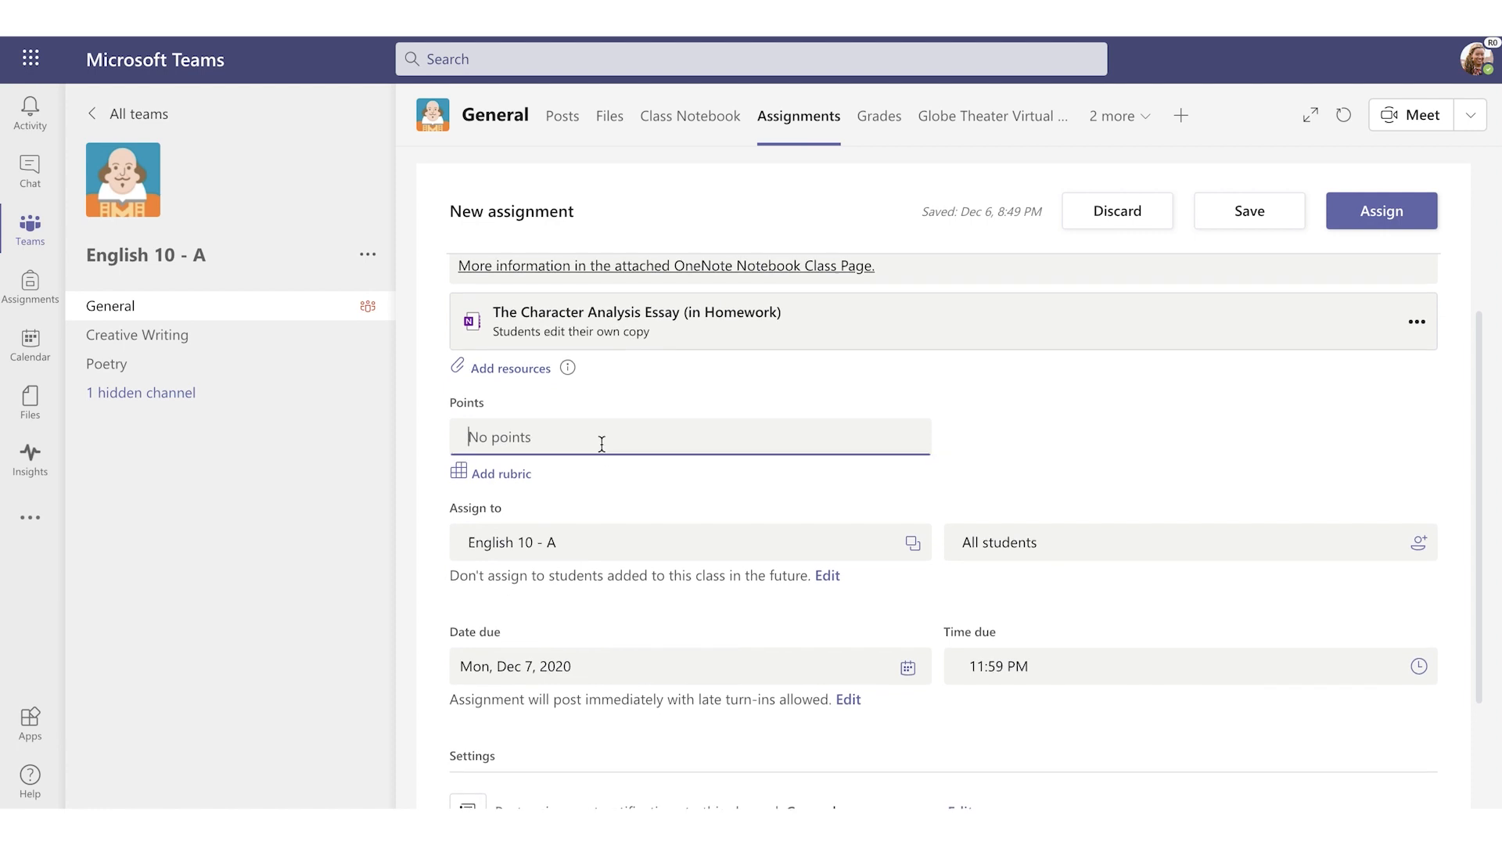
# - Set the assignment to 100 points and attach the Analysis Essay rubric
pyautogui.write('100')
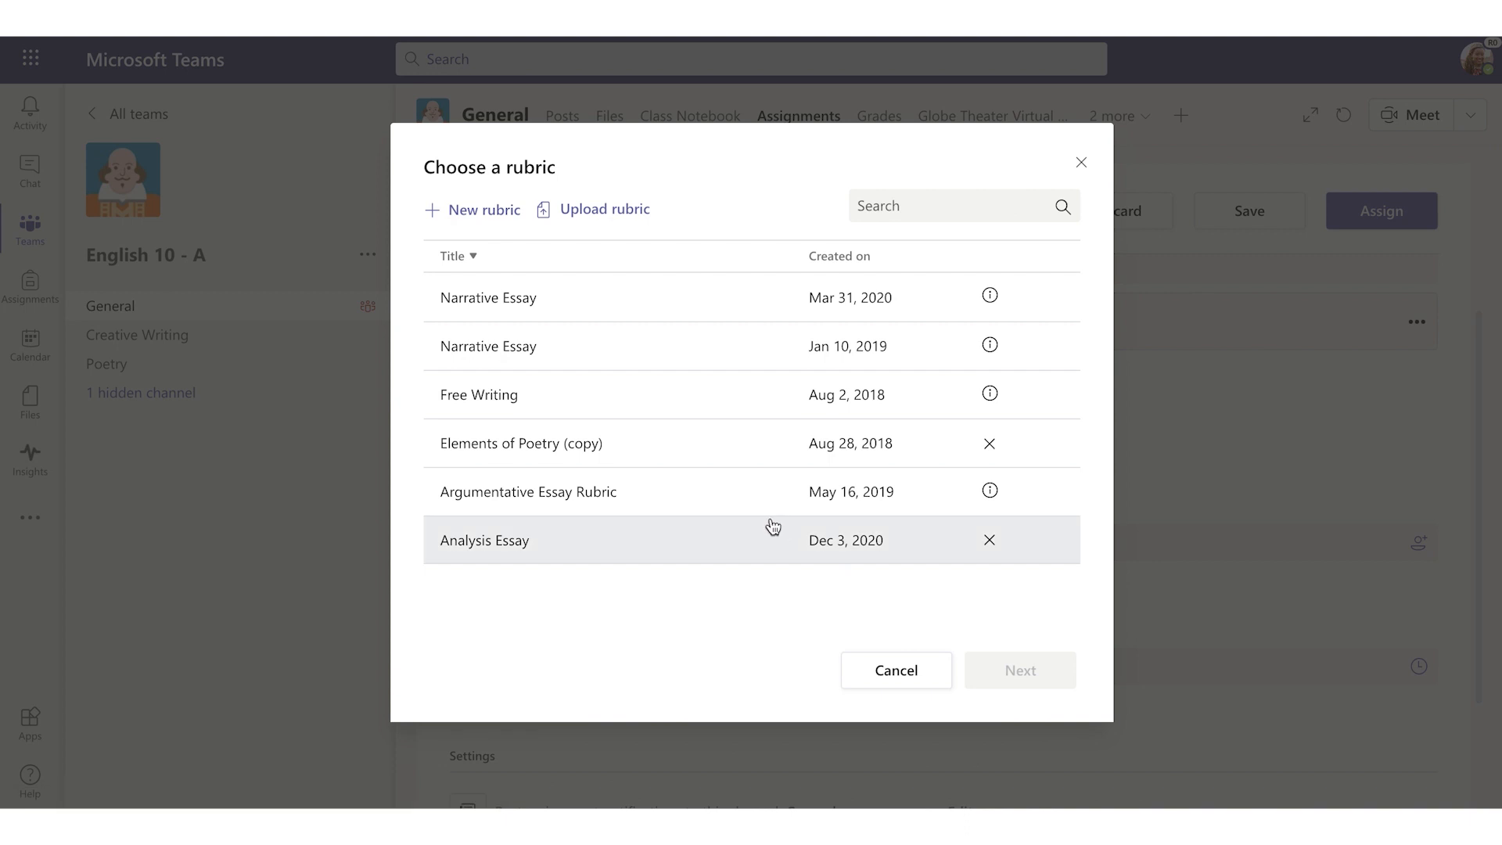
pyautogui.moveTo(664, 546)
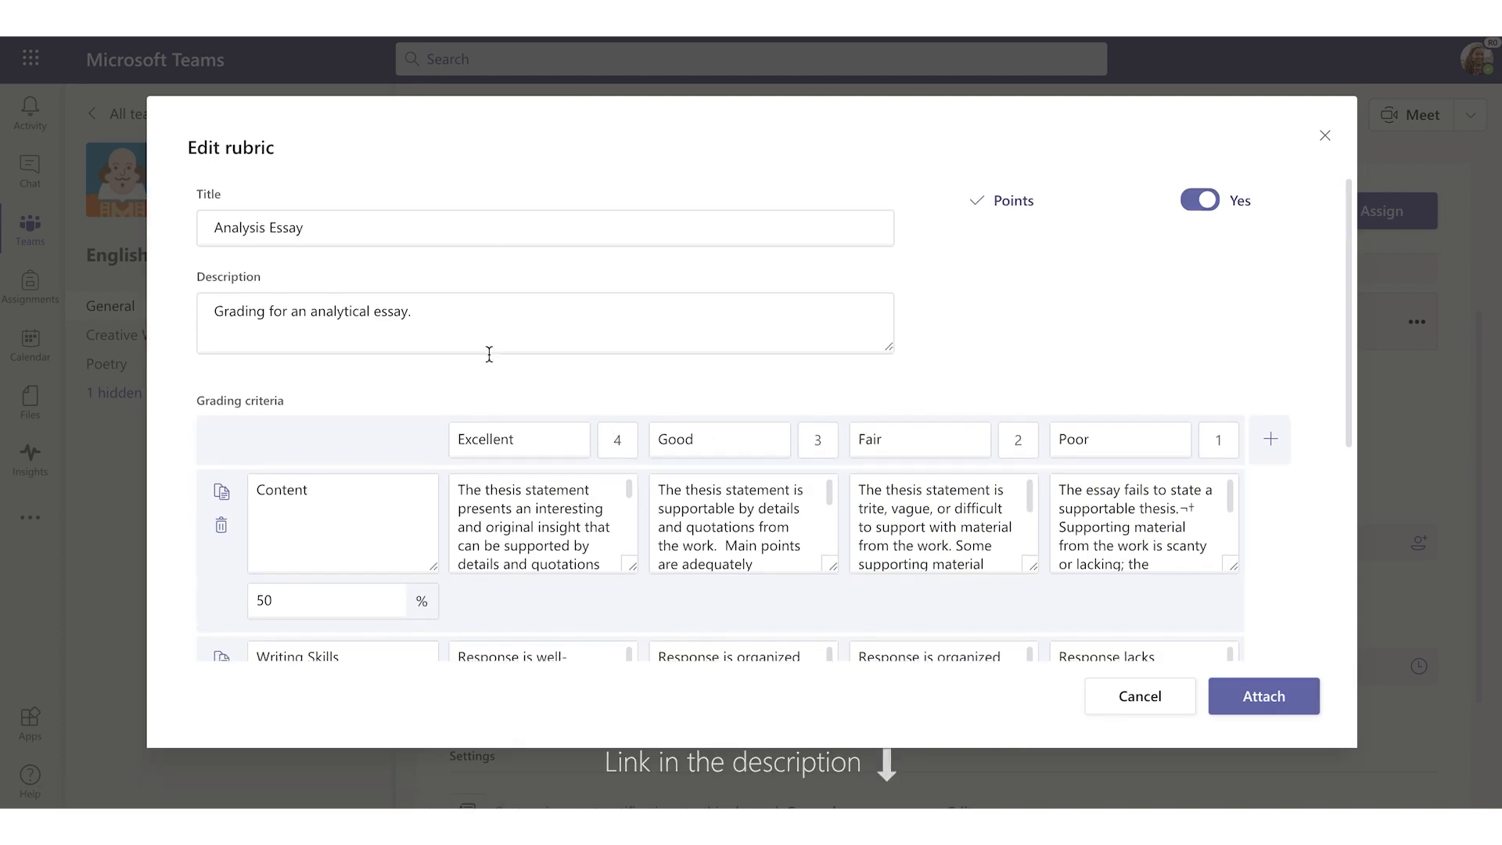
pyautogui.scroll(-3)
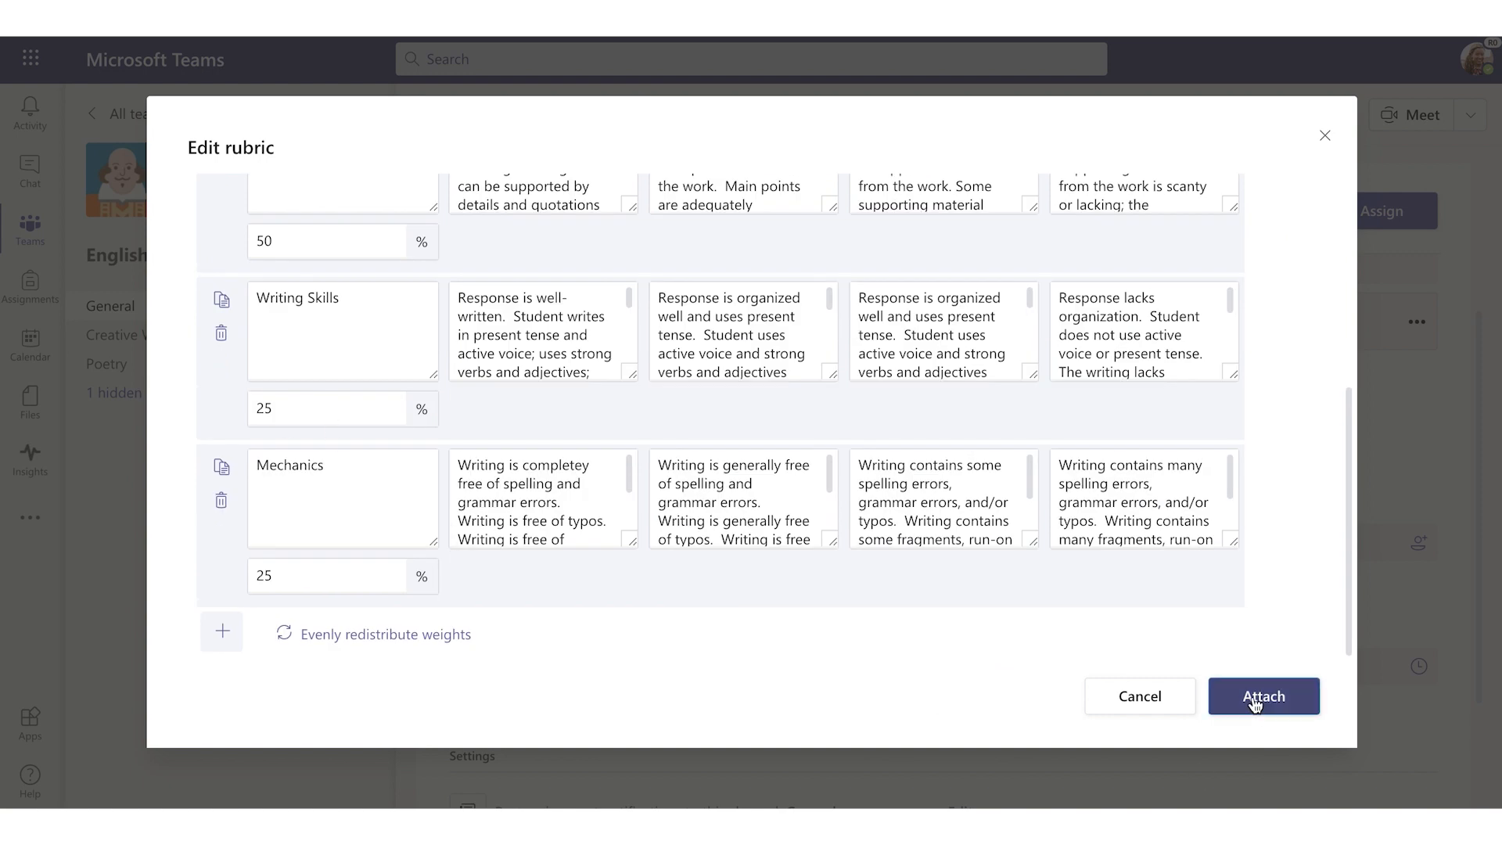
pyautogui.click(1262, 696)
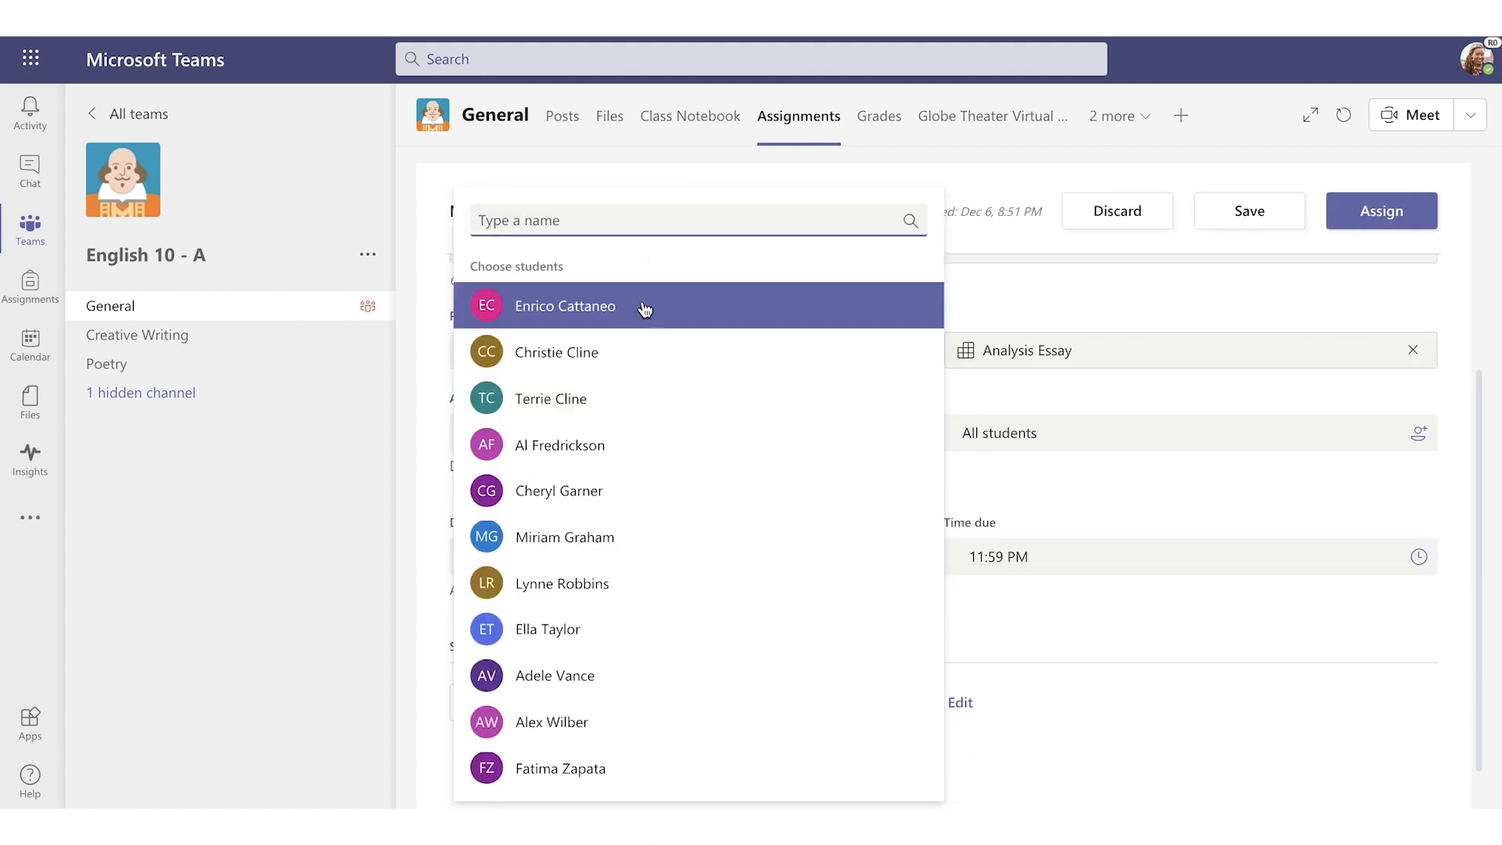
pyautogui.moveTo(661, 451)
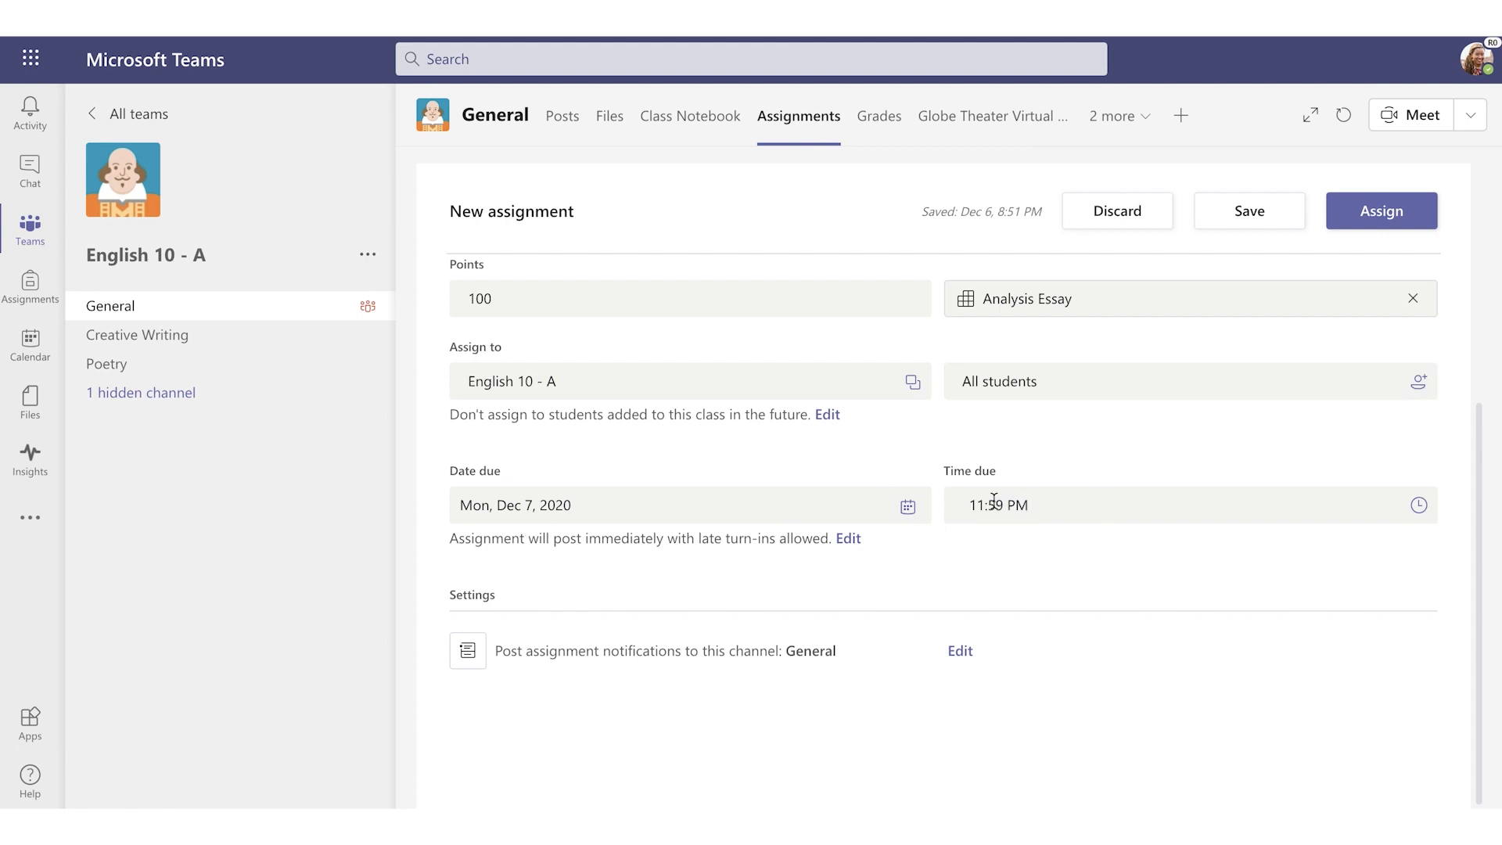
# - Set the due time to 7:00 AM and bring up the timeline editor
pyautogui.write('7:00 PM')
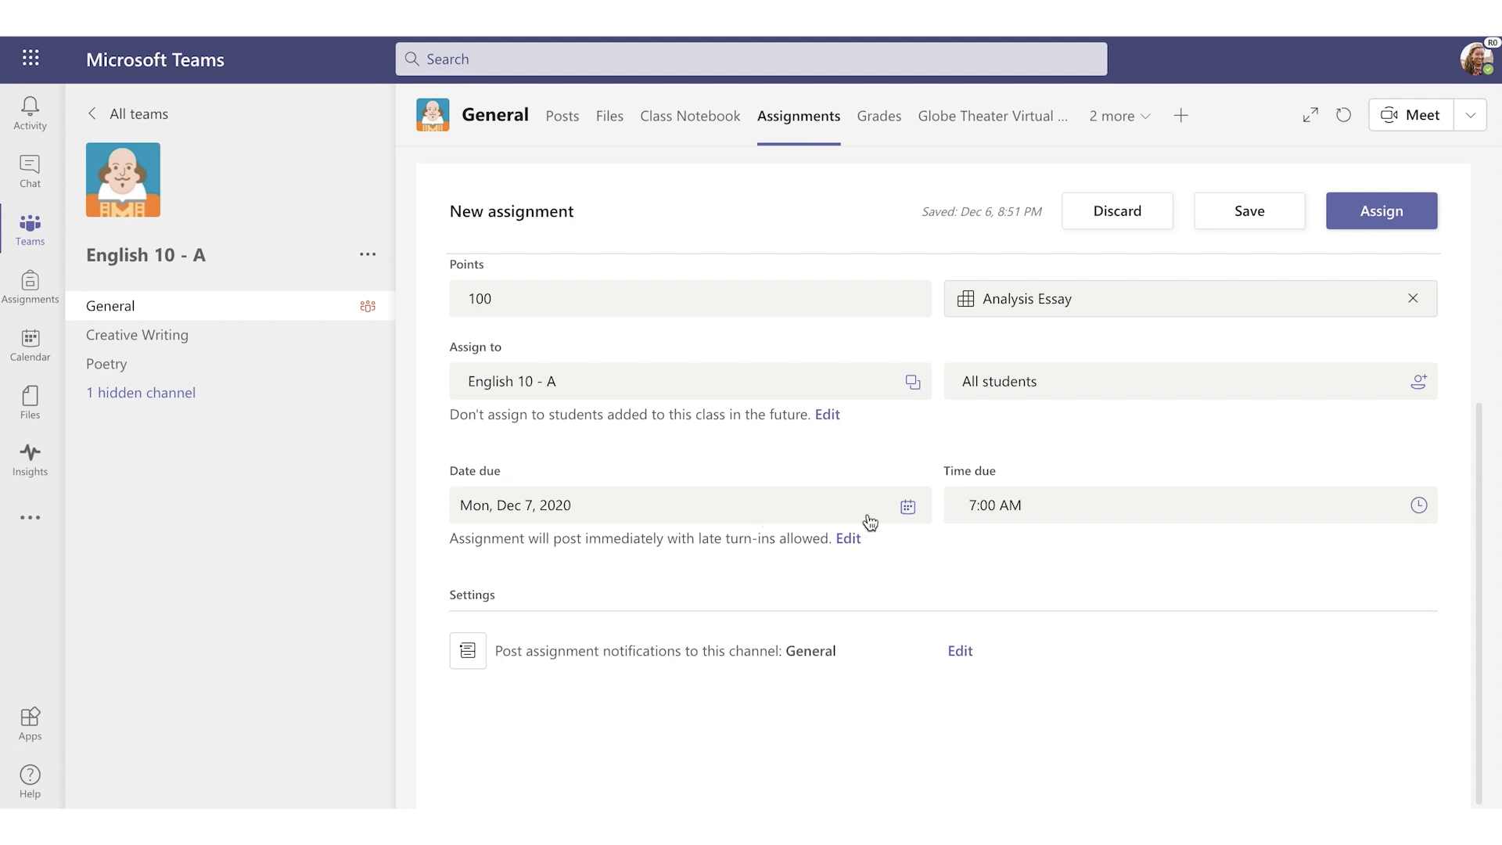
pyautogui.click(906, 505)
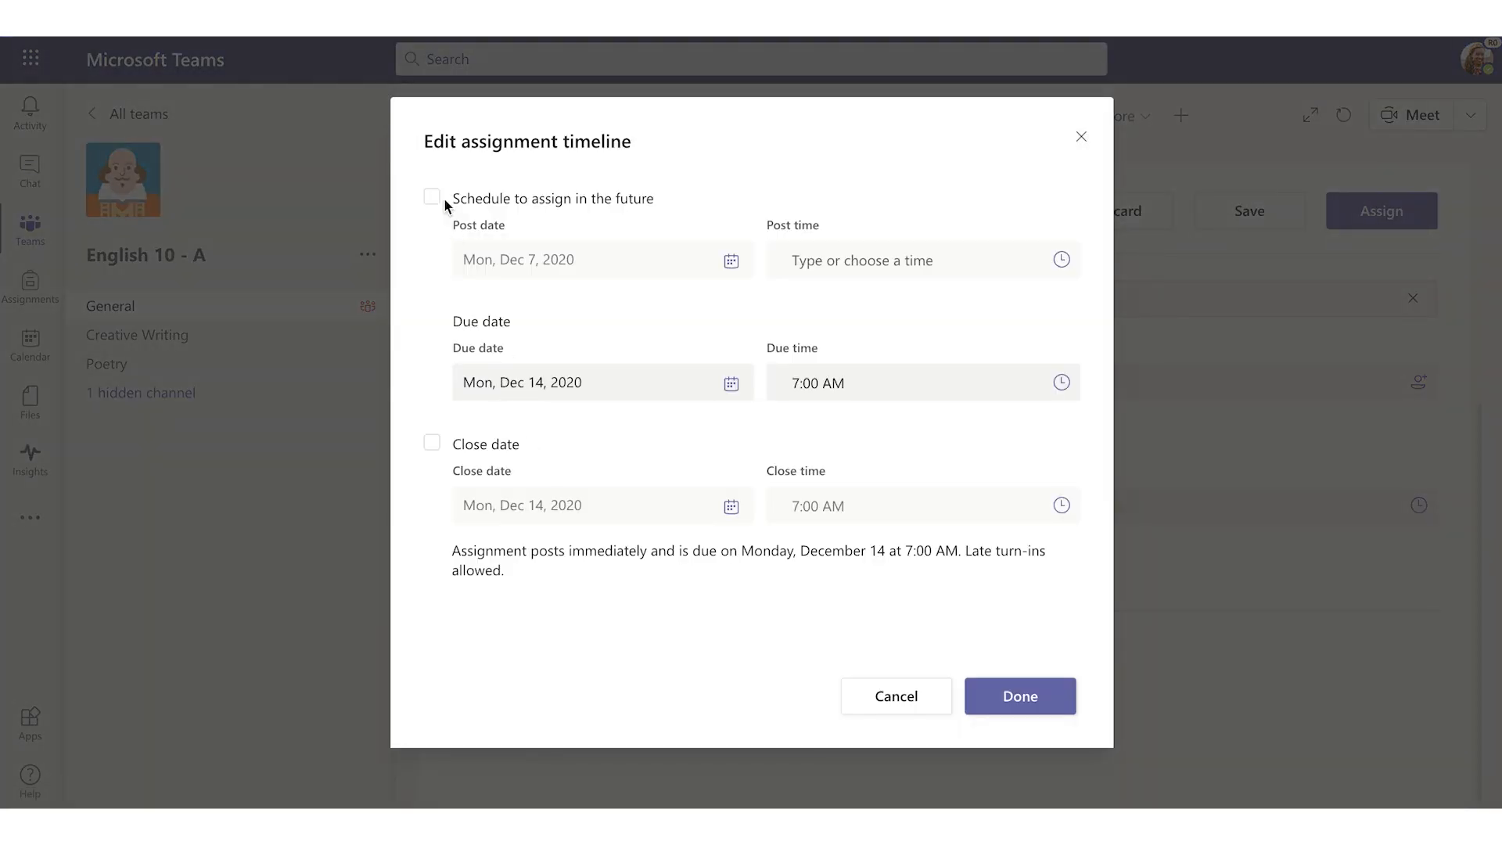
# - Schedule the assignment to post in the future at 7:00 AM
pyautogui.click(431, 197)
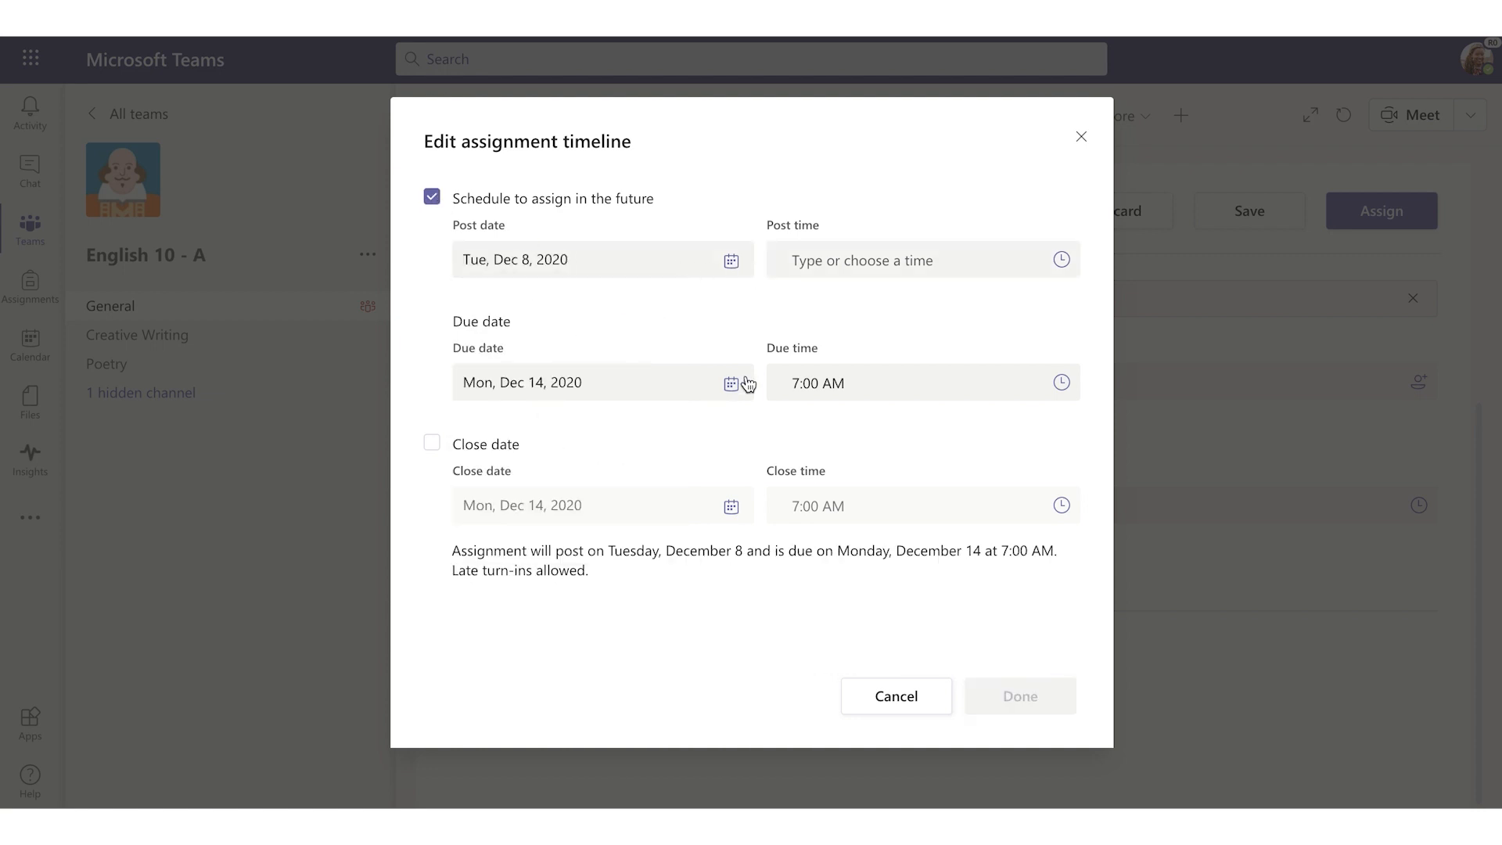
pyautogui.click(1060, 260)
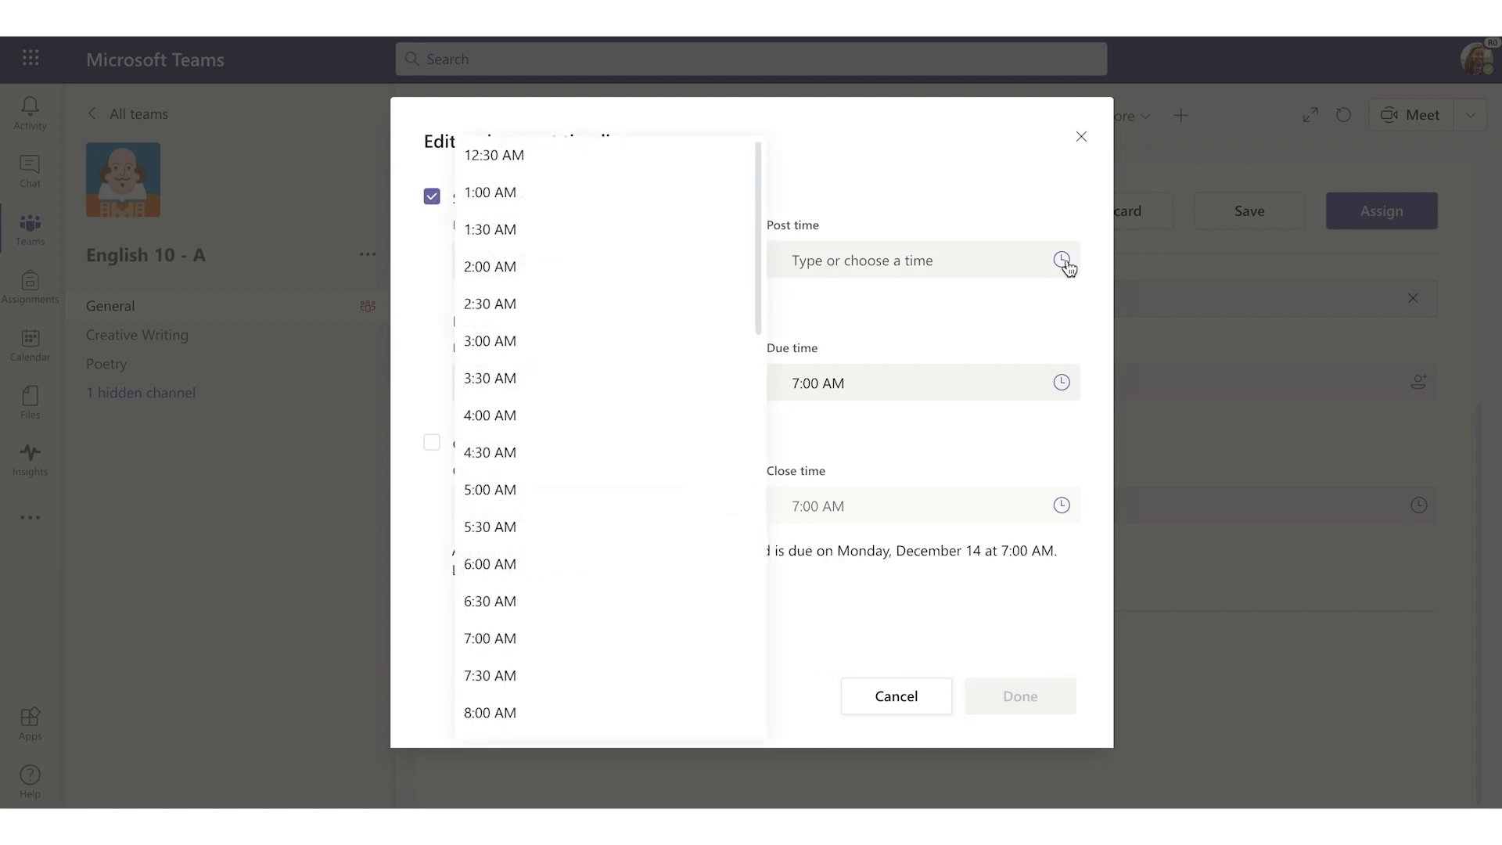
pyautogui.click(489, 638)
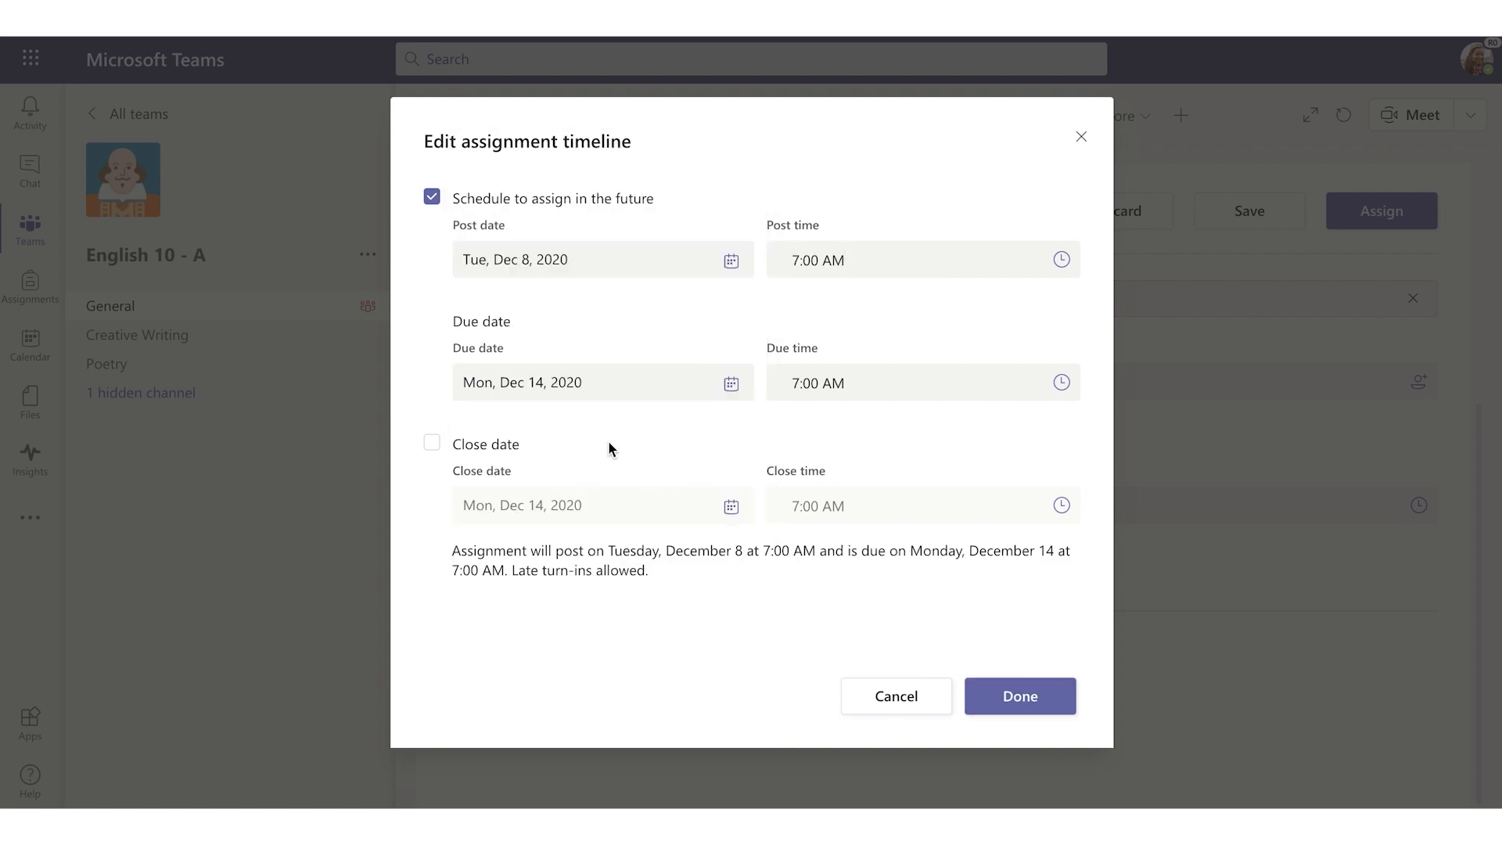
pyautogui.click(1019, 695)
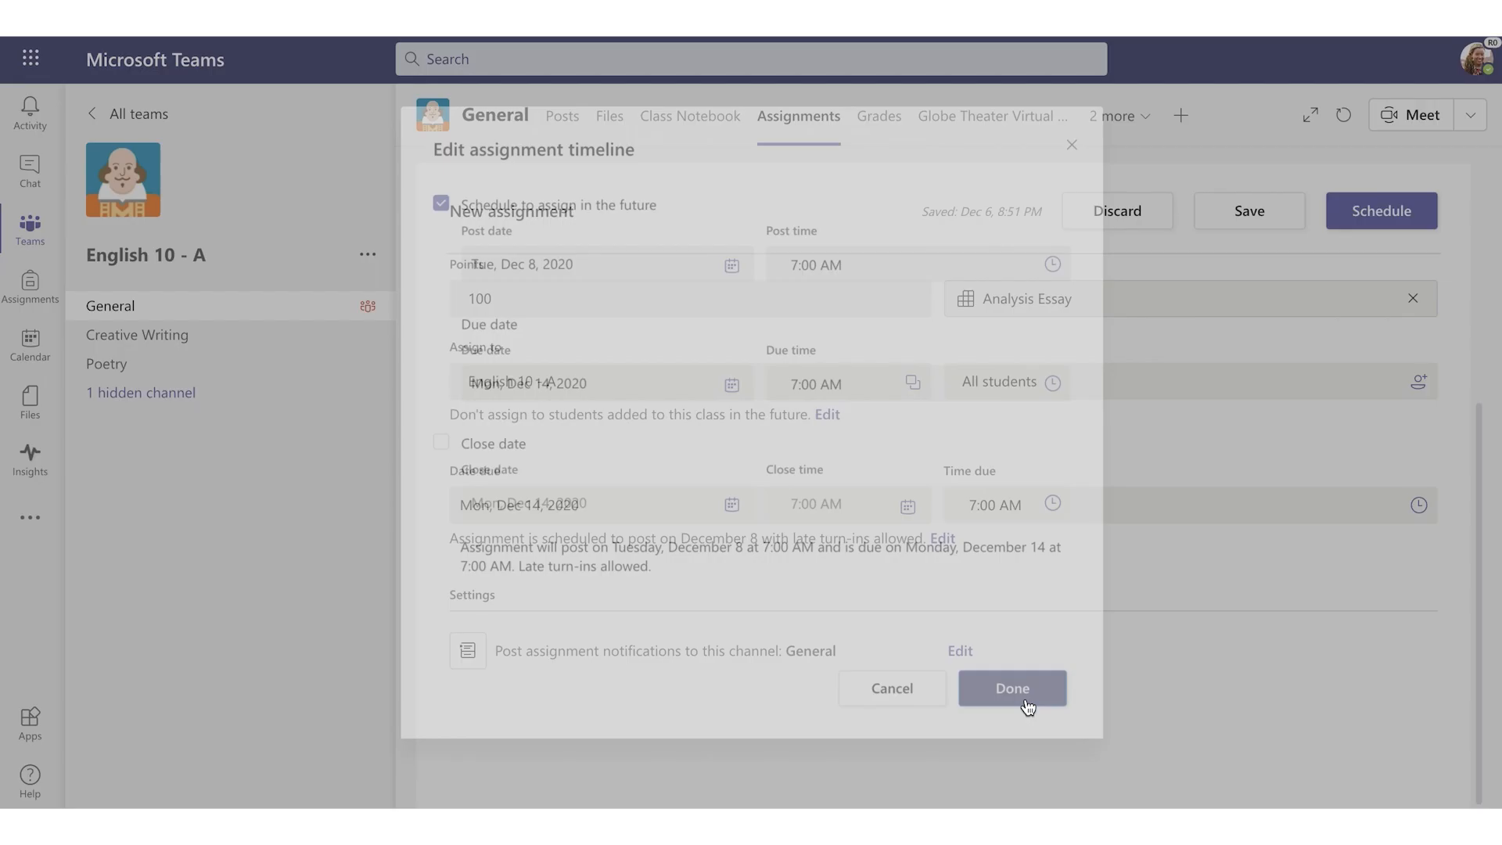
pyautogui.click(1012, 687)
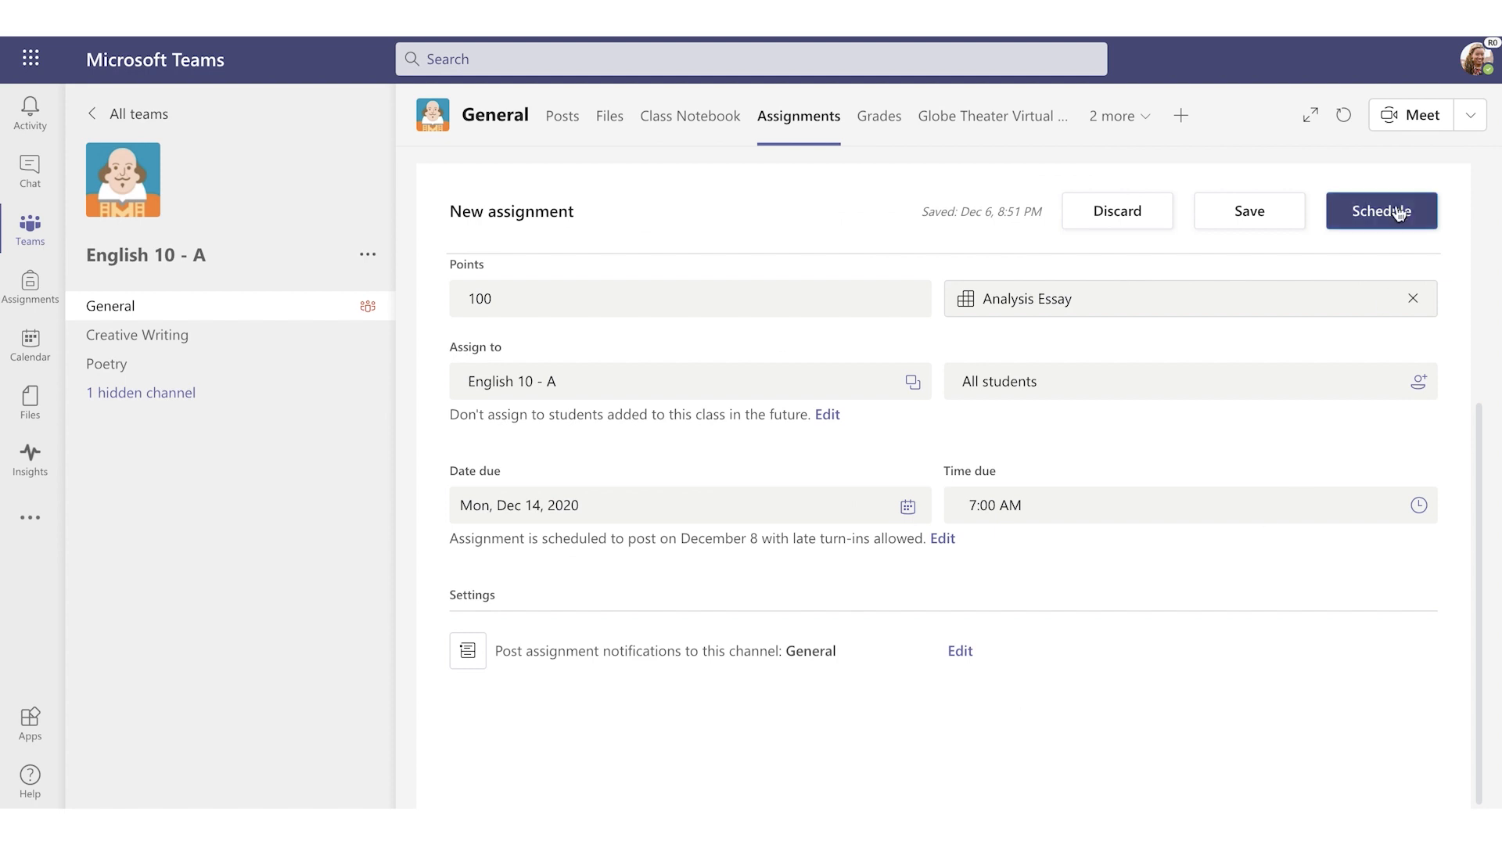
pyautogui.moveTo(1371, 237)
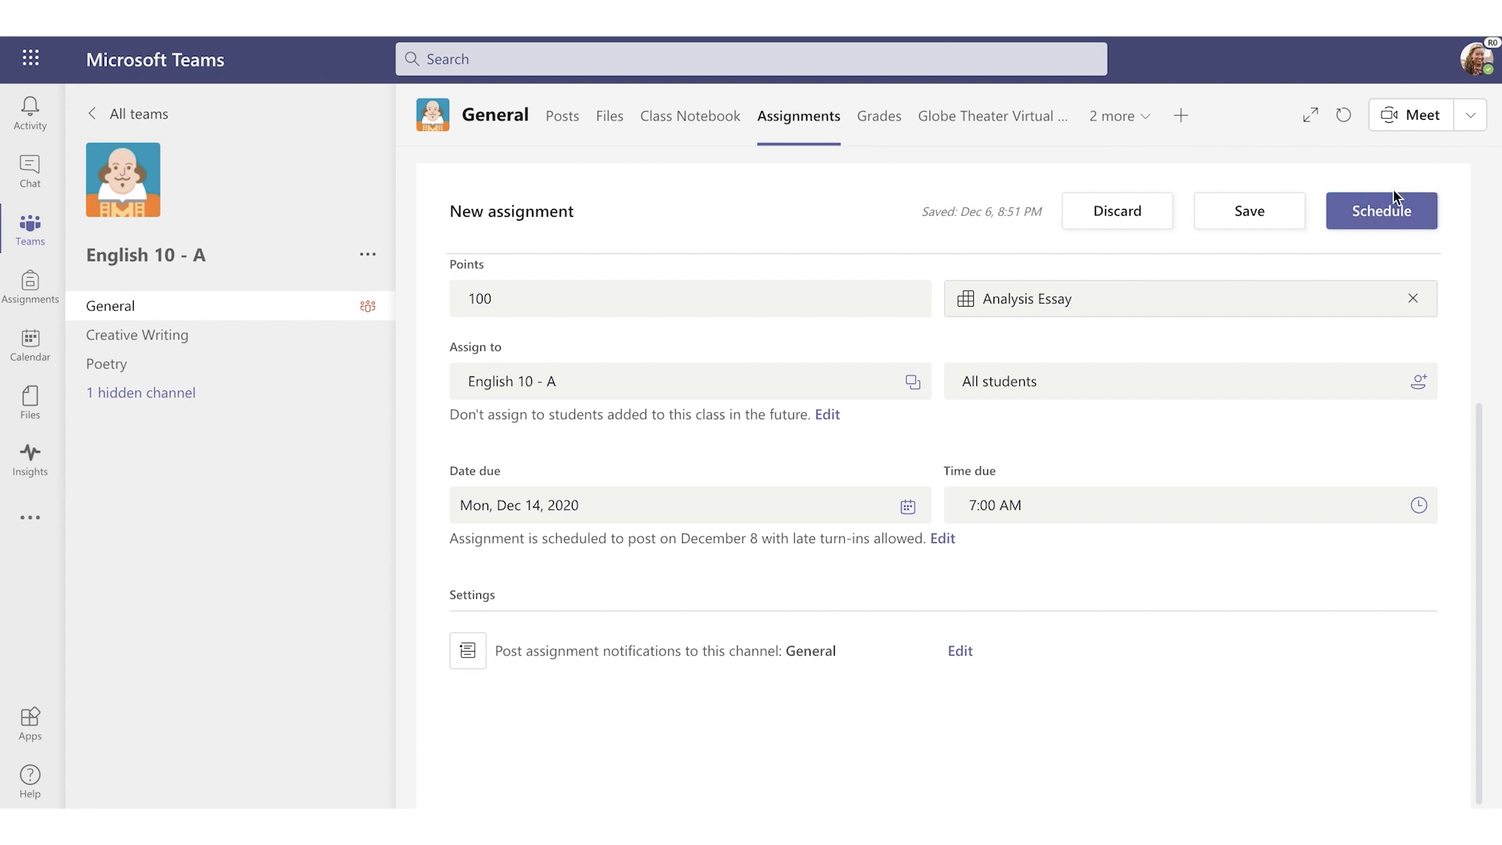
pyautogui.click(942, 539)
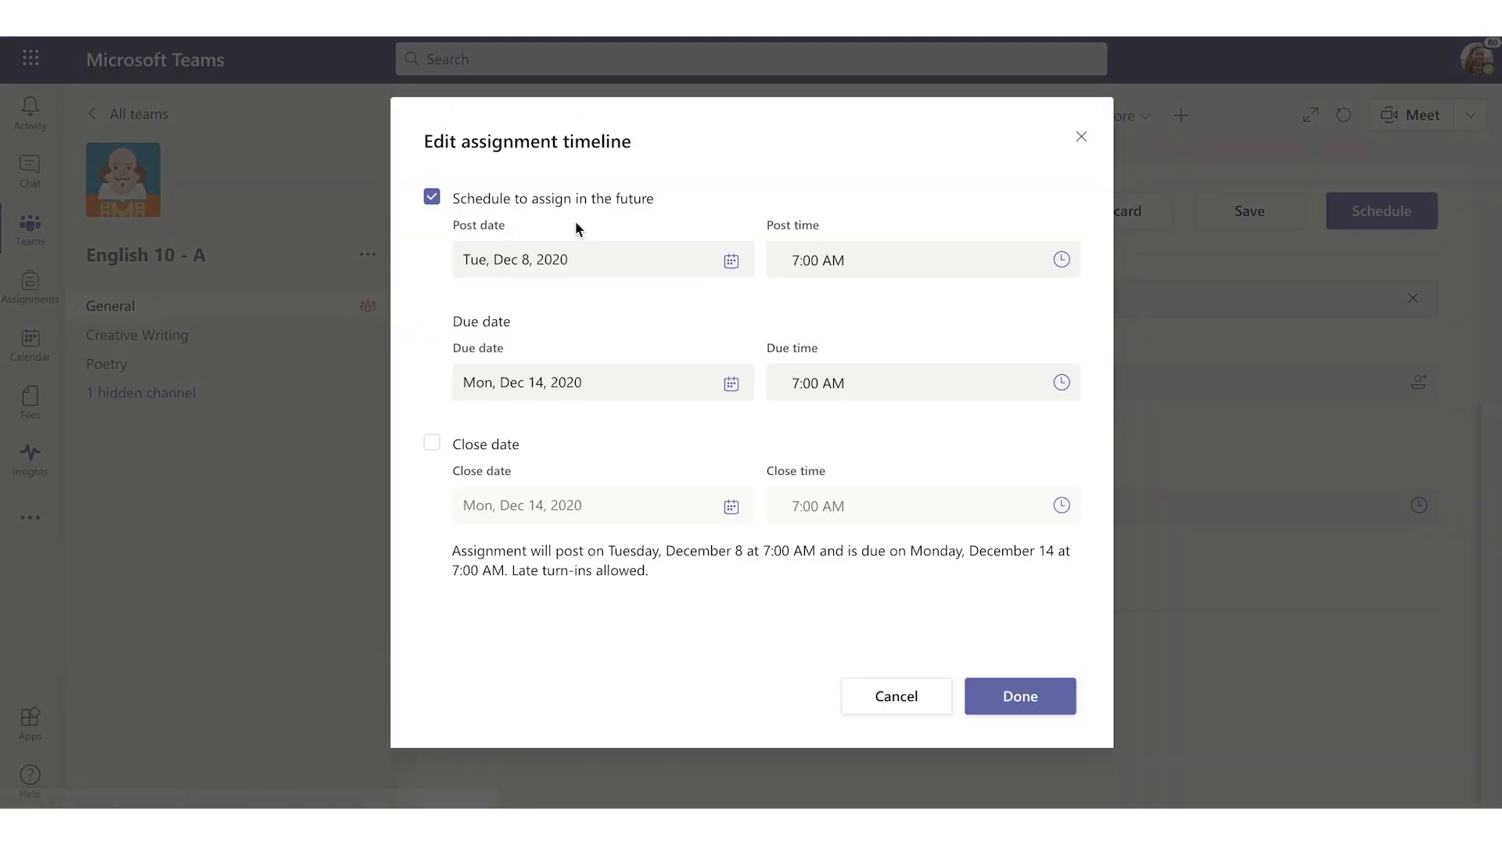
# - Switch to posting immediately, add then remove a December 18 close date, and apply
pyautogui.click(431, 197)
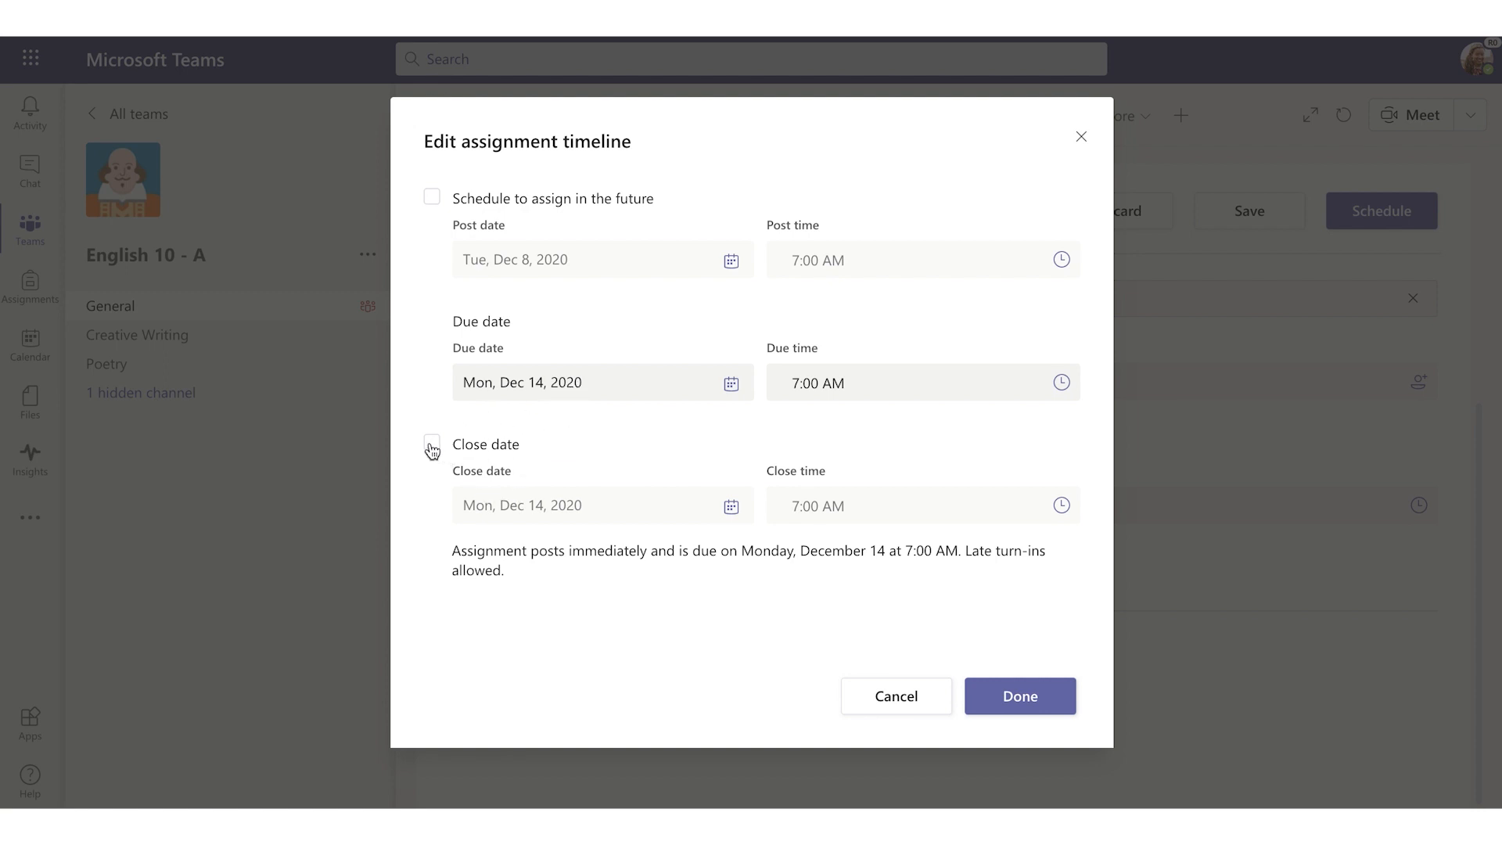
pyautogui.click(431, 442)
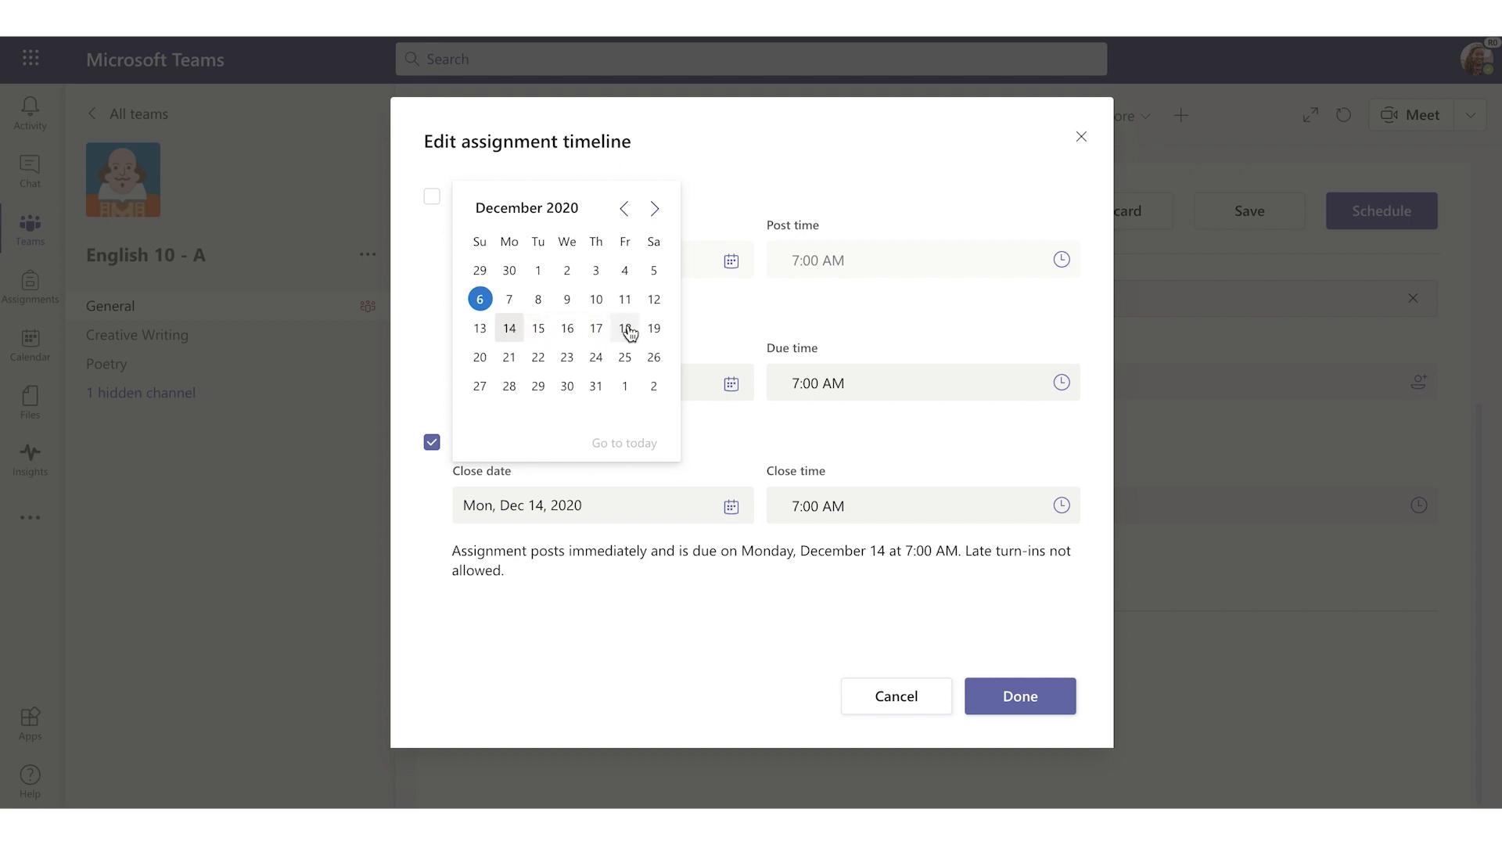
pyautogui.click(624, 328)
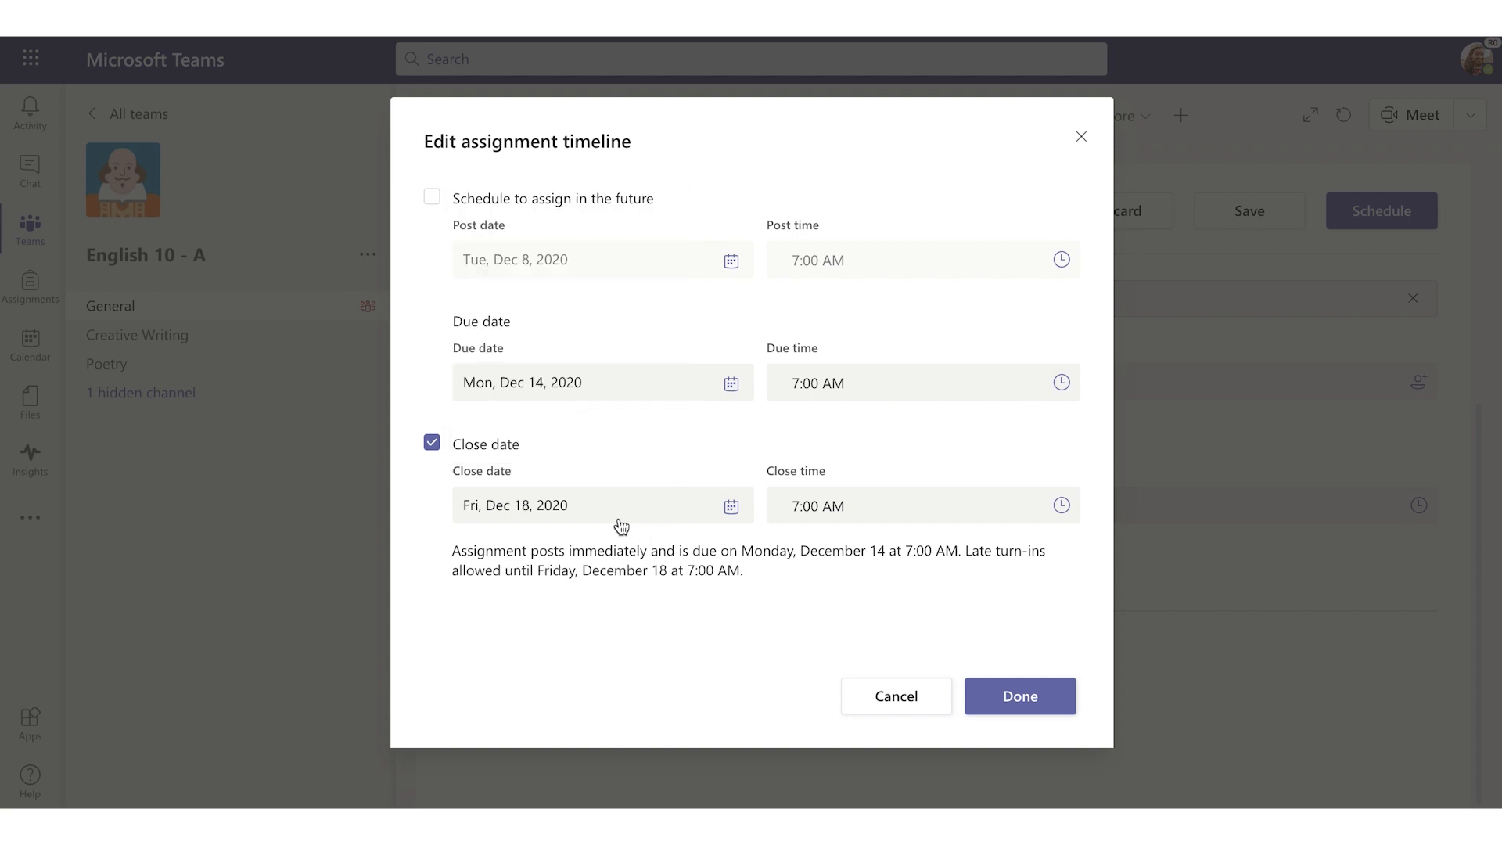
pyautogui.click(430, 443)
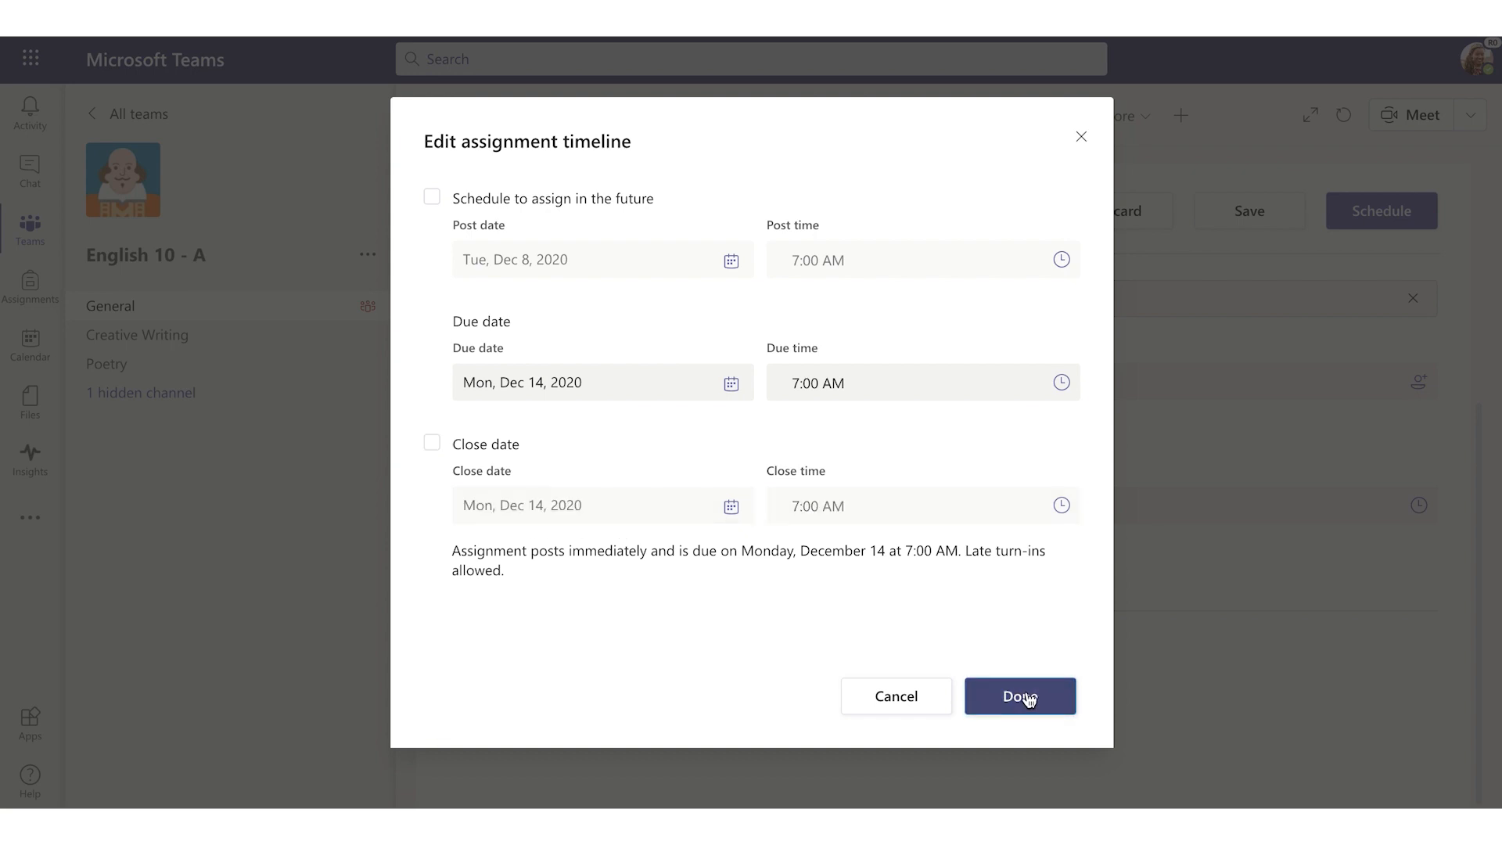
pyautogui.click(1019, 695)
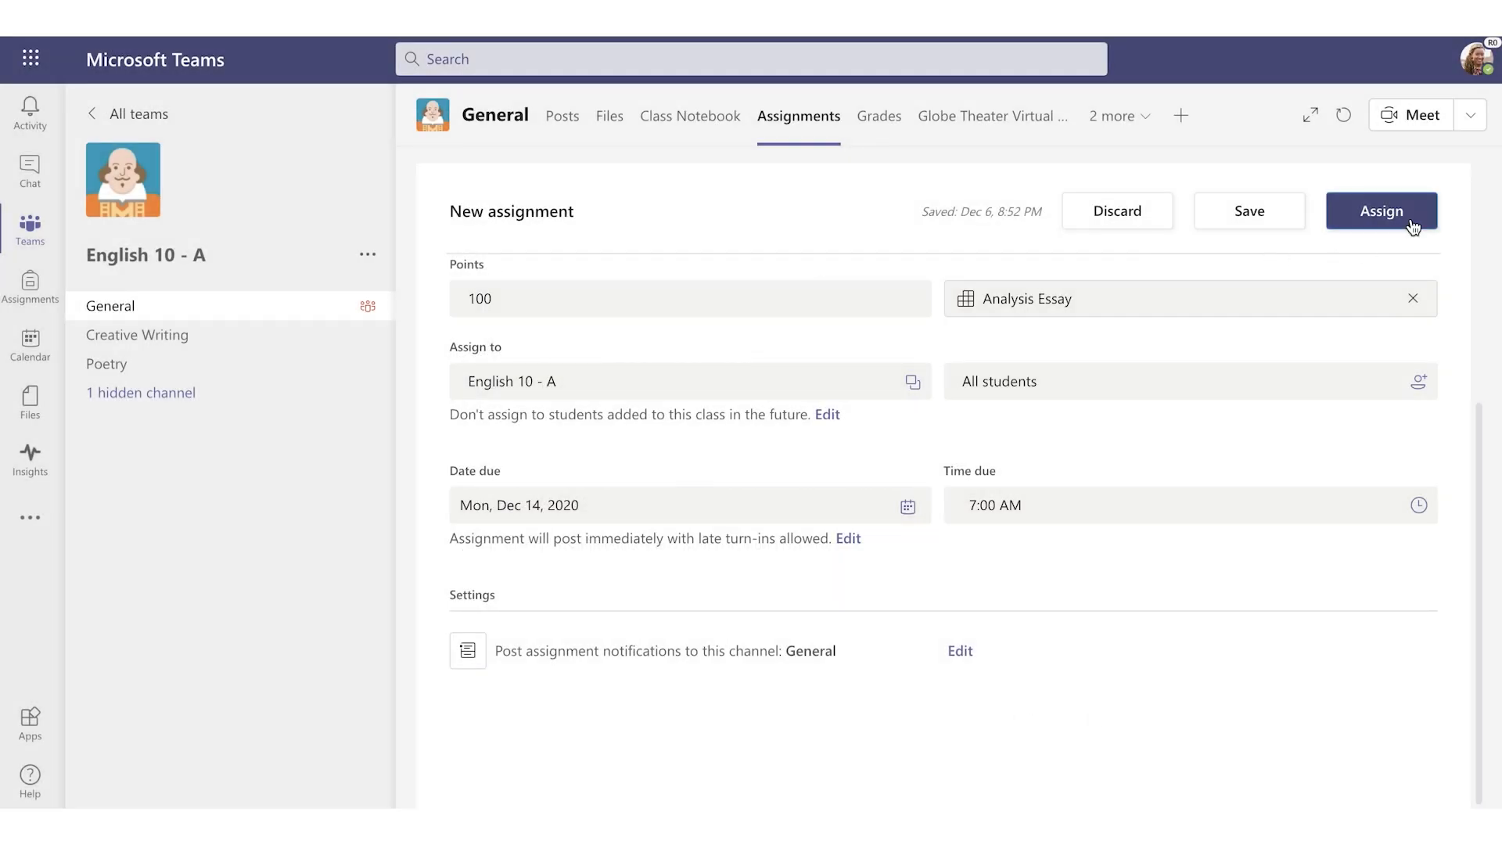
# - Assign the Character Analysis Essay, then review its student overview and Returned tab
pyautogui.click(1381, 210)
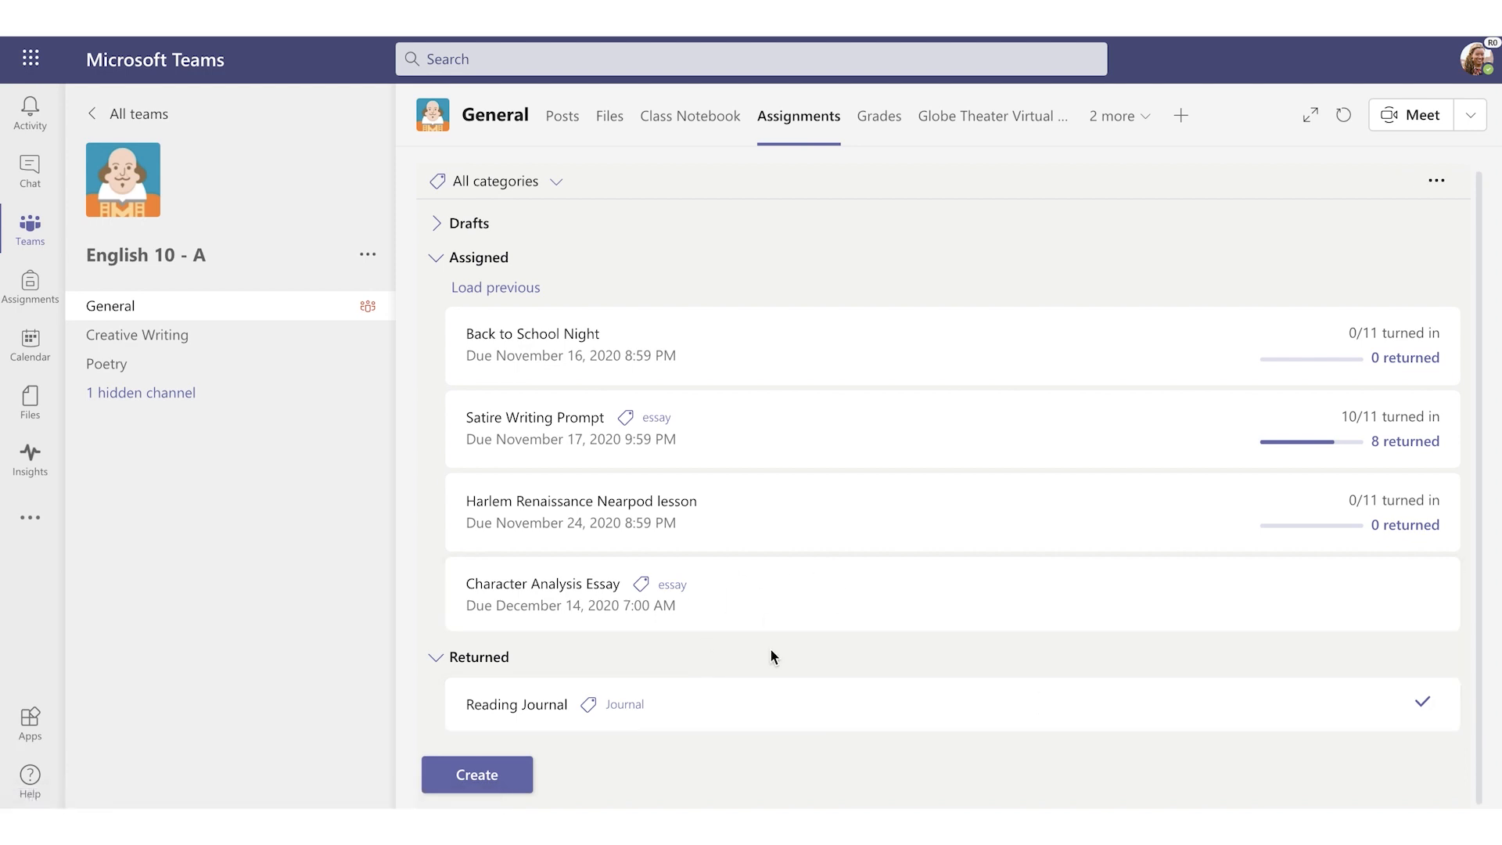
pyautogui.click(543, 583)
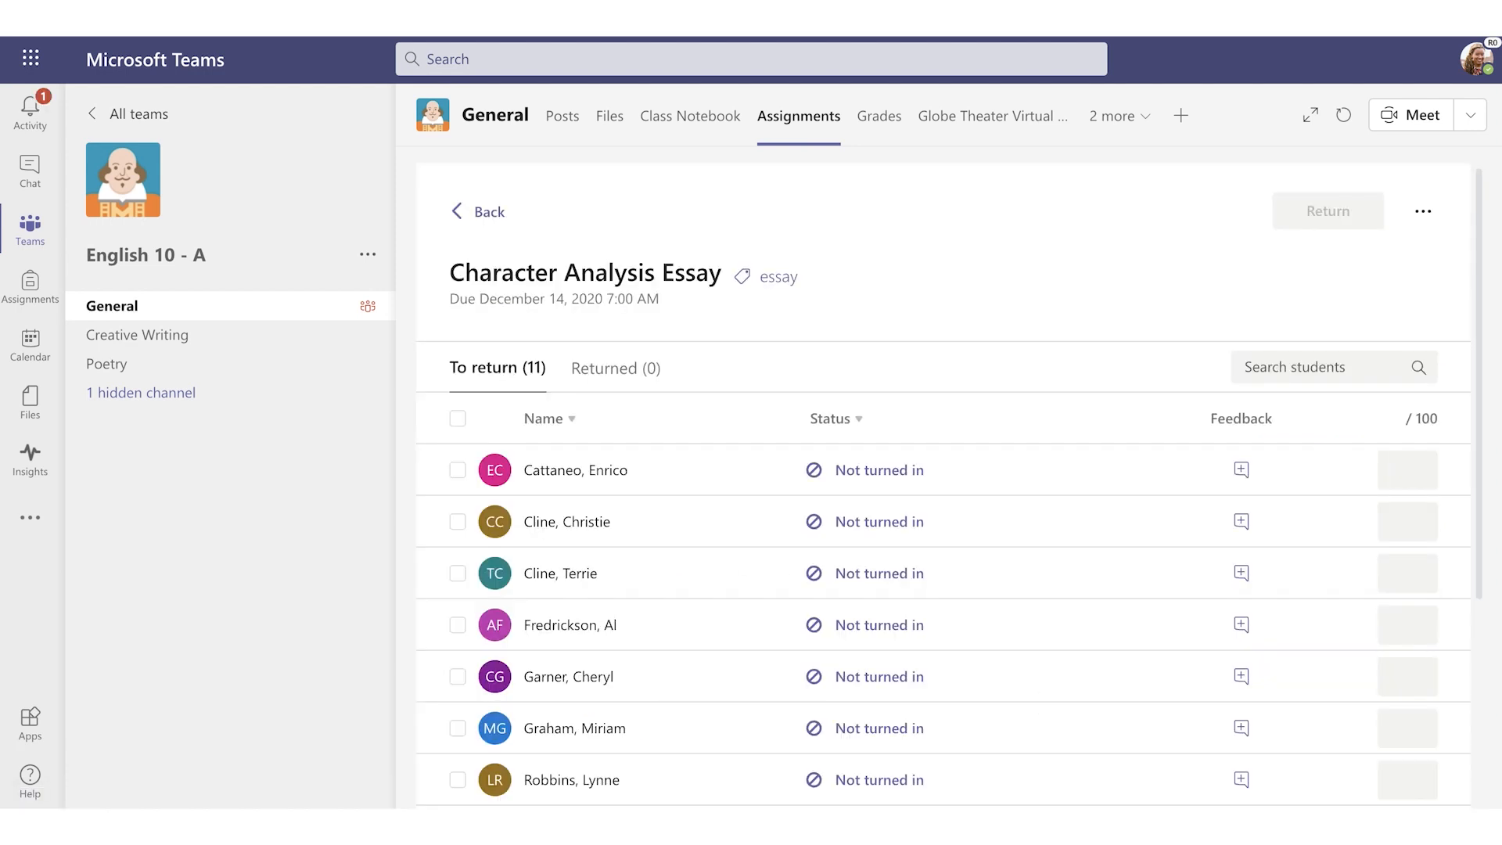
pyautogui.scroll(-3)
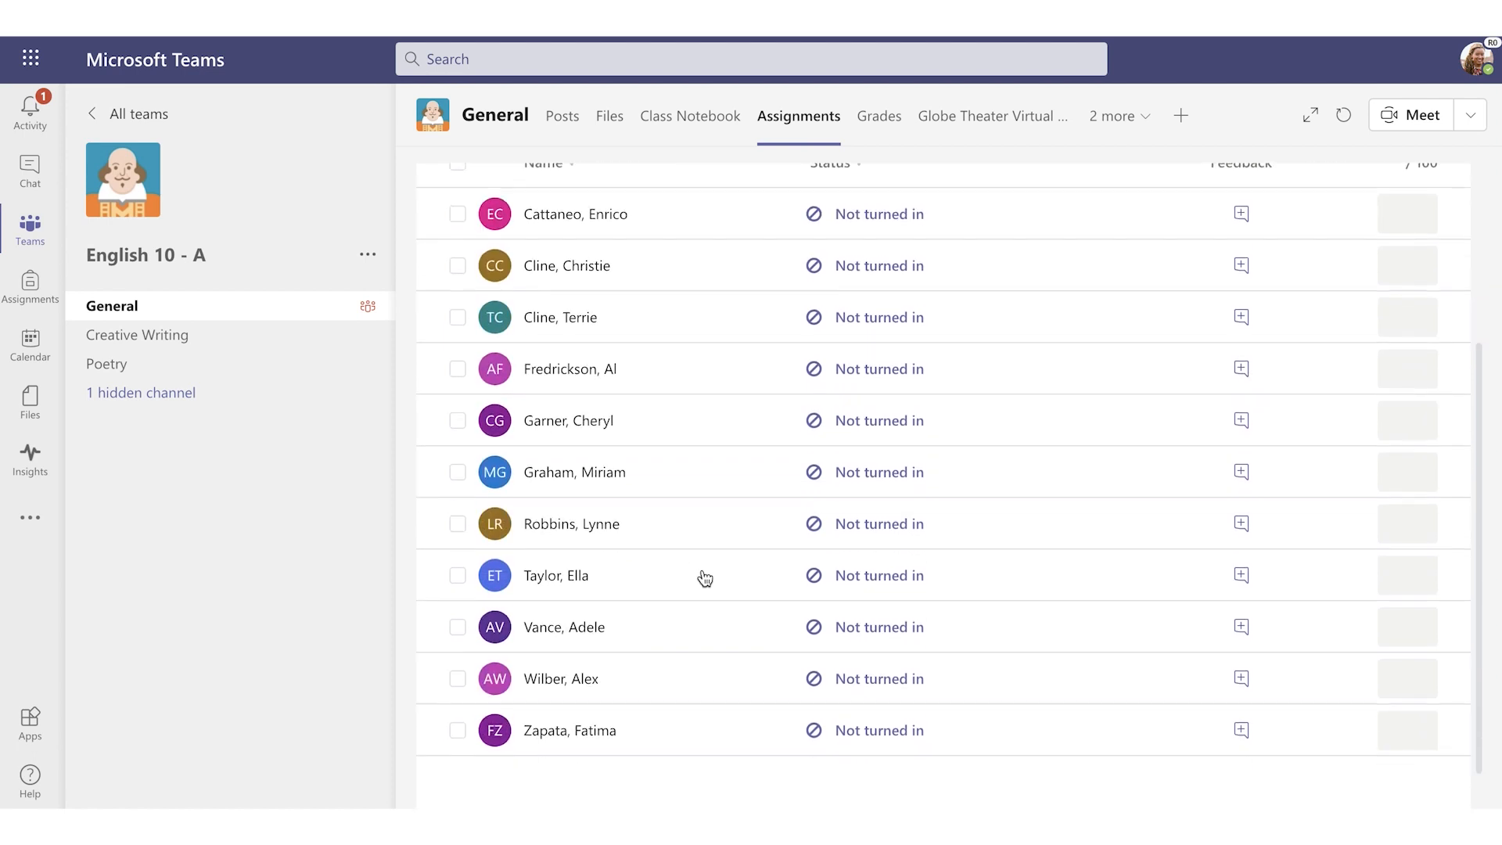
pyautogui.scroll(3)
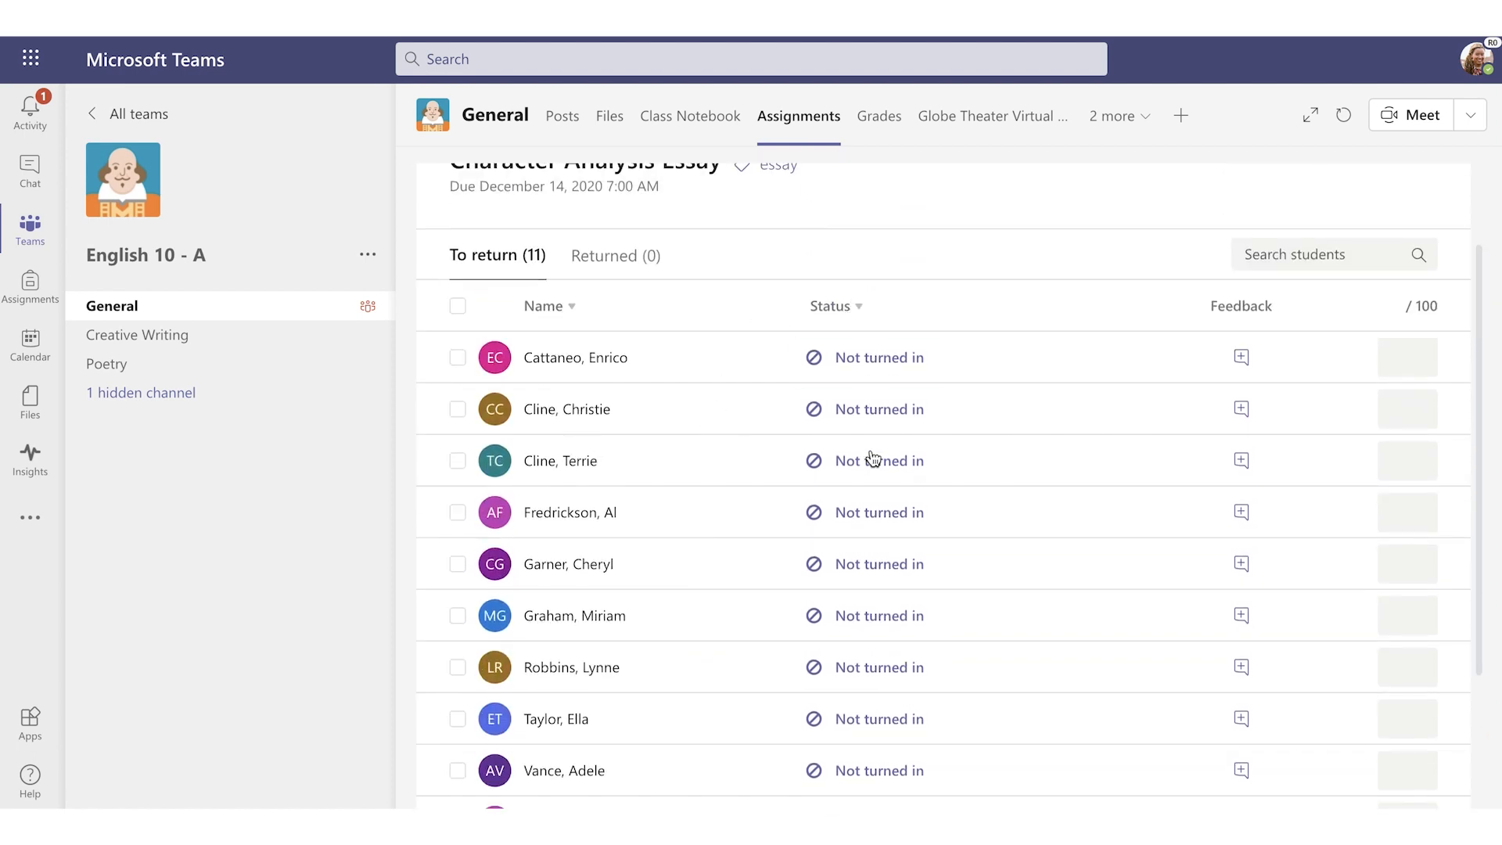
pyautogui.click(1238, 356)
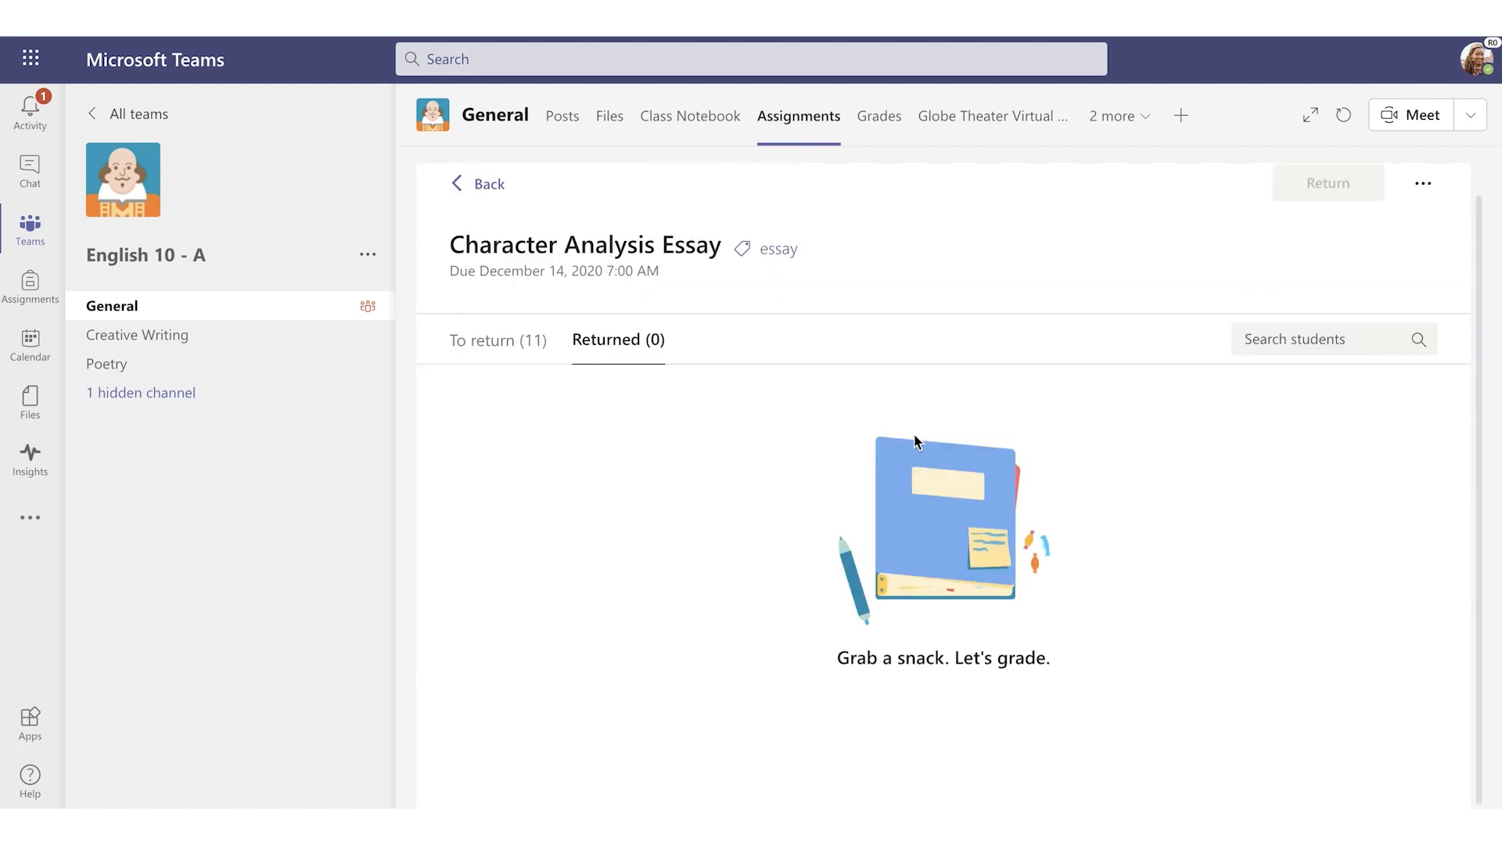
pyautogui.moveTo(693, 359)
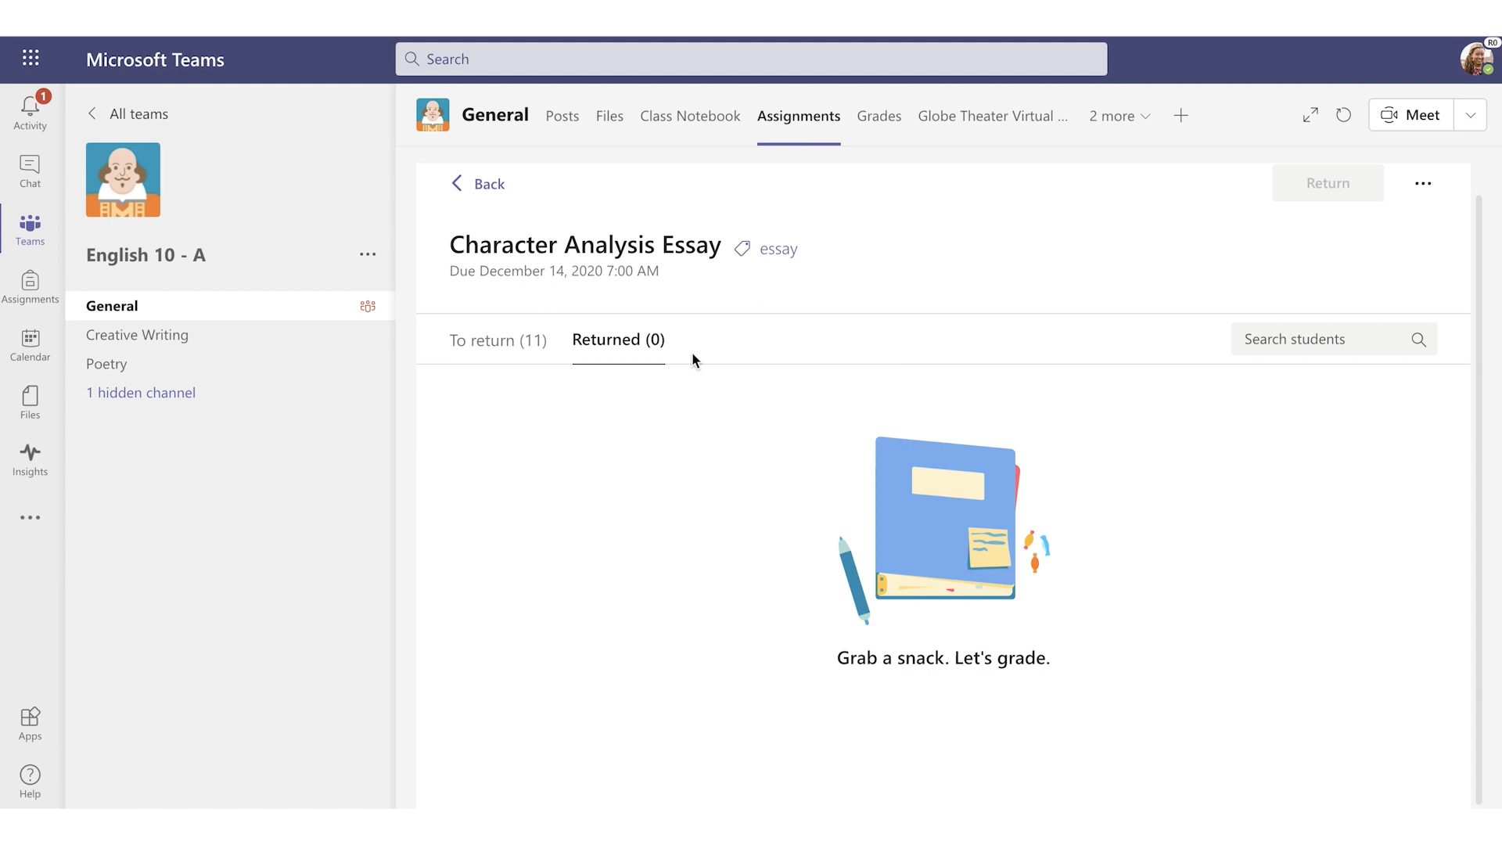
pyautogui.scroll(-3)
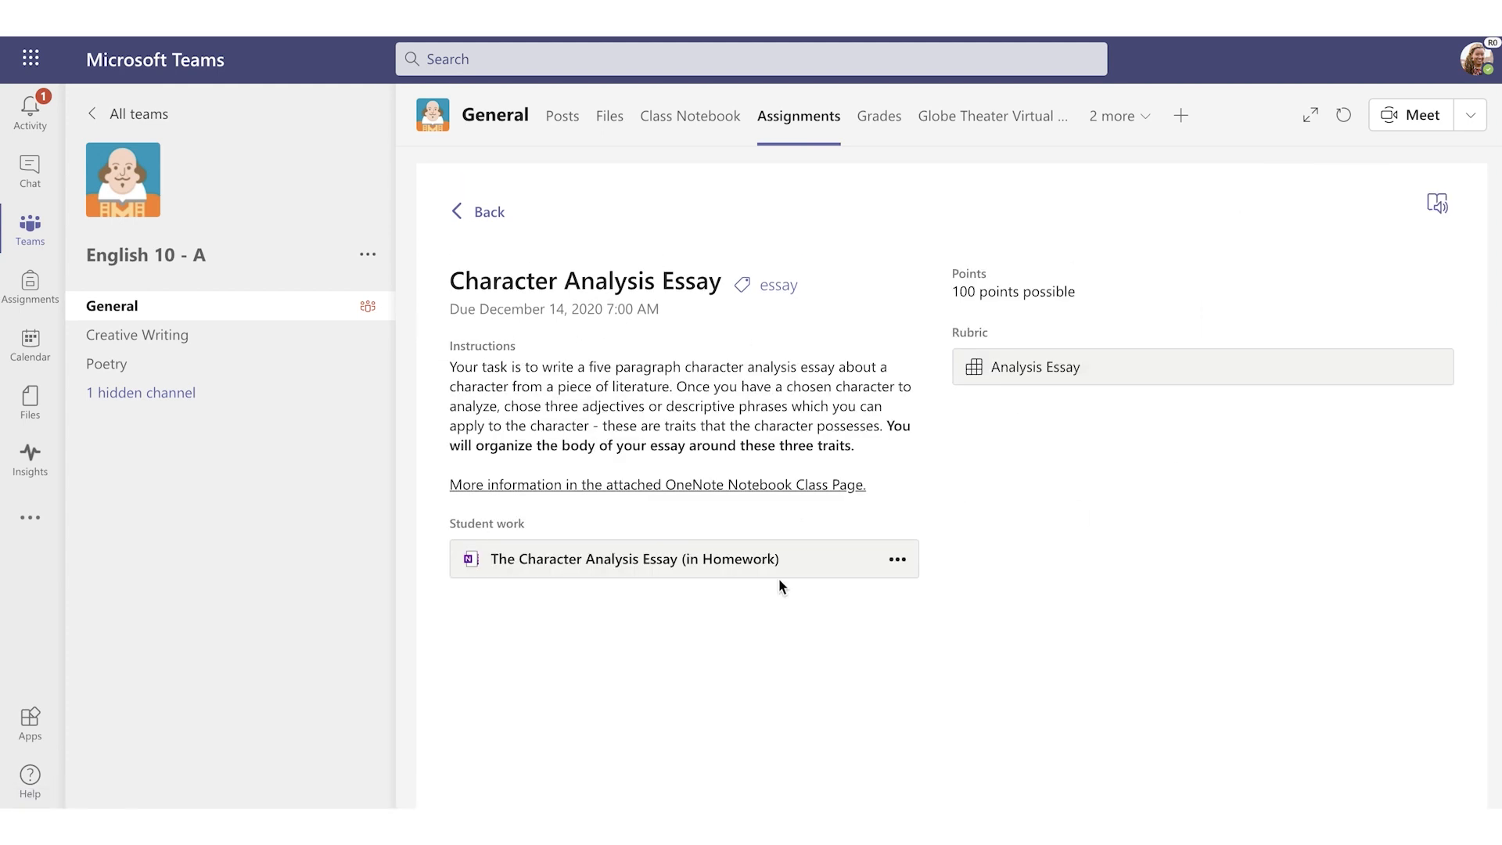
# - Preview the OneNote essay page in Immersive Reader, then exit and close it
pyautogui.click(632, 559)
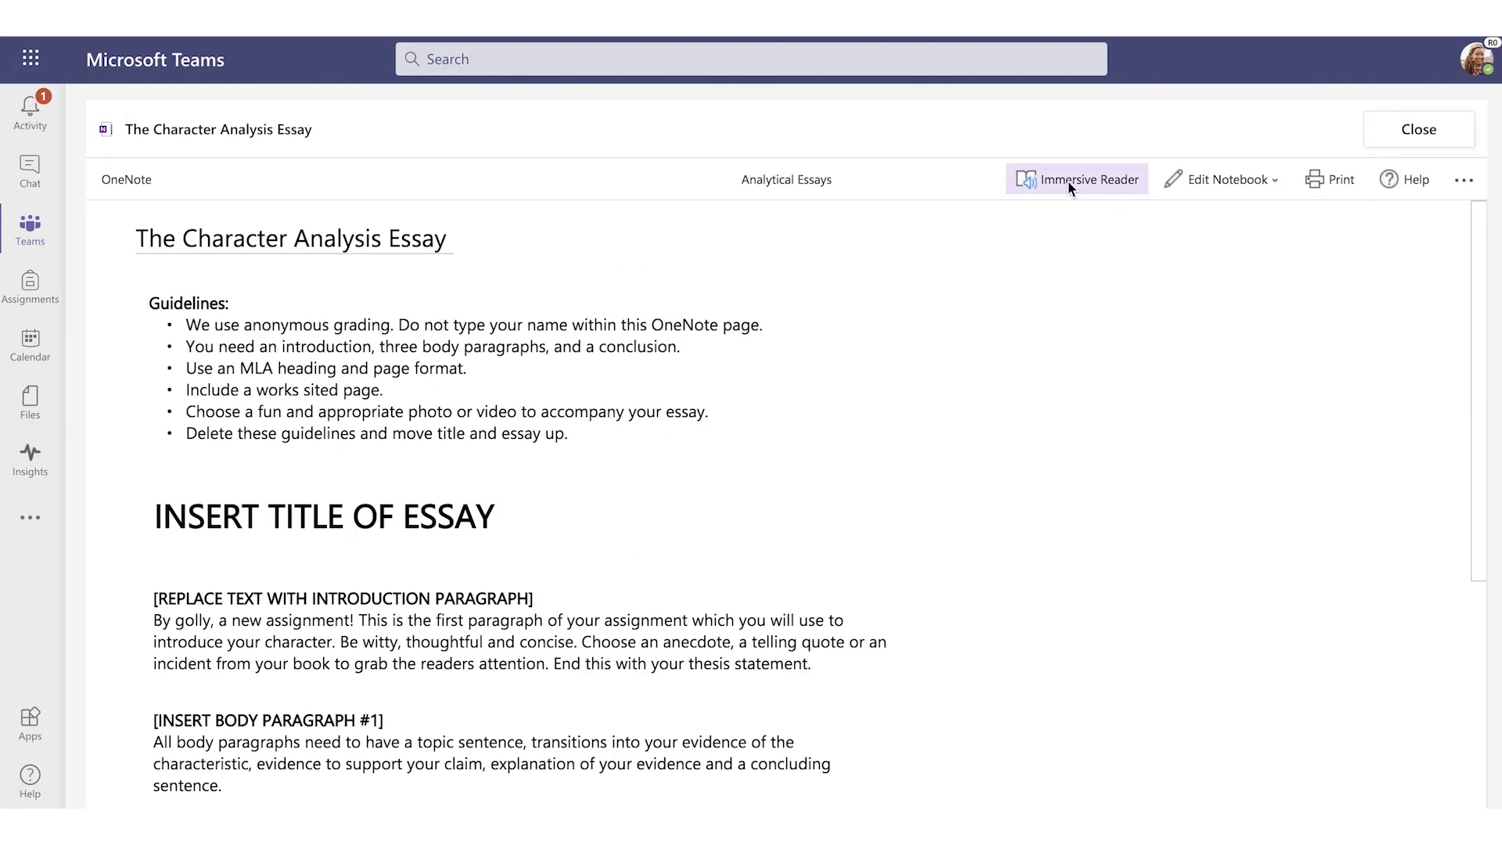
pyautogui.click(1077, 179)
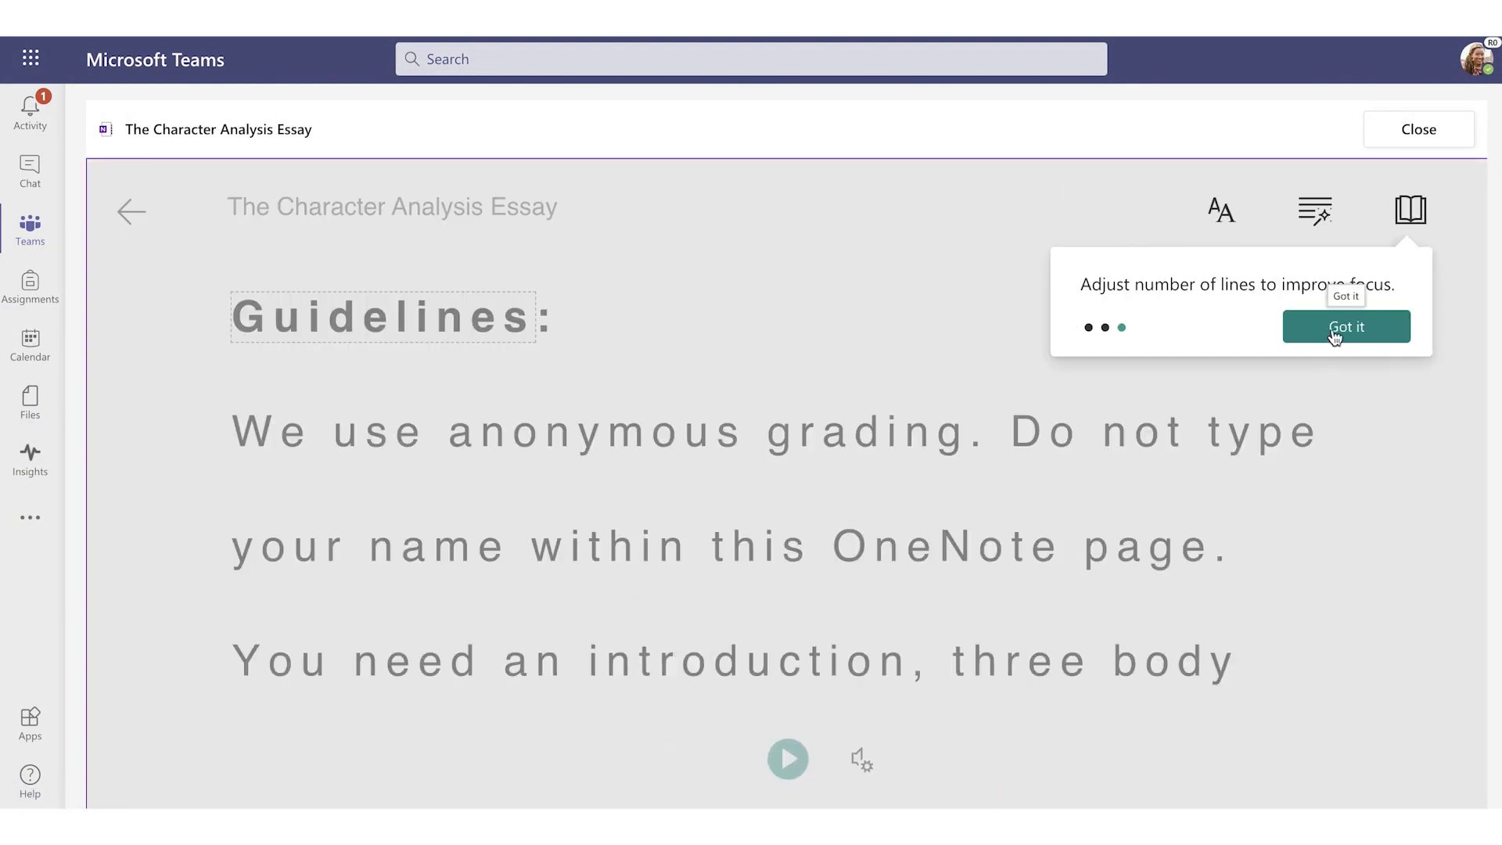
pyautogui.click(1345, 325)
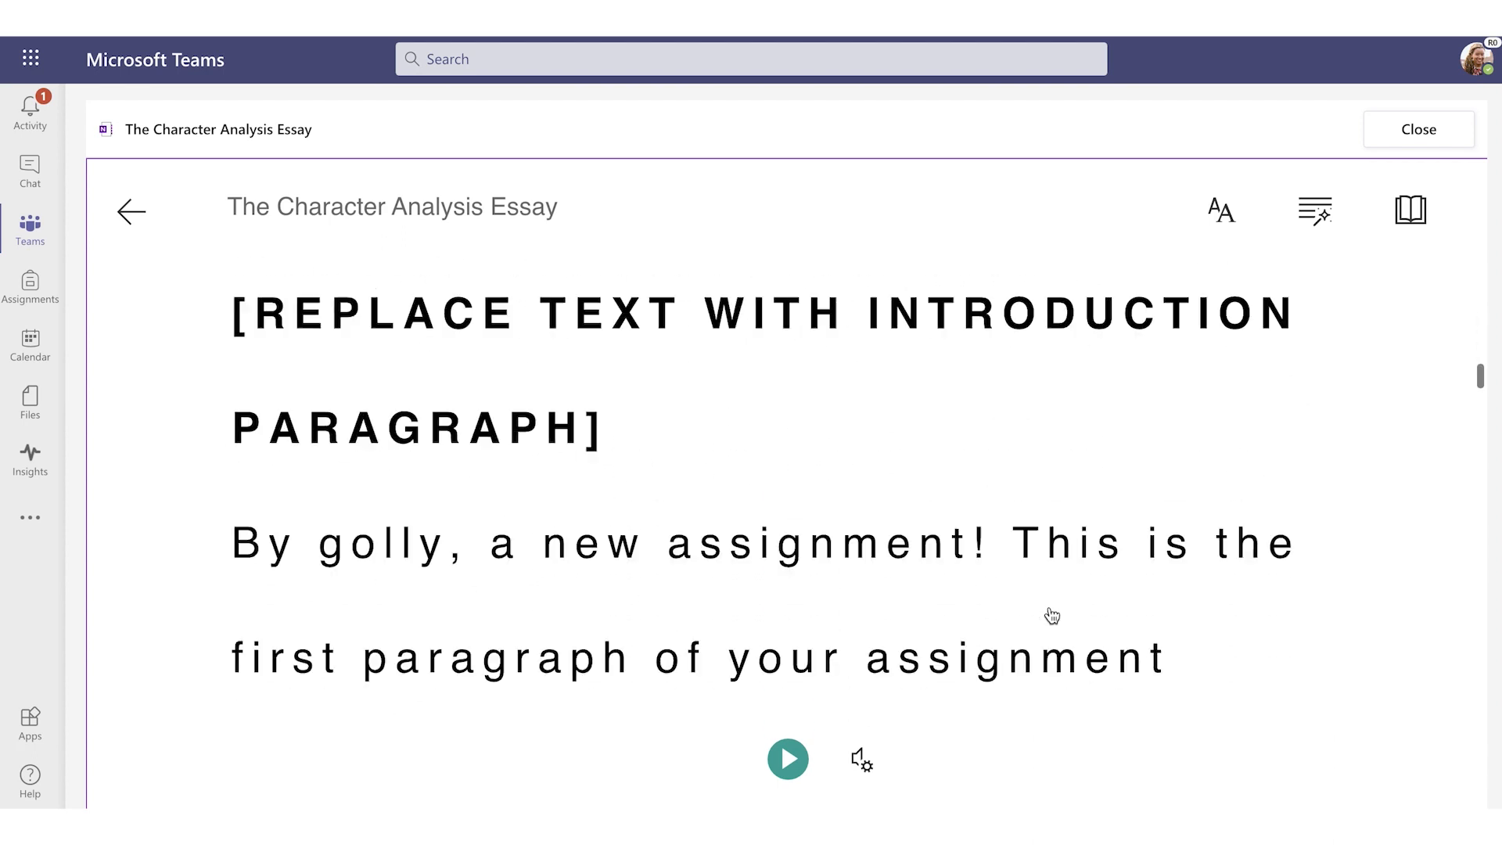
pyautogui.click(131, 212)
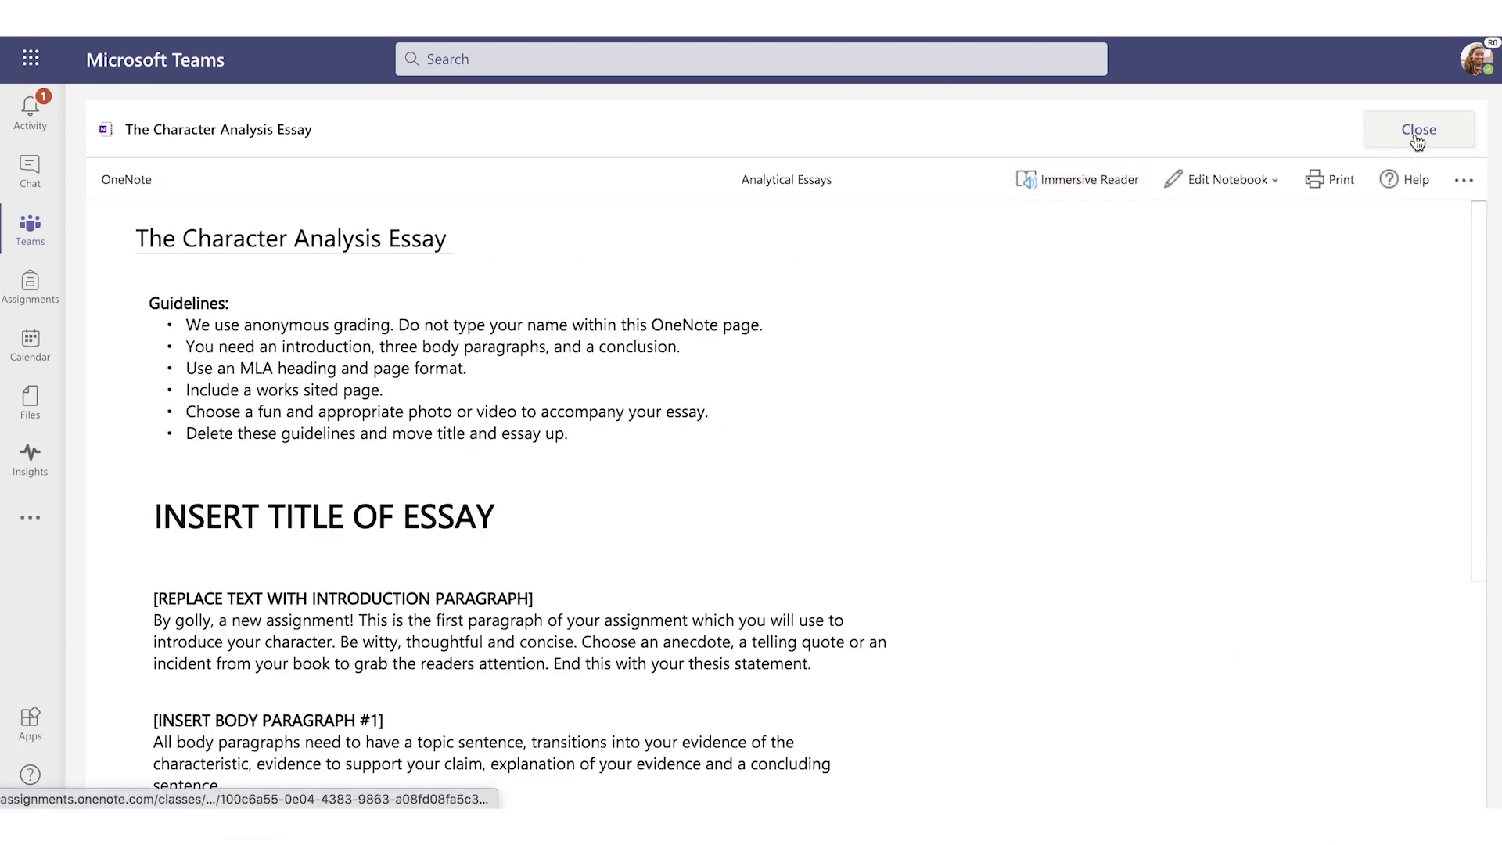
pyautogui.click(1418, 129)
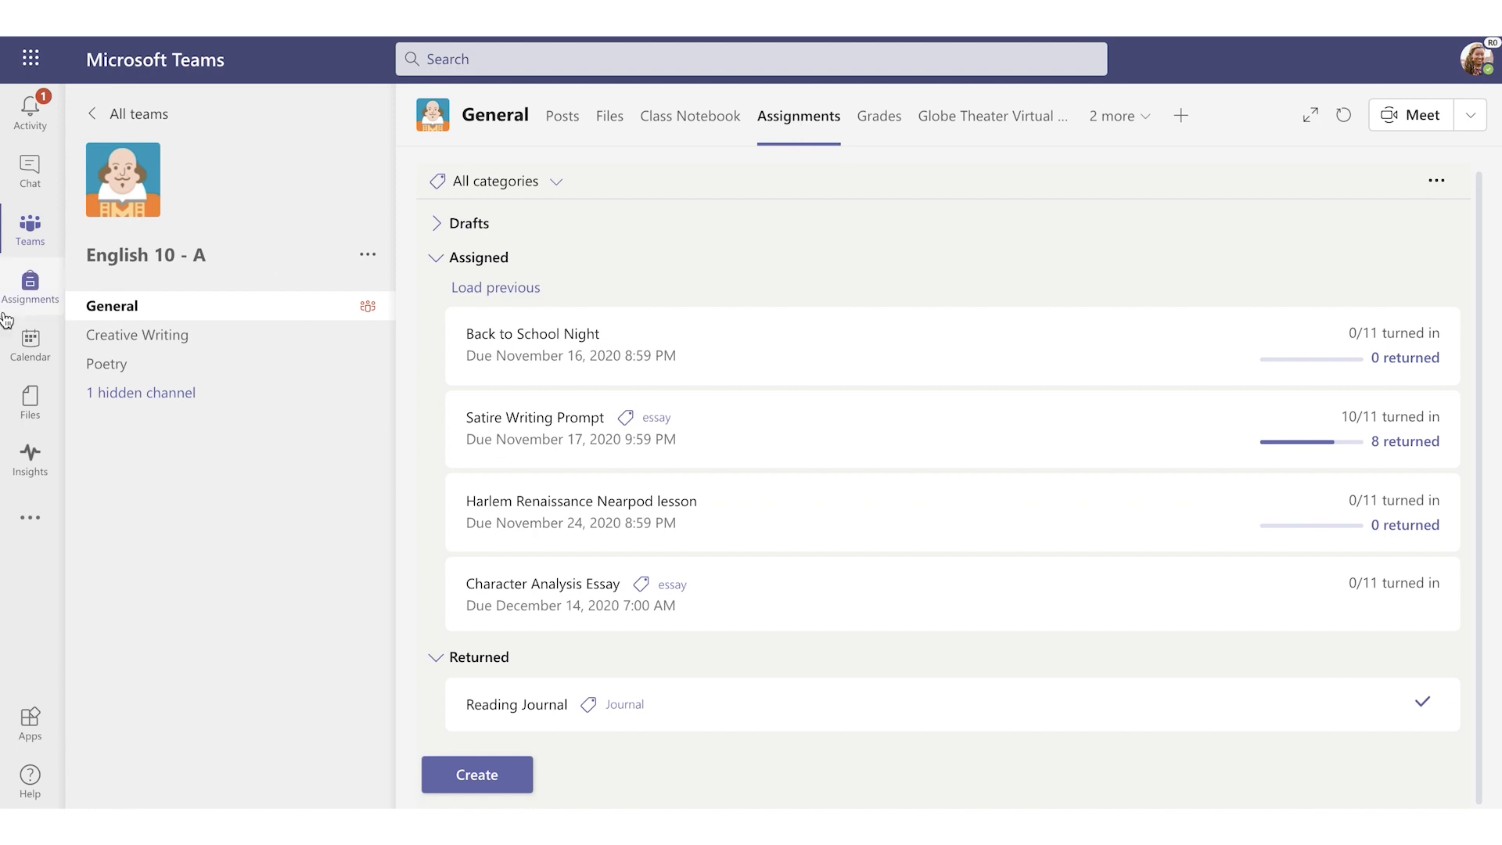
# - Show the assignments overview for all classes from the left app bar
pyautogui.click(30, 287)
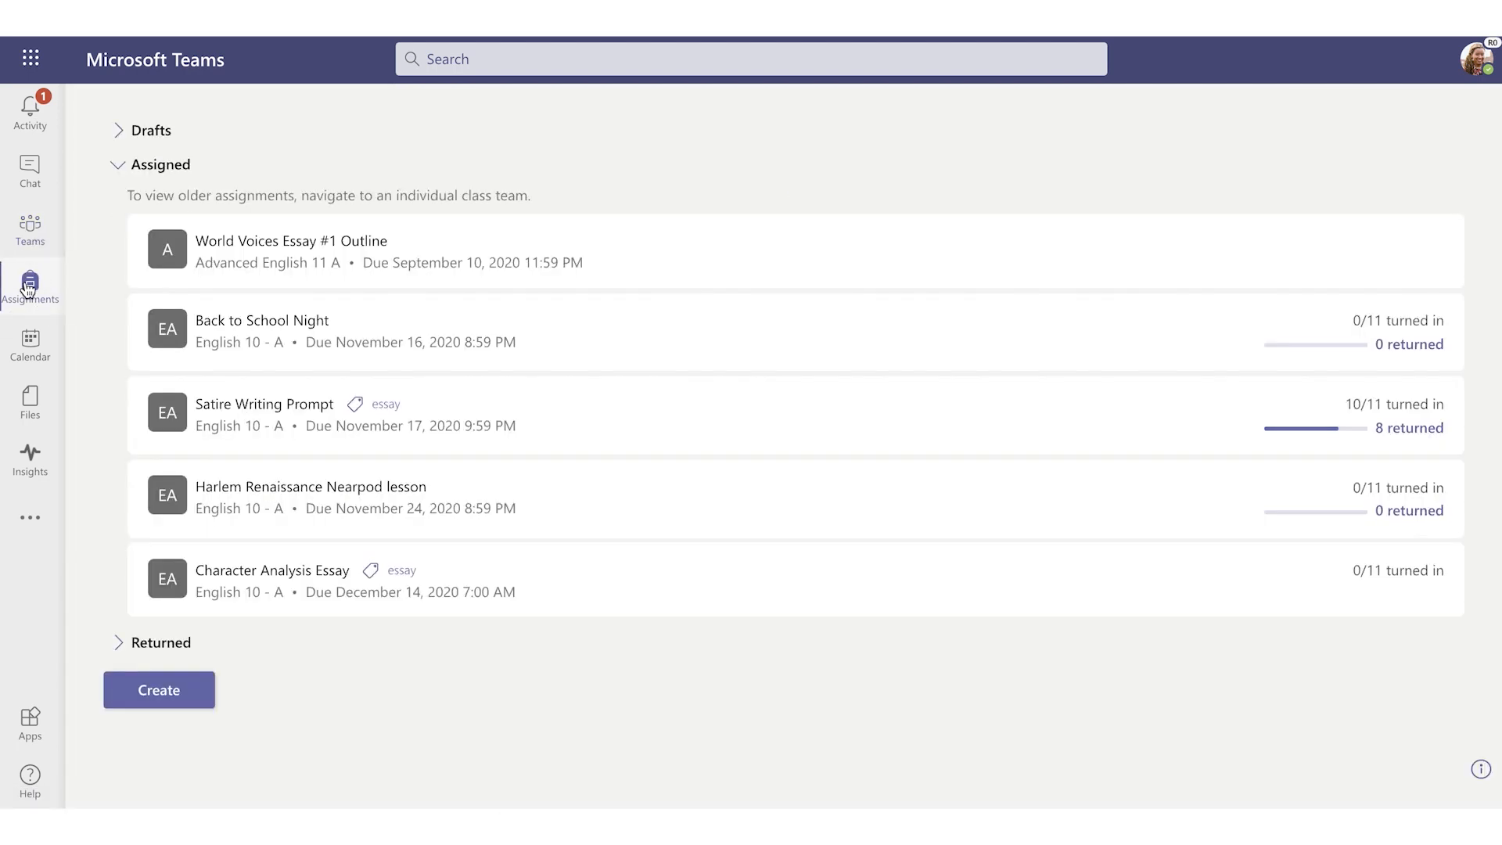
pyautogui.moveTo(328, 163)
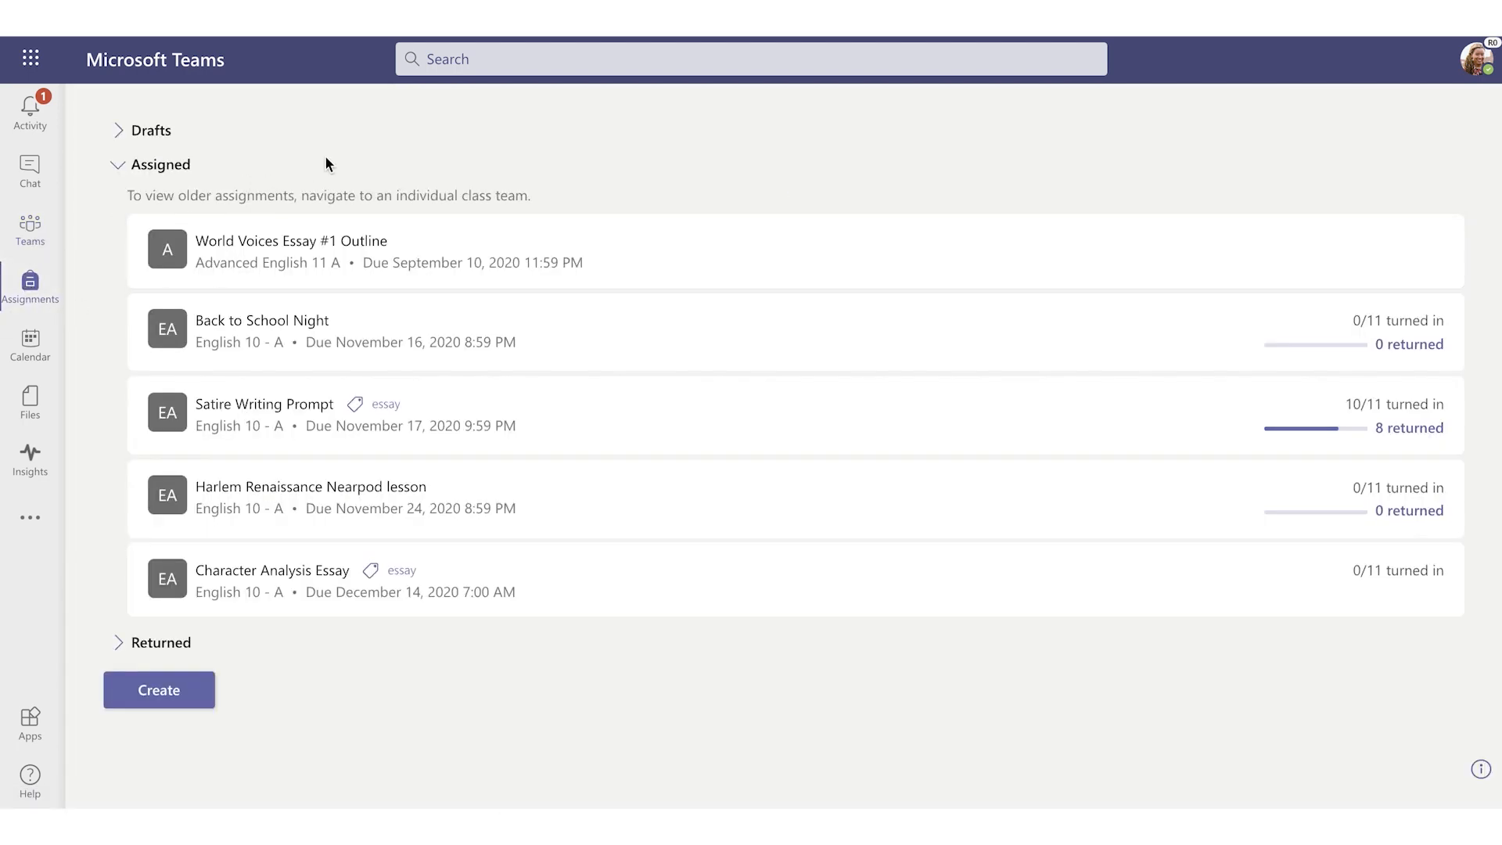
pyautogui.moveTo(377, 546)
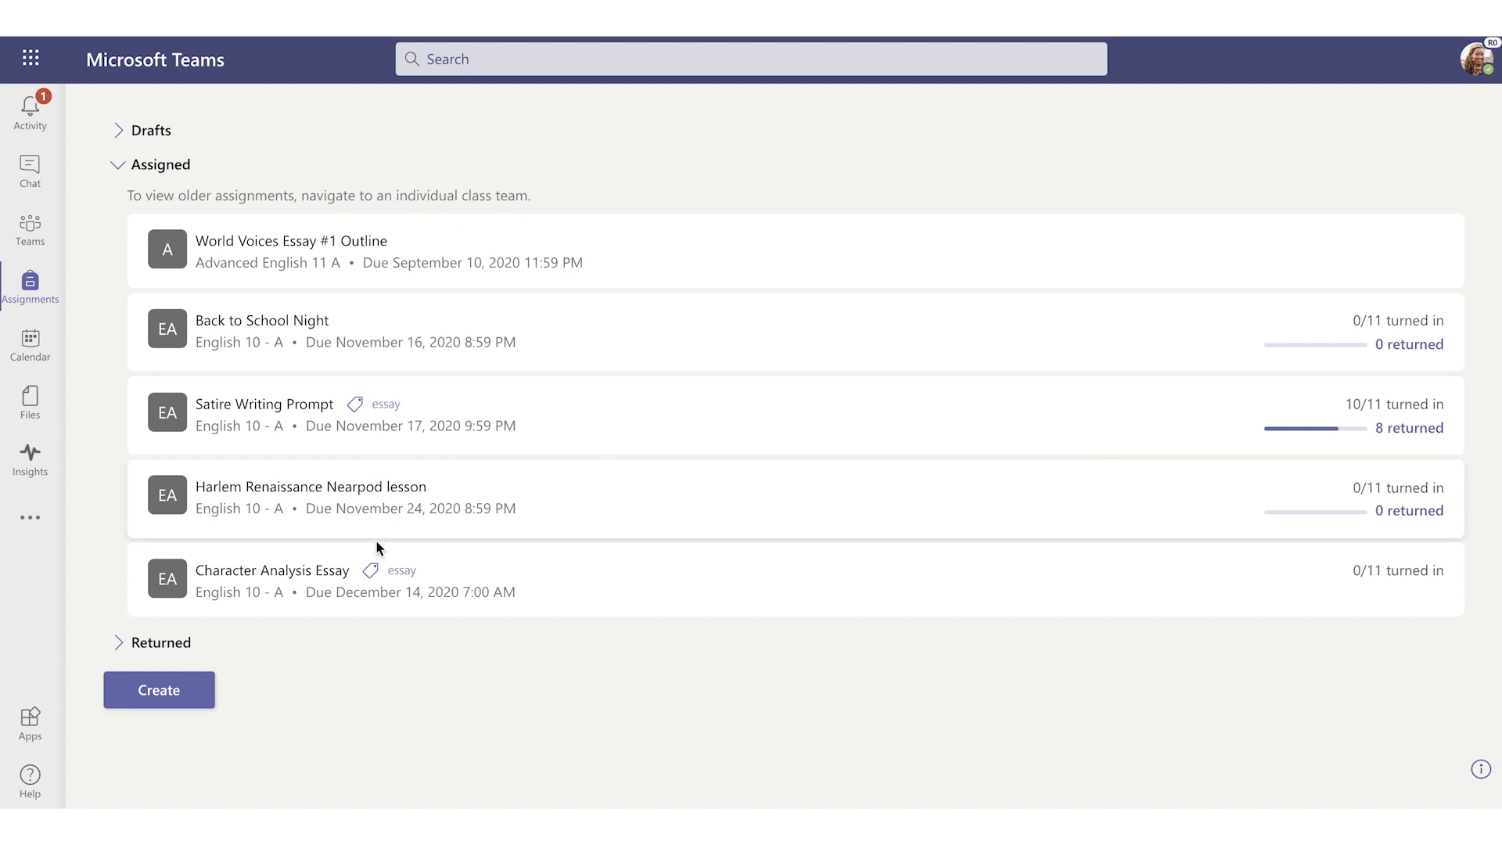
pyautogui.moveTo(589, 731)
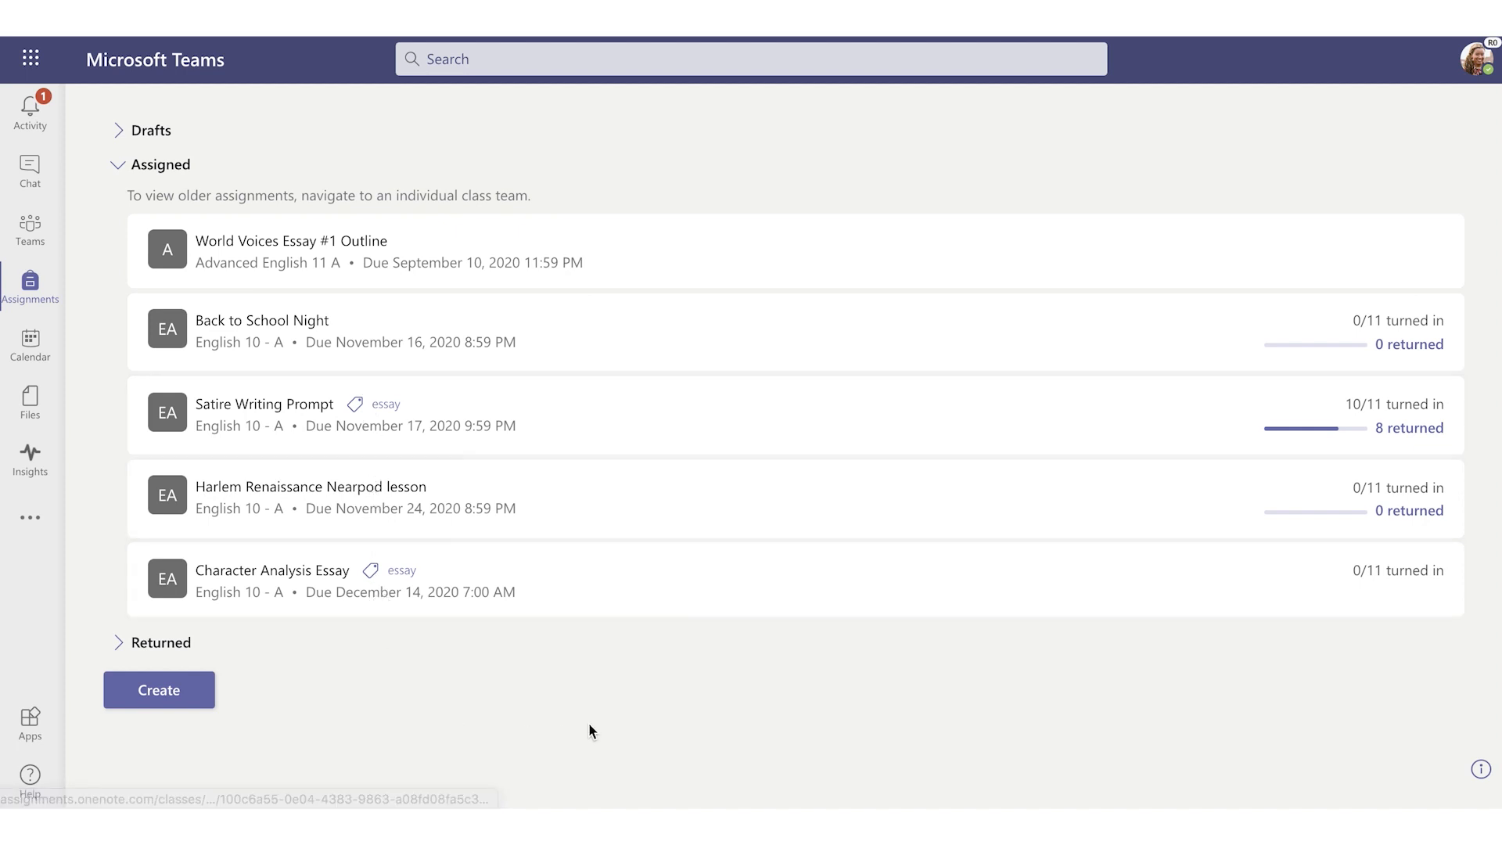